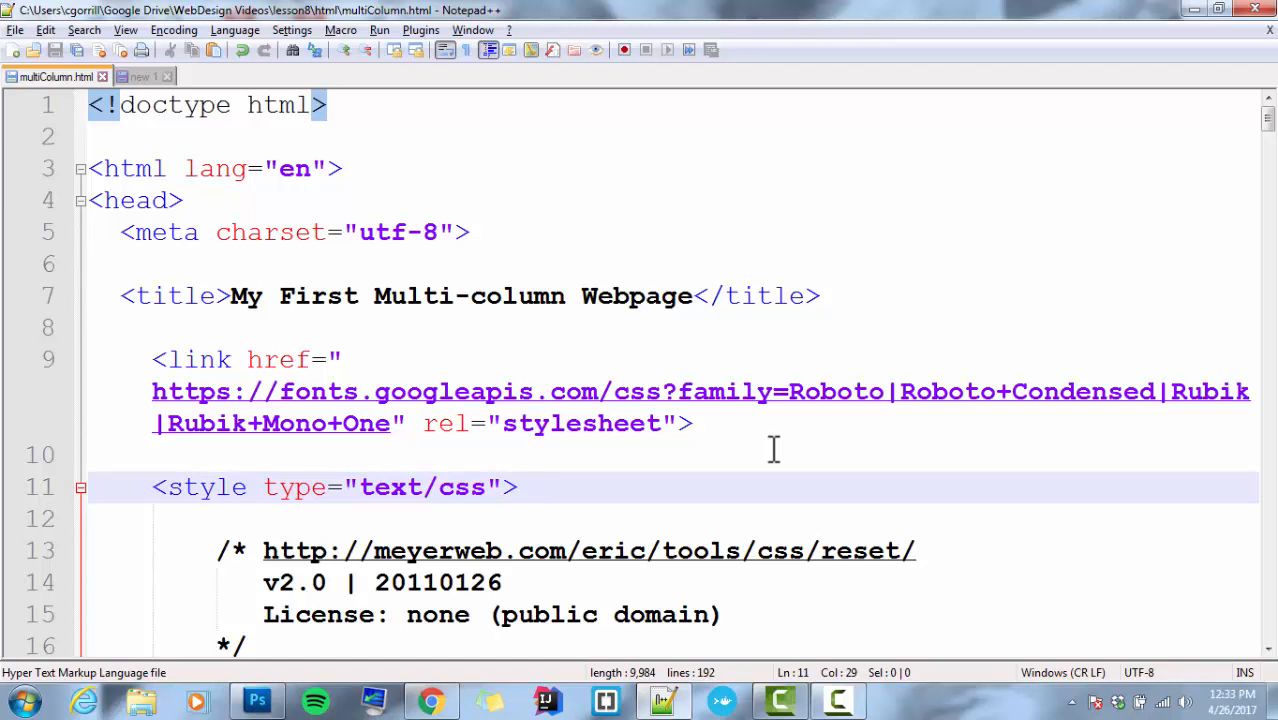
# - Review the page in the browser and scroll the file down to the body after the header
pyautogui.click(536, 488)
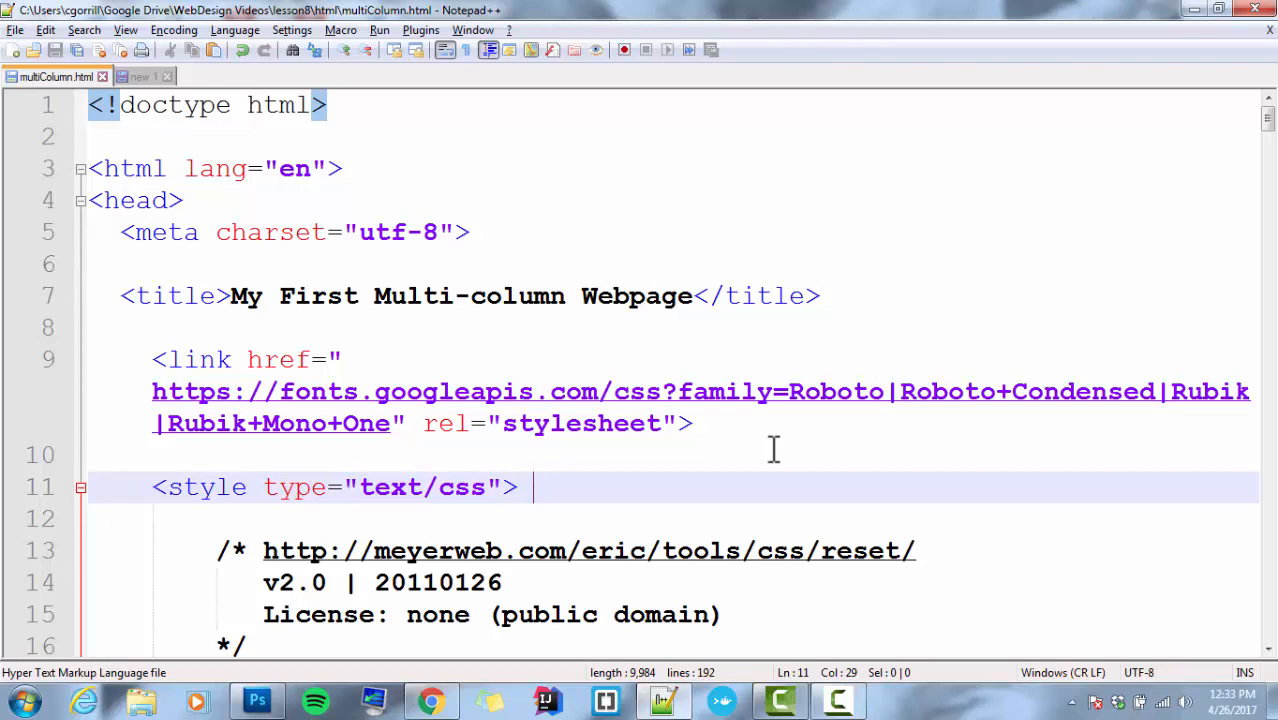
pyautogui.click(430, 700)
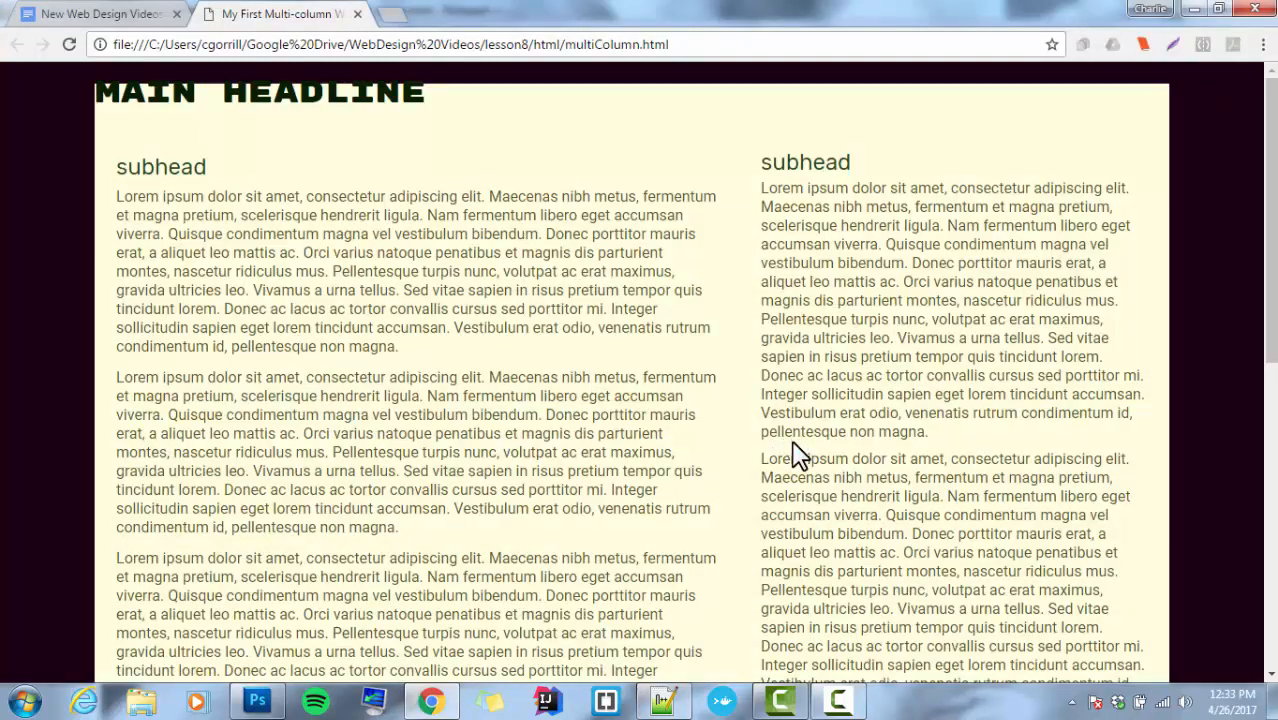
pyautogui.moveTo(448, 248)
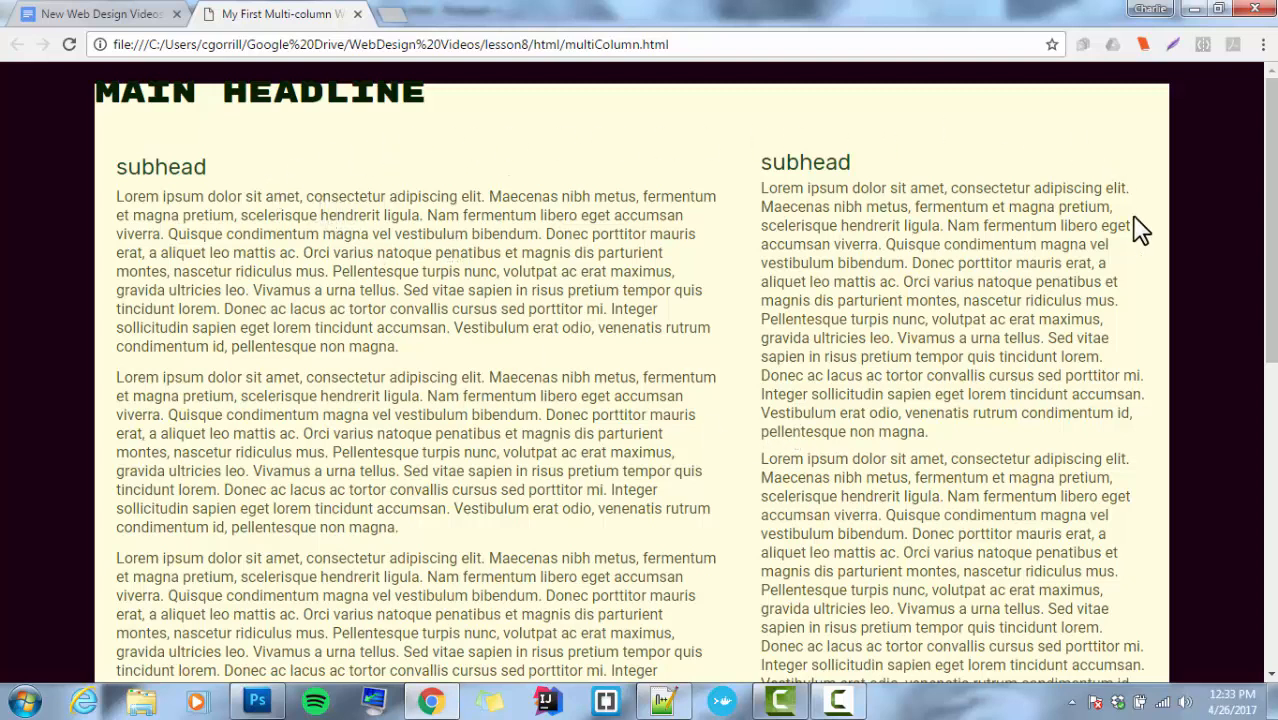
pyautogui.moveTo(188, 248)
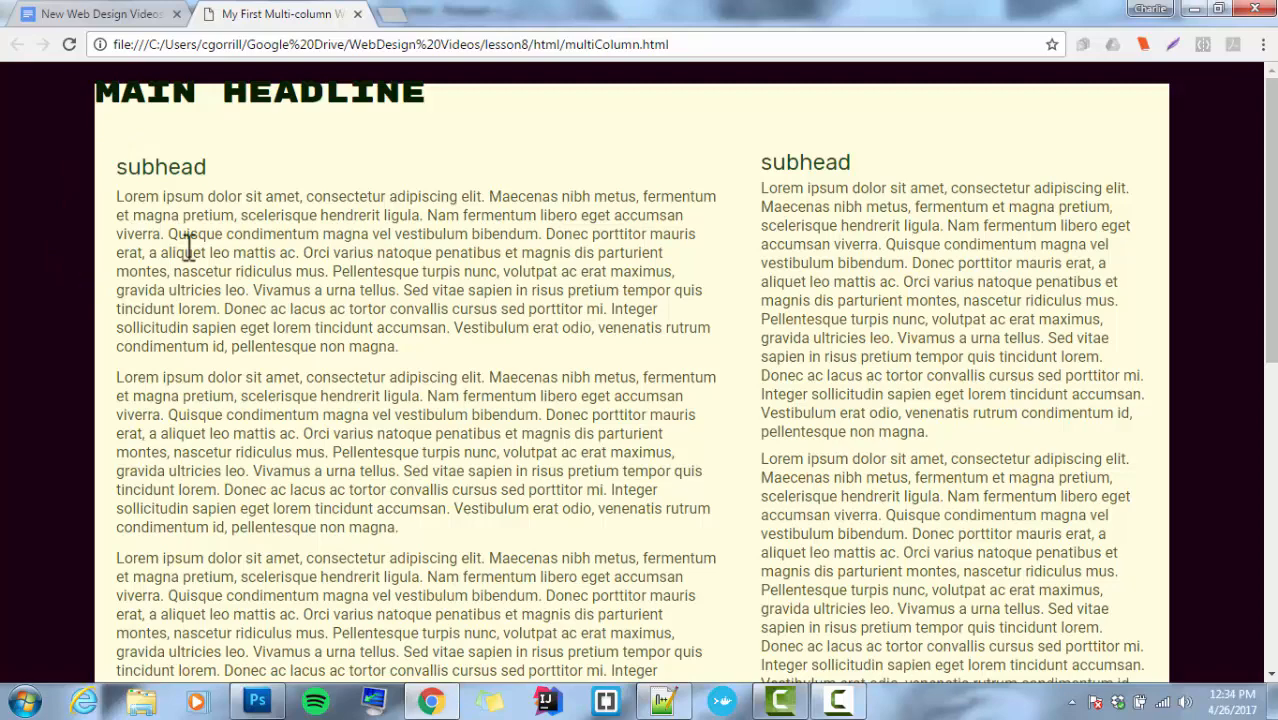
pyautogui.scroll(-3)
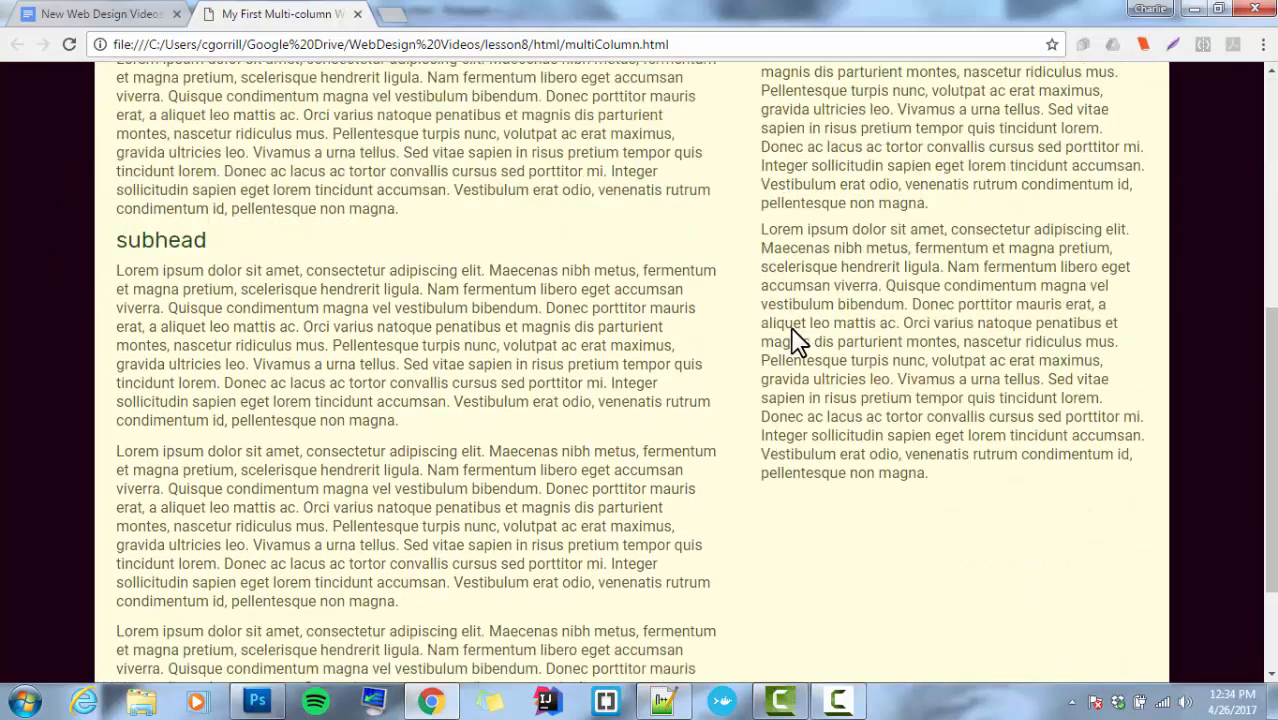
pyautogui.scroll(3)
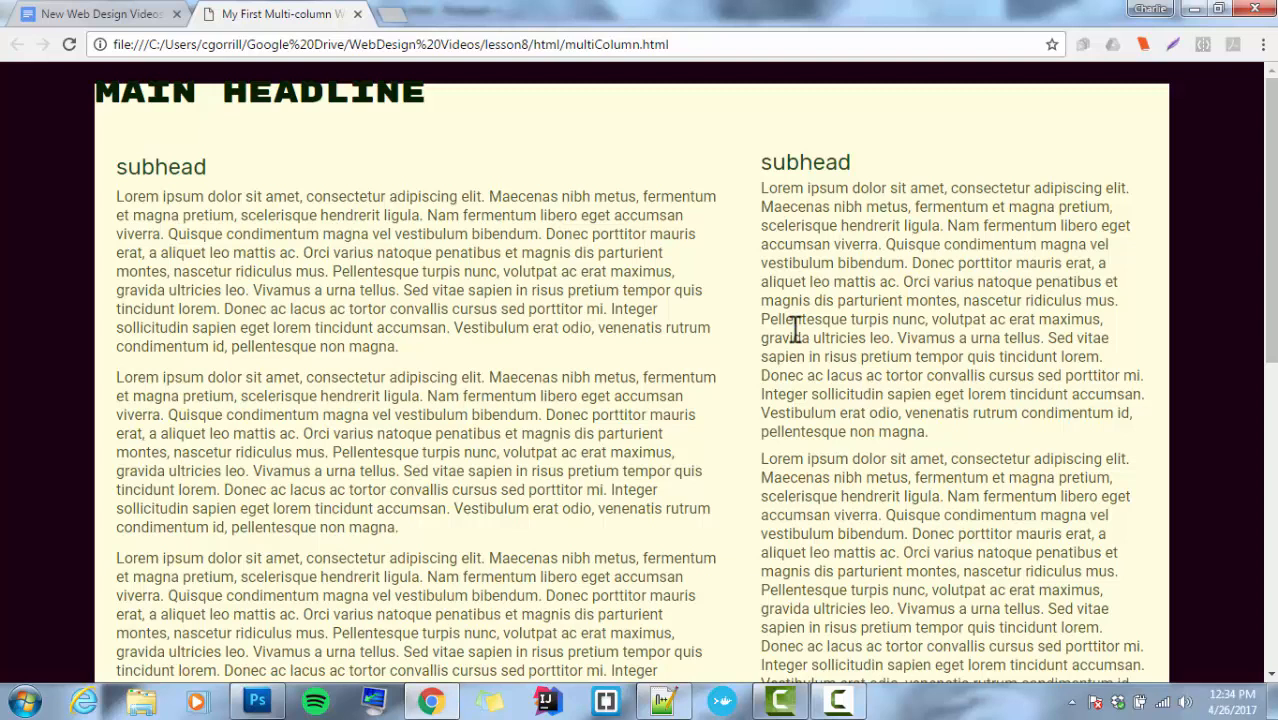
pyautogui.moveTo(820, 300)
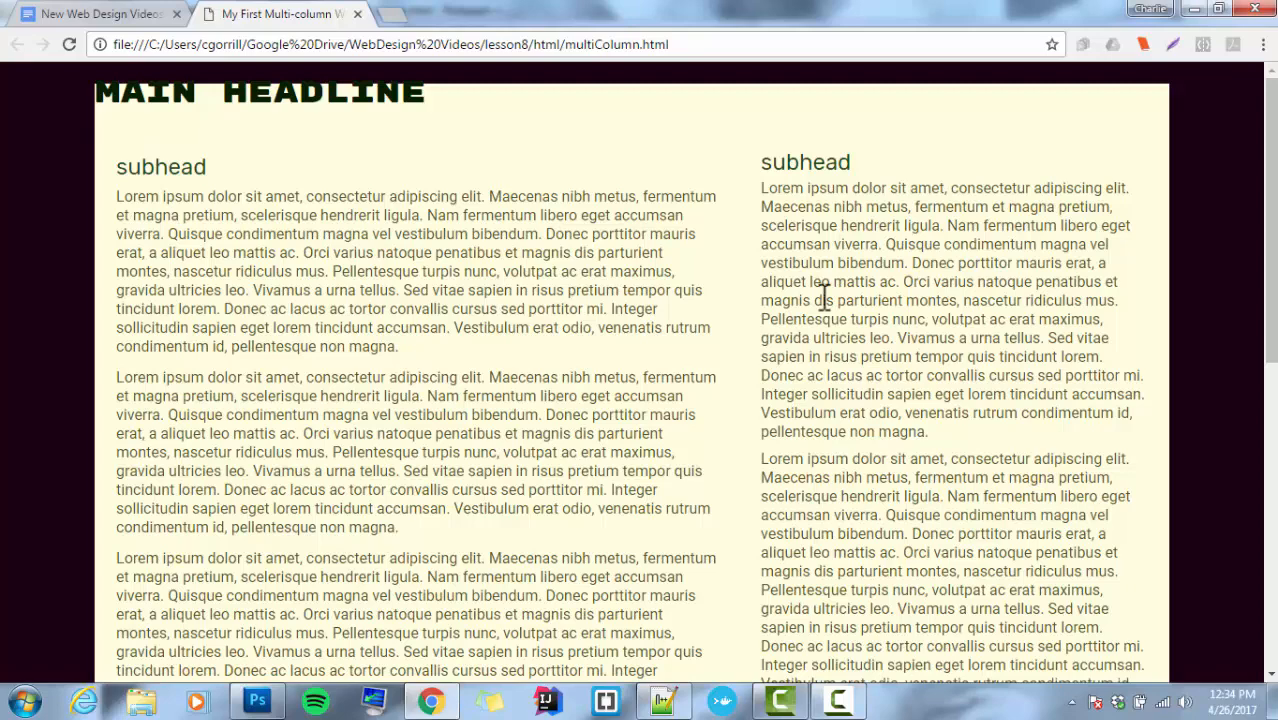
pyautogui.moveTo(664, 700)
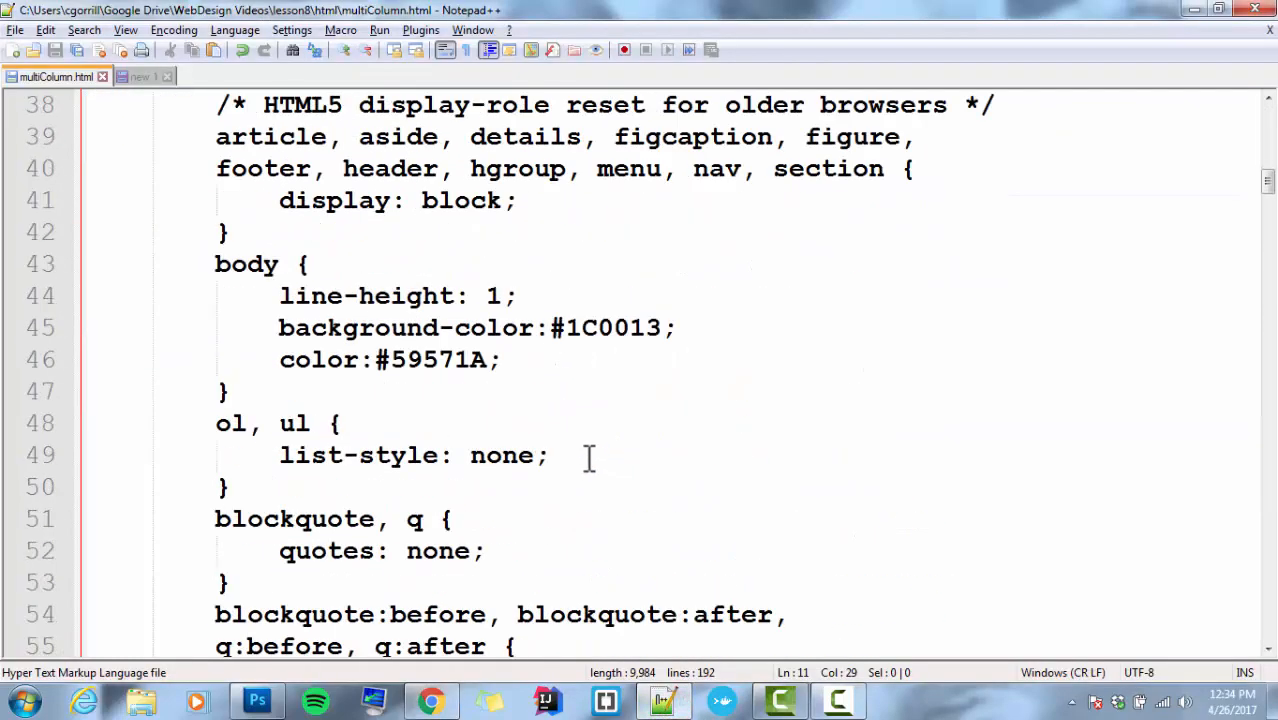
pyautogui.scroll(-3)
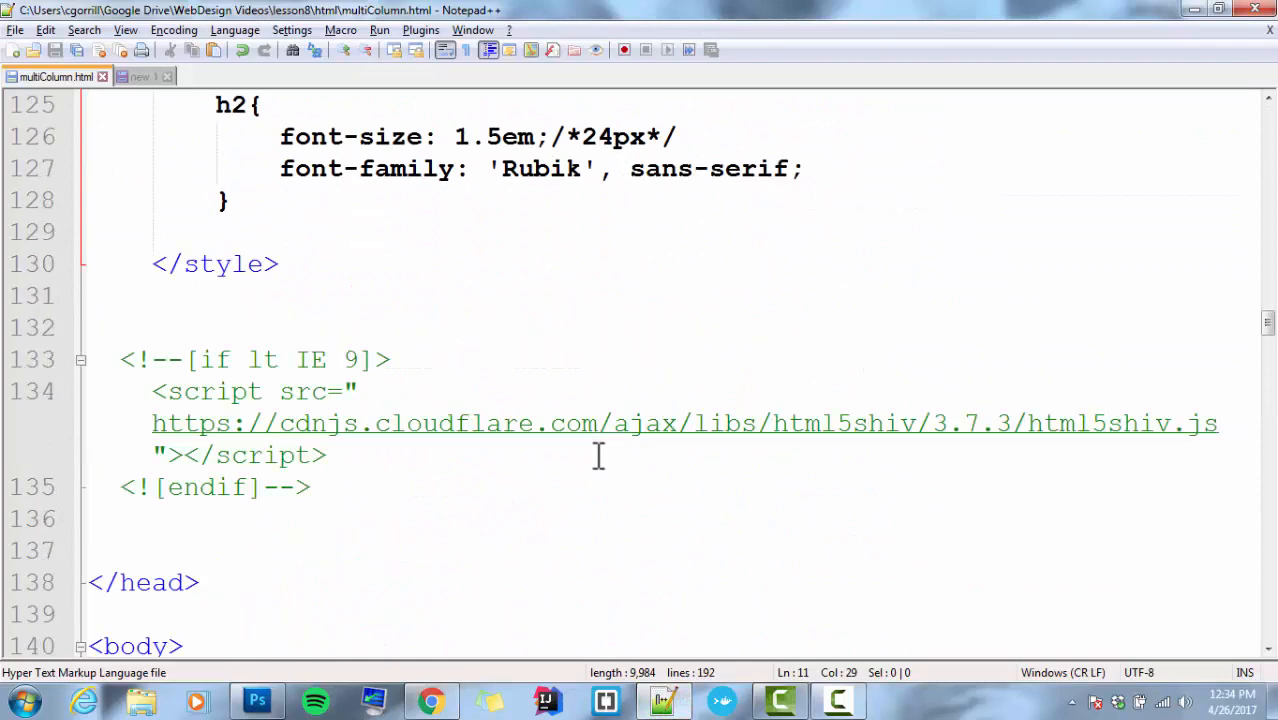
pyautogui.scroll(-3)
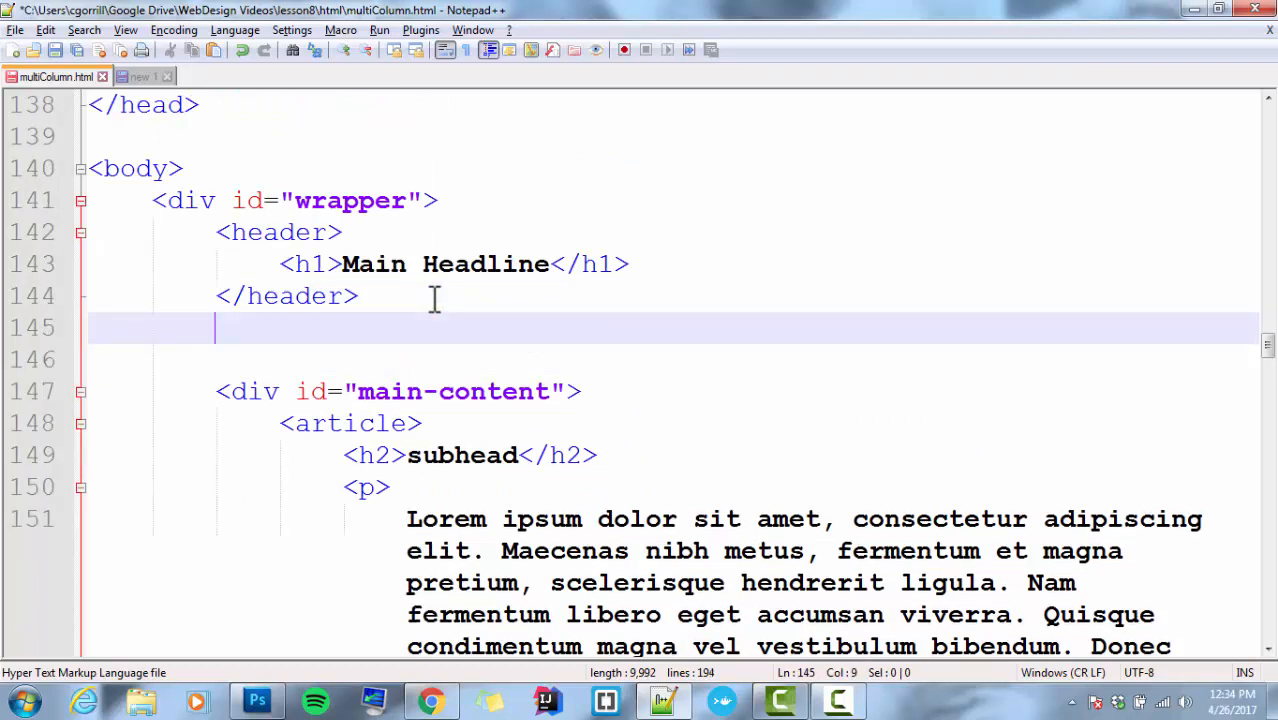
# - Add a pair of nav tags on the empty line between the header and the main-content div
pyautogui.write('<><>')
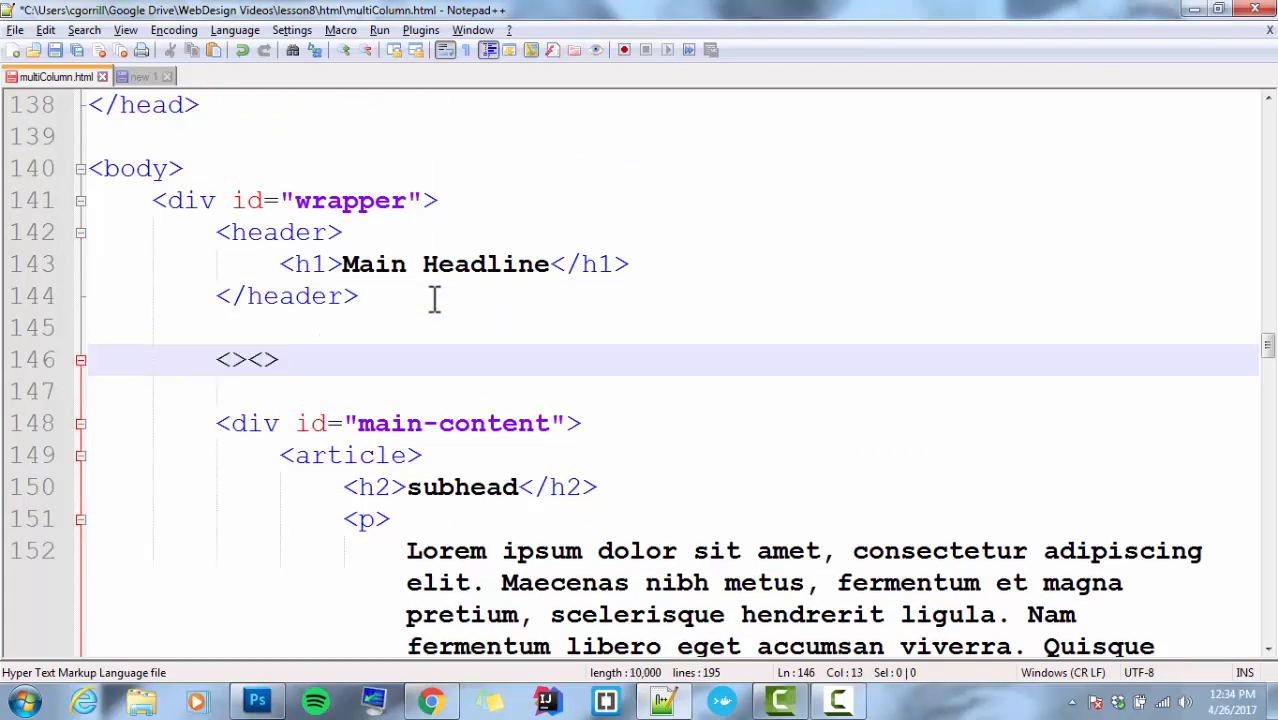
pyautogui.write('nav')
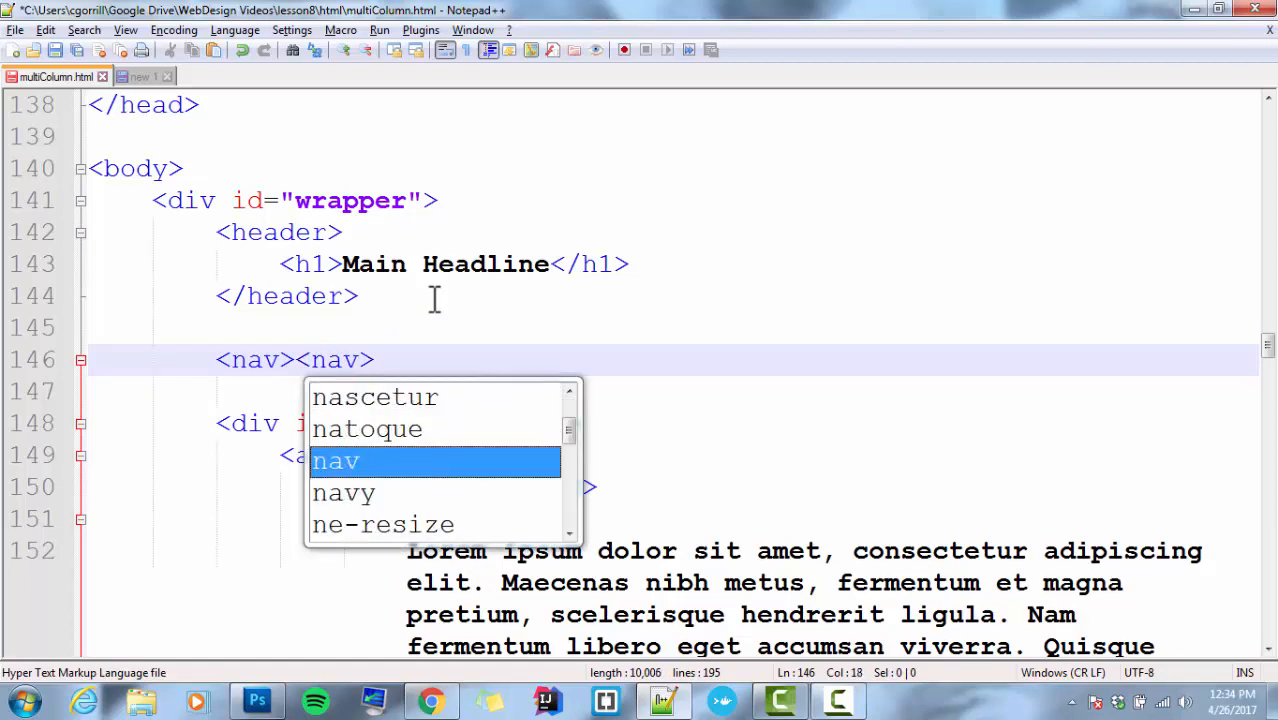
pyautogui.press('Escape')
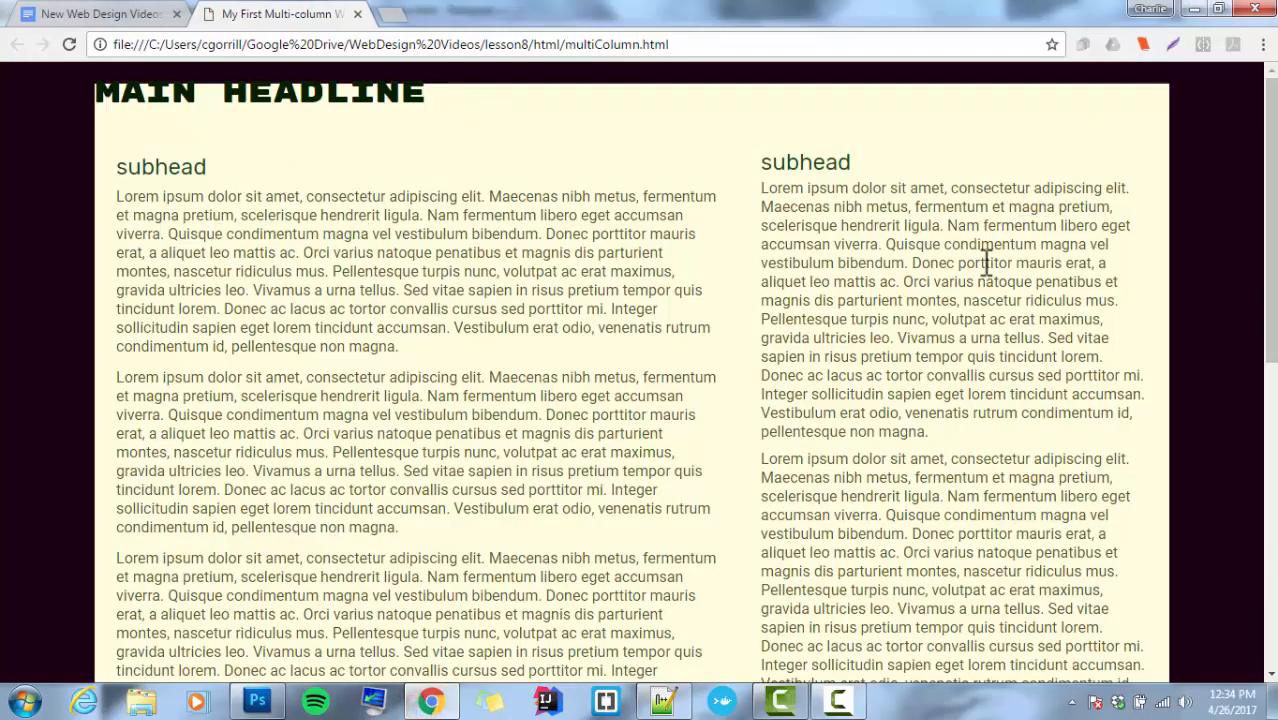
pyautogui.scroll(-3)
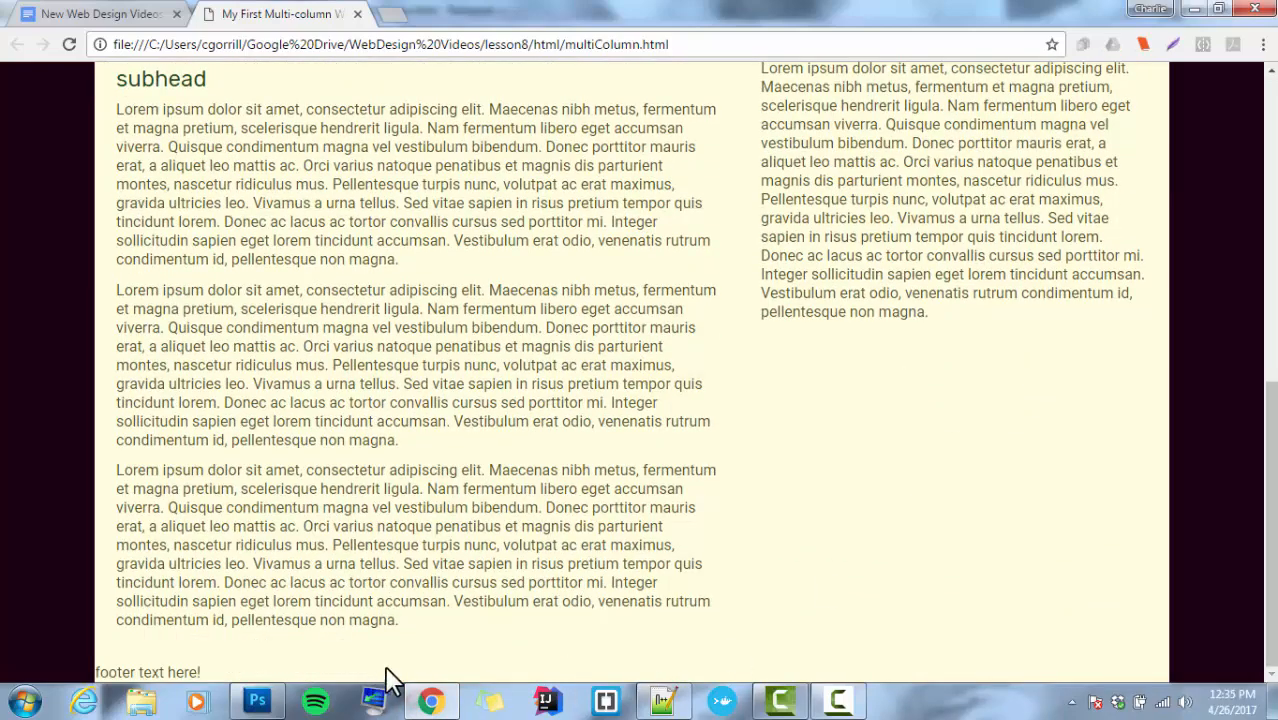
pyautogui.scroll(3)
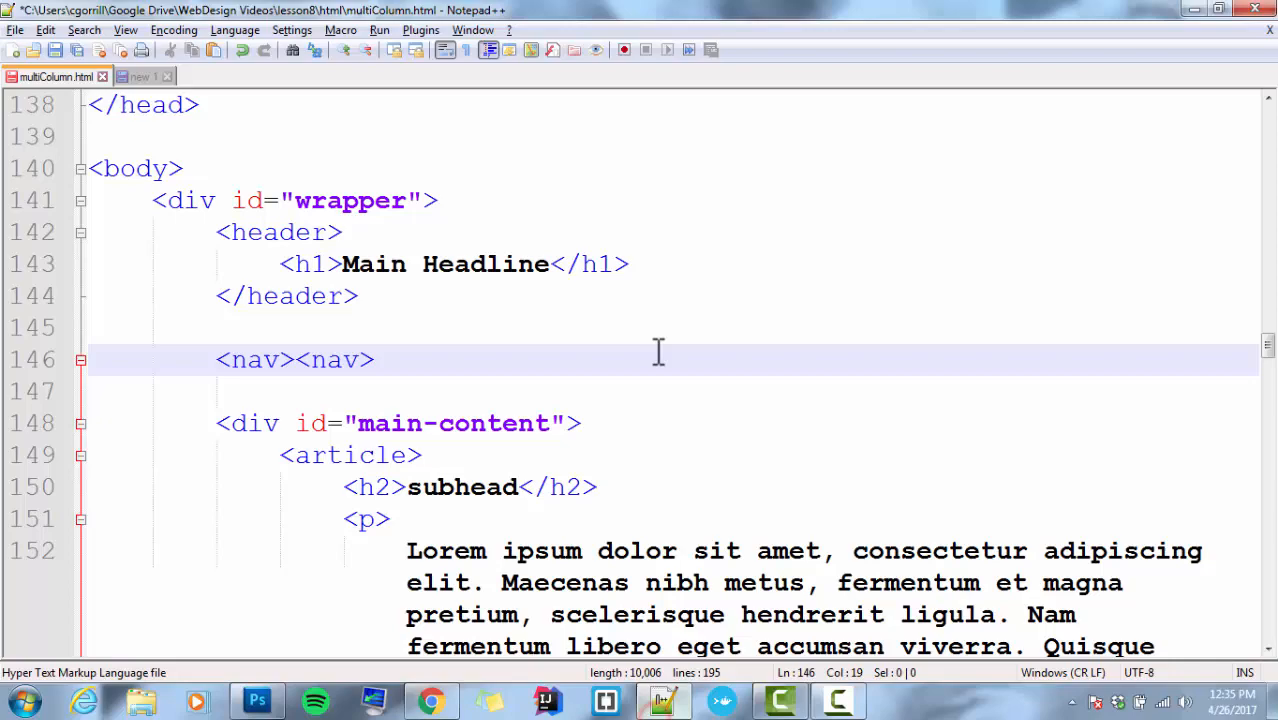
# - Scroll through multiColumn.html down to the footer and back up to the nav lines
pyautogui.scroll(3)
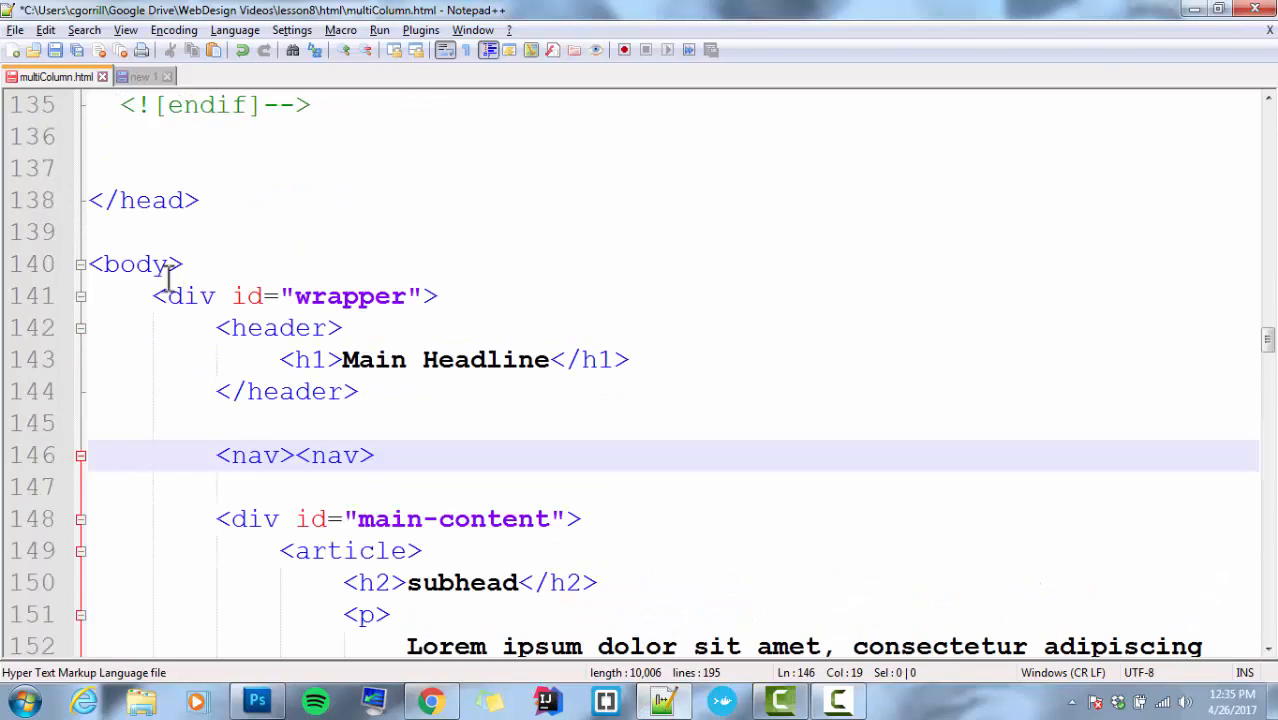
pyautogui.scroll(-3)
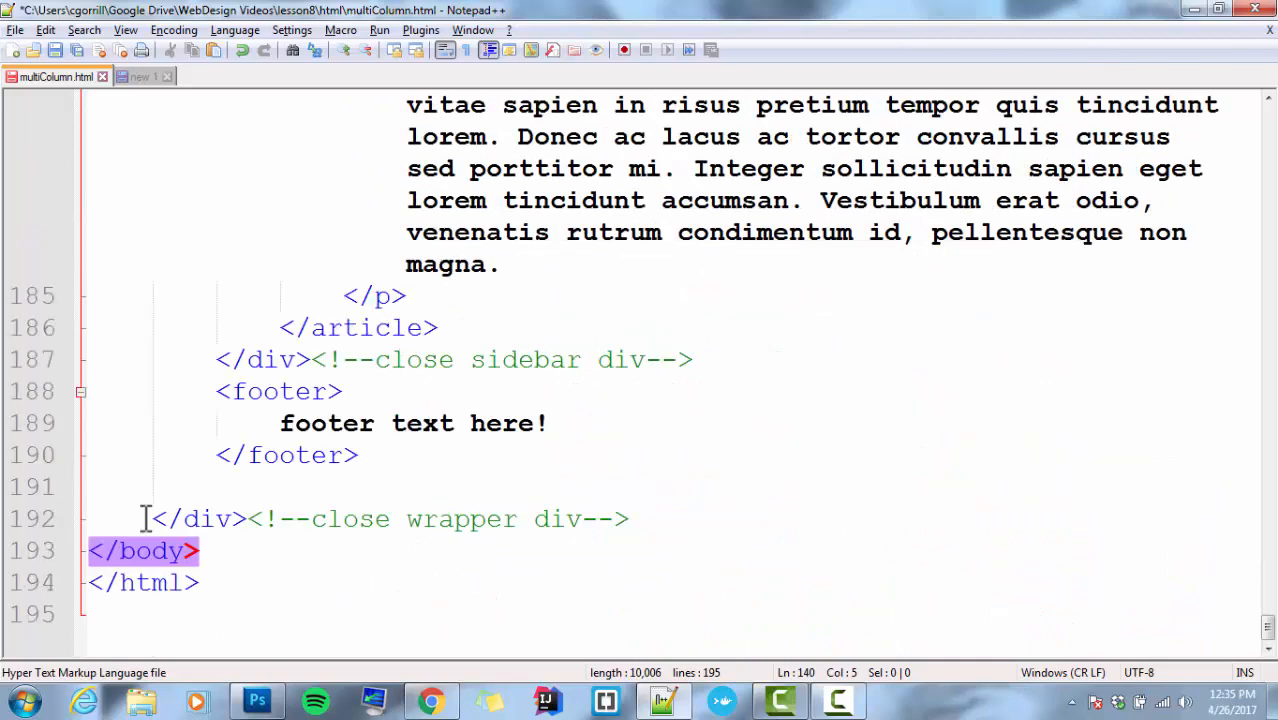
pyautogui.scroll(3)
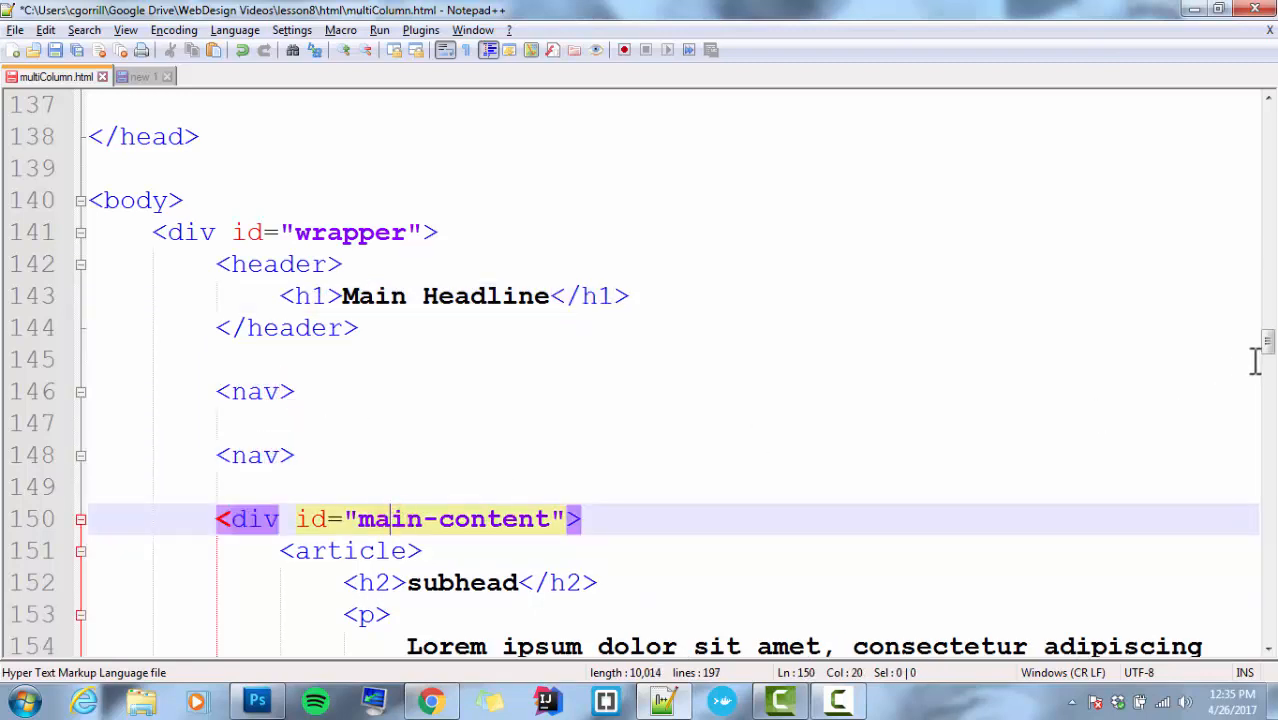
pyautogui.scroll(-3)
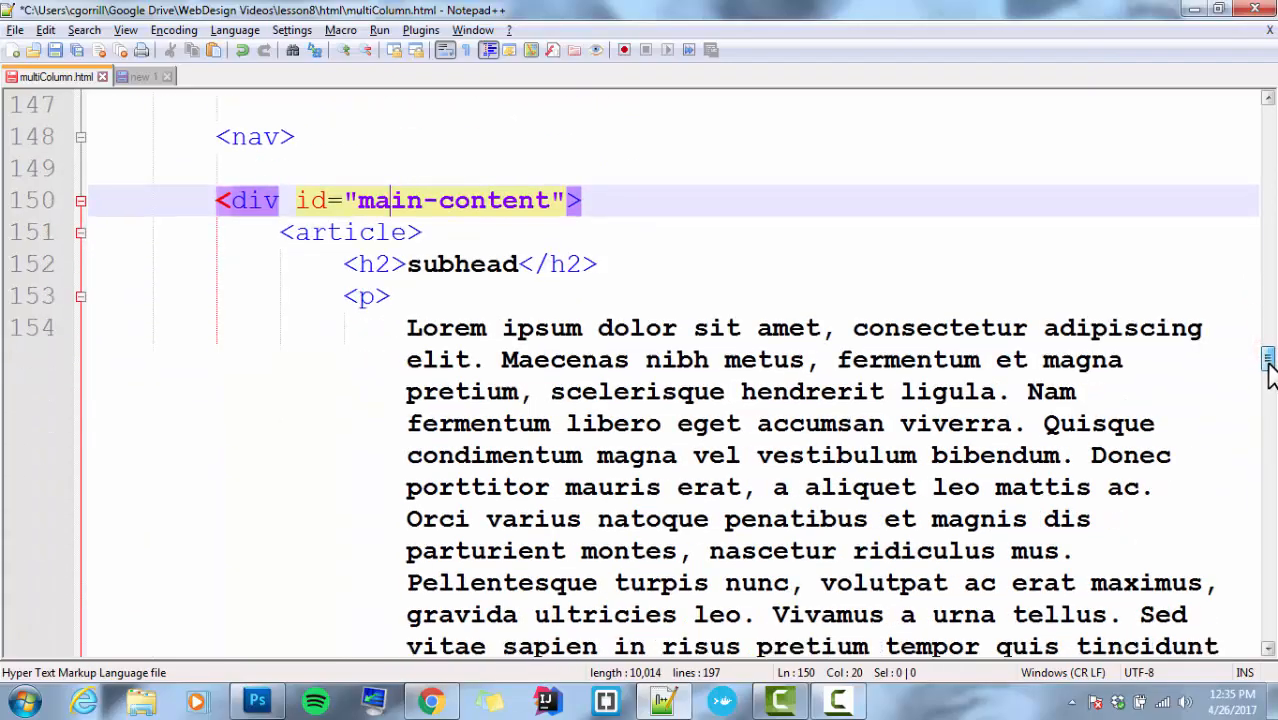
pyautogui.scroll(-3)
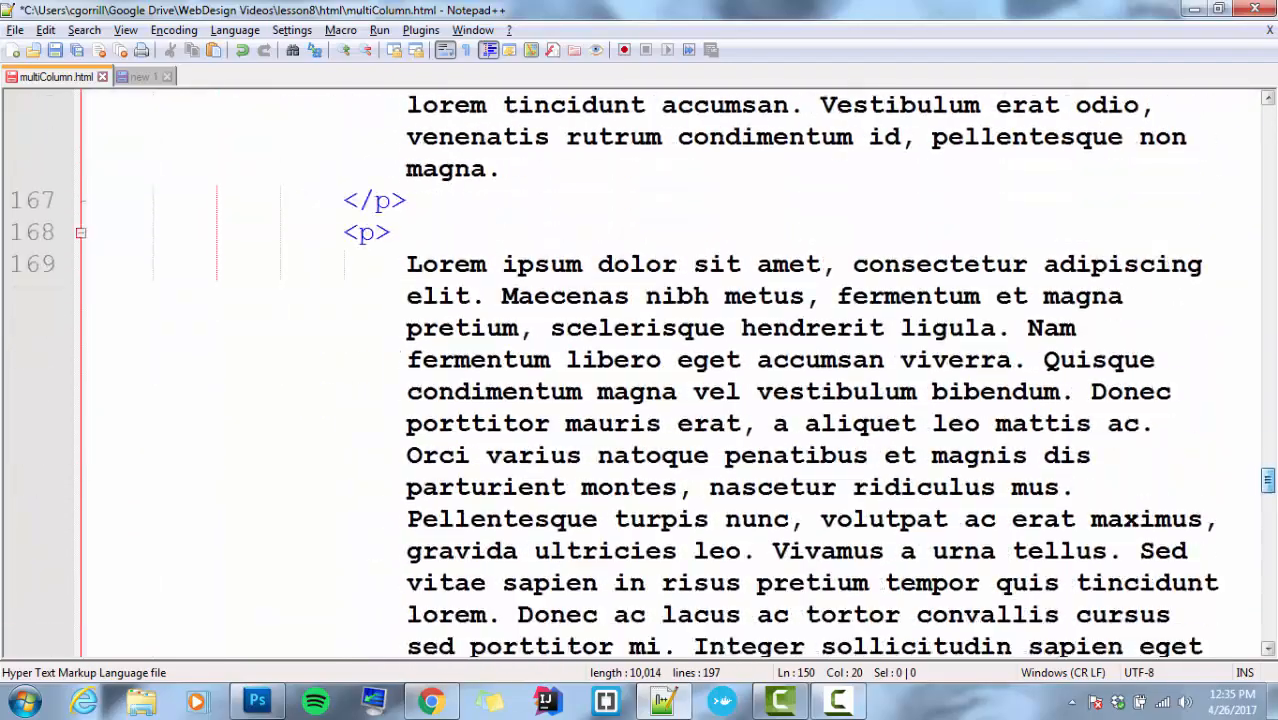
pyautogui.scroll(-3)
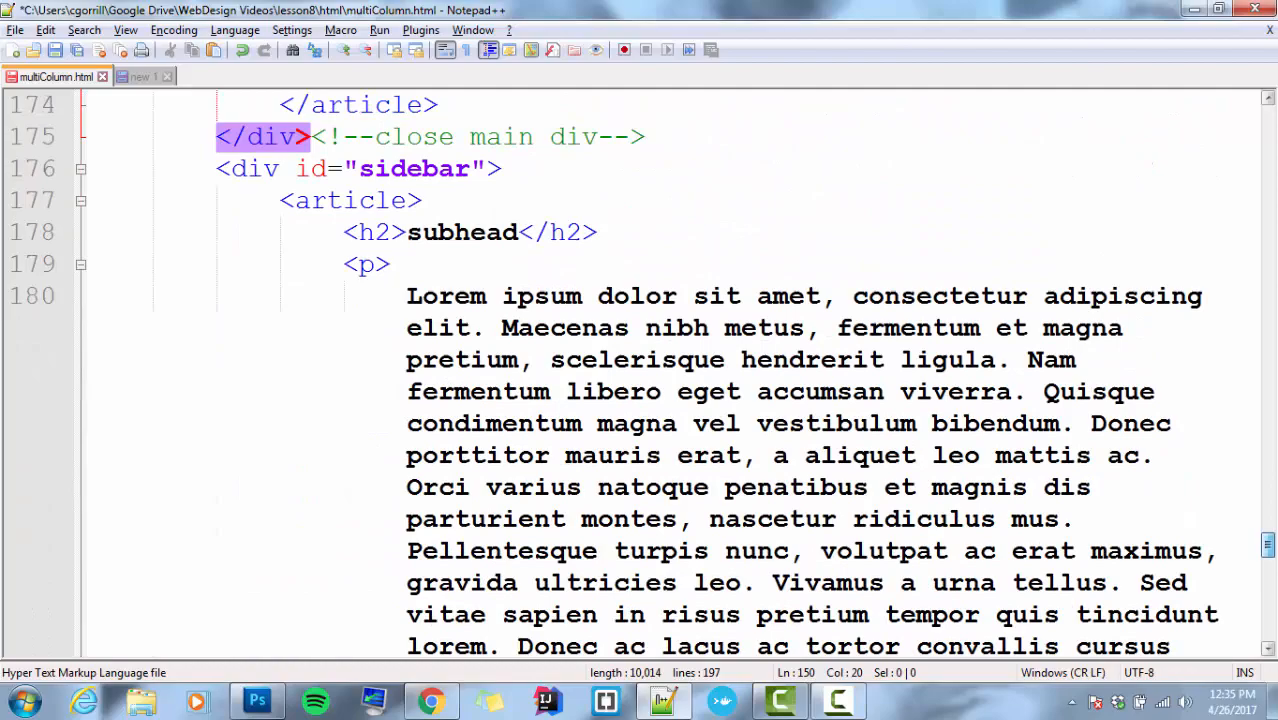
pyautogui.scroll(-3)
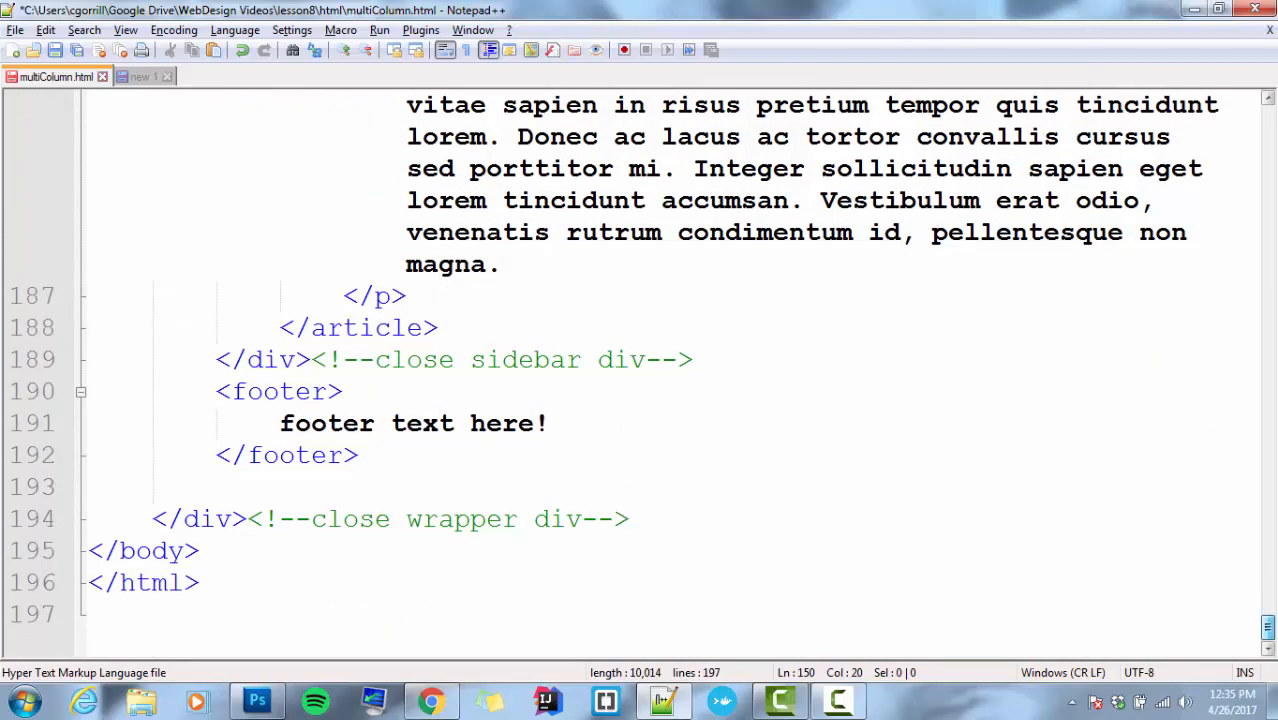
pyautogui.scroll(3)
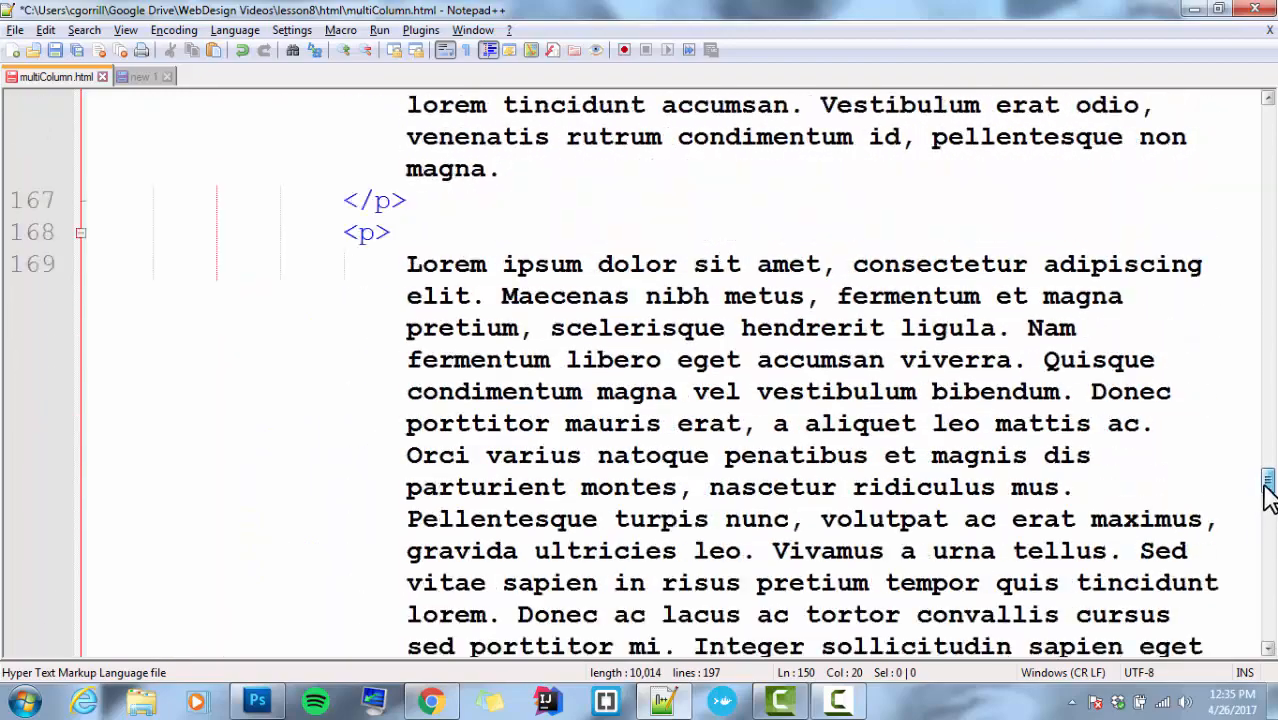
pyautogui.scroll(3)
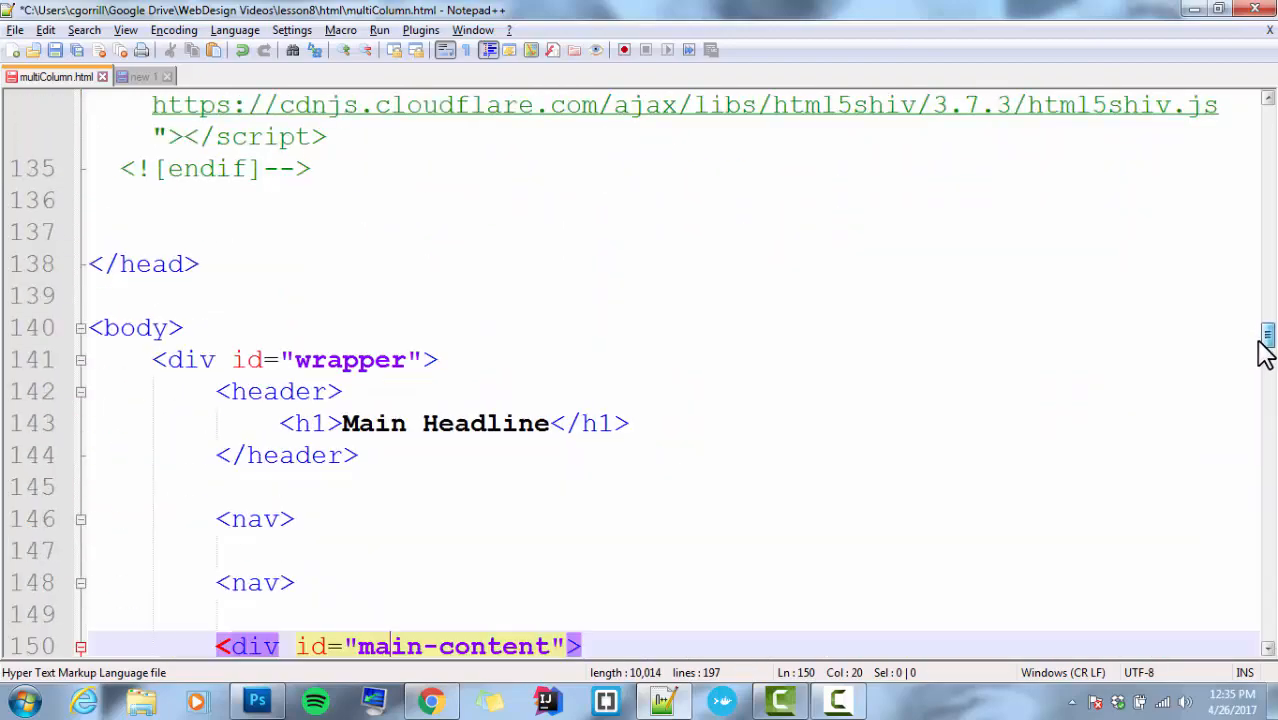
pyautogui.scroll(-3)
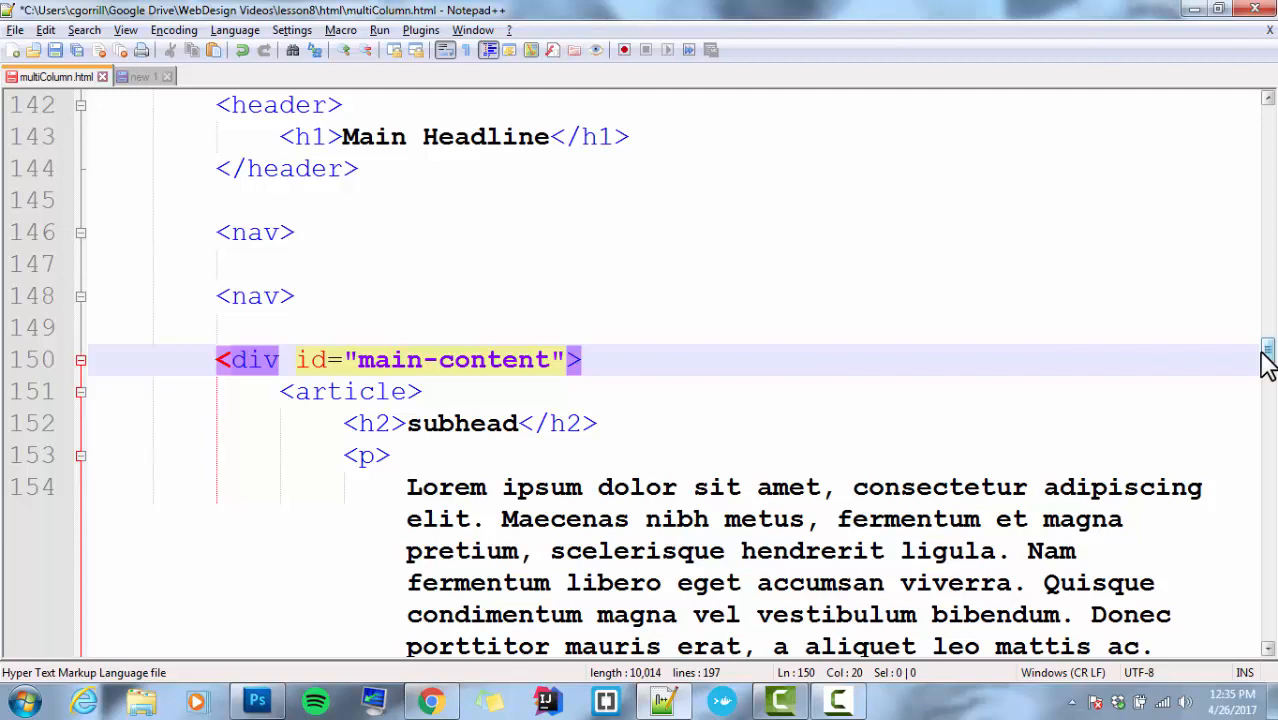
pyautogui.moveTo(396, 244)
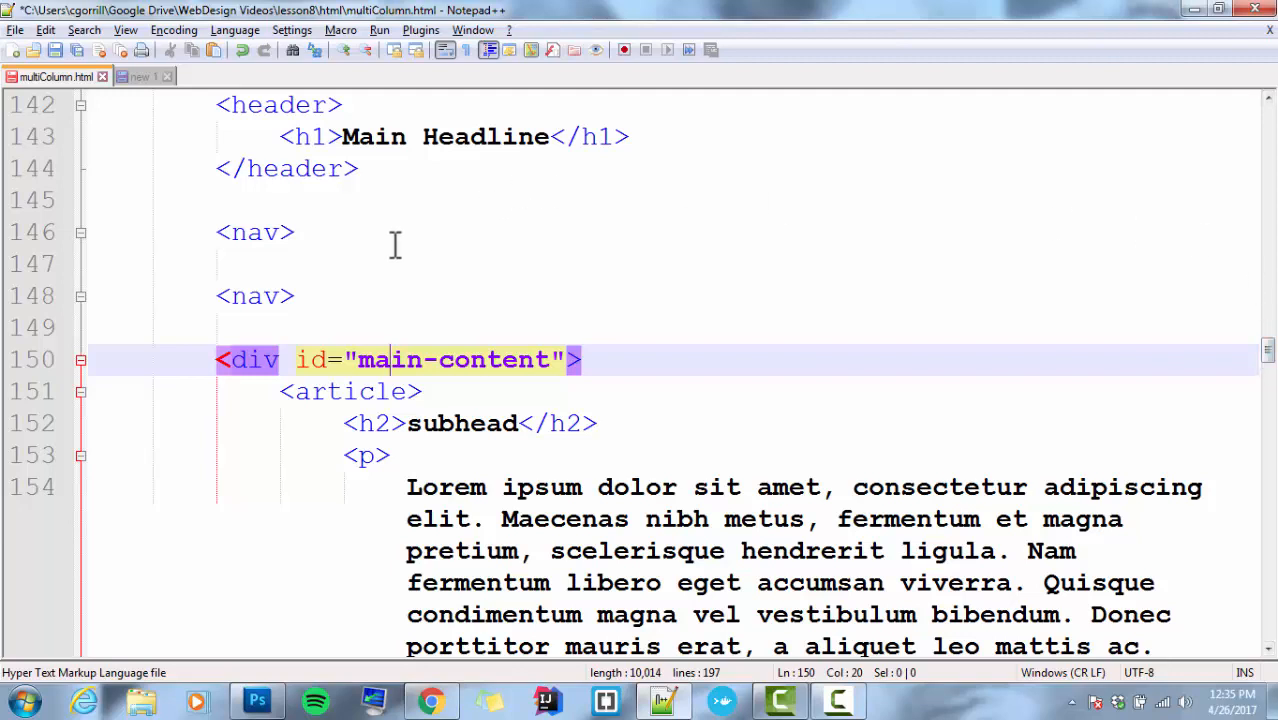
# - Inside the nav, add a ul with an li holding the link <a href="####">page 2</a>
pyautogui.click(316, 264)
pyautogui.write('<')
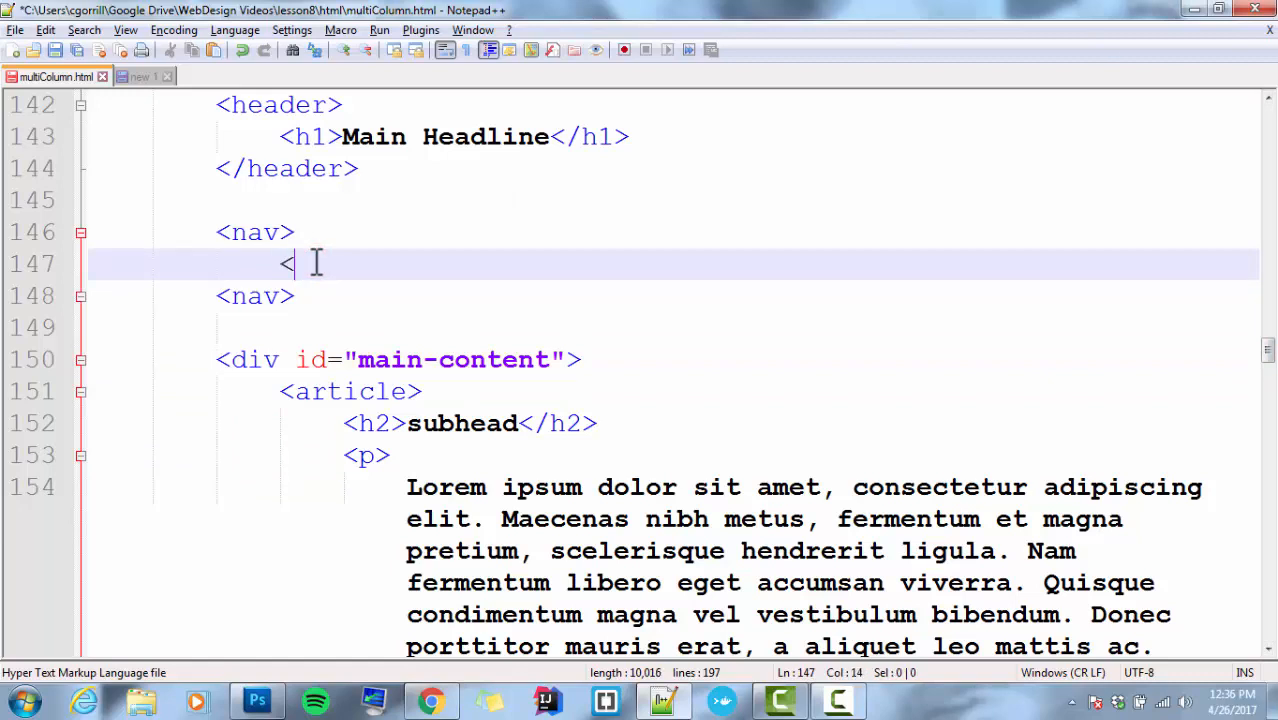
pyautogui.write('ul></>')
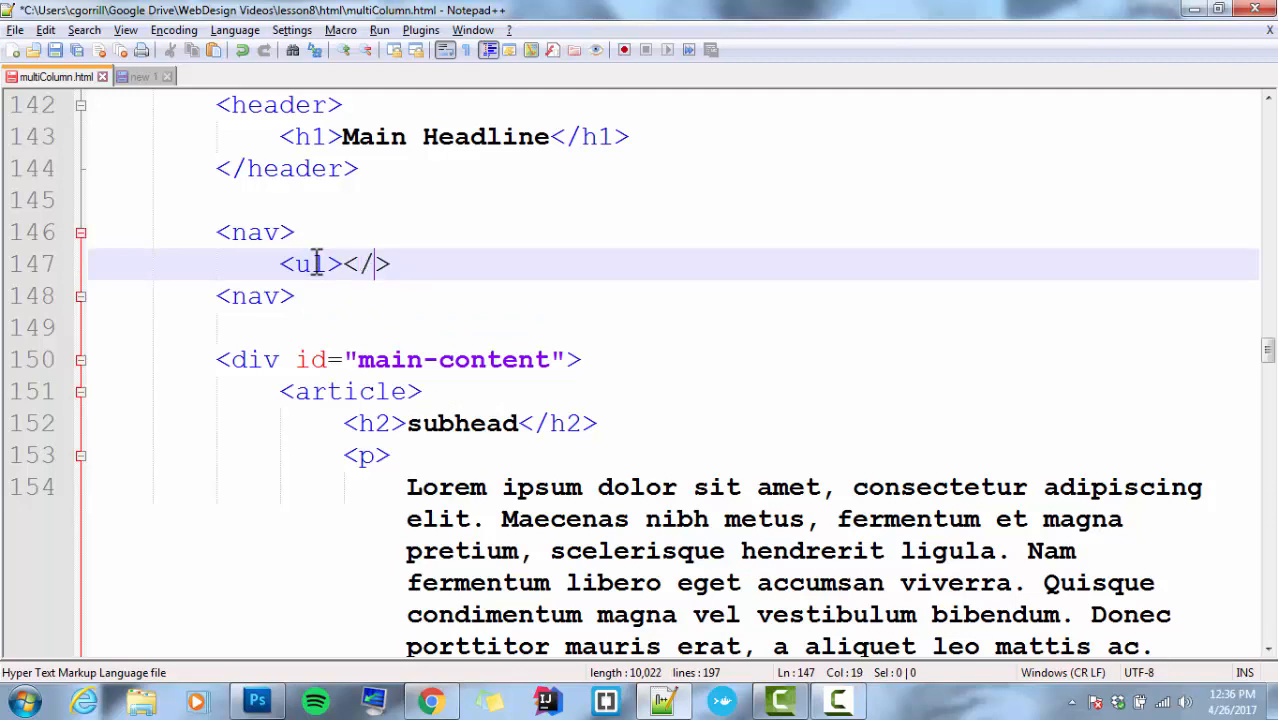
pyautogui.press('enter')
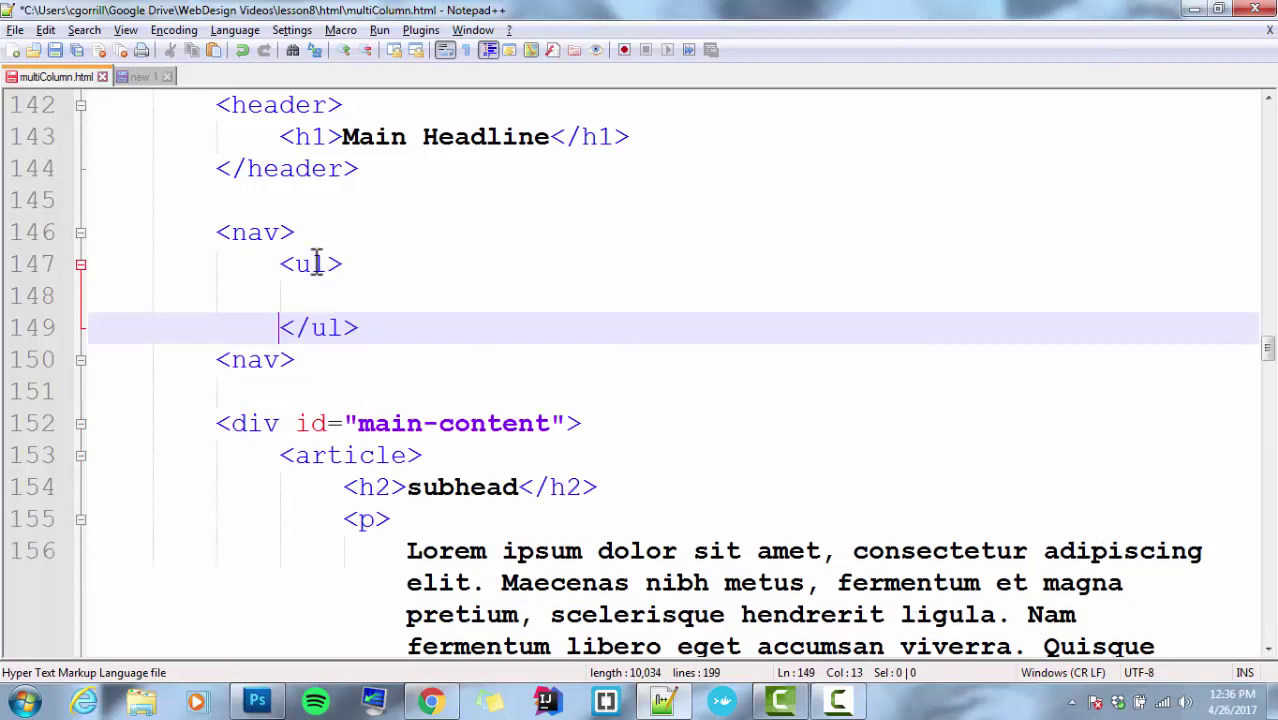
pyautogui.write('<>')
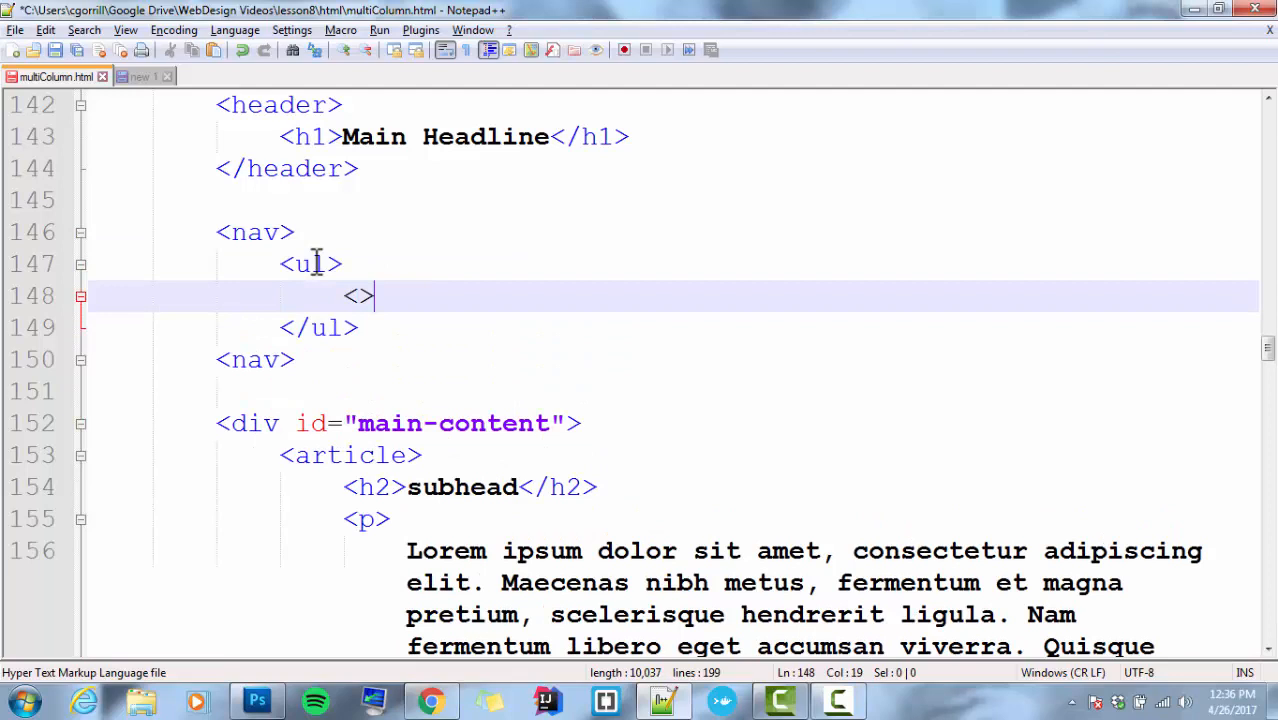
pyautogui.write('li')
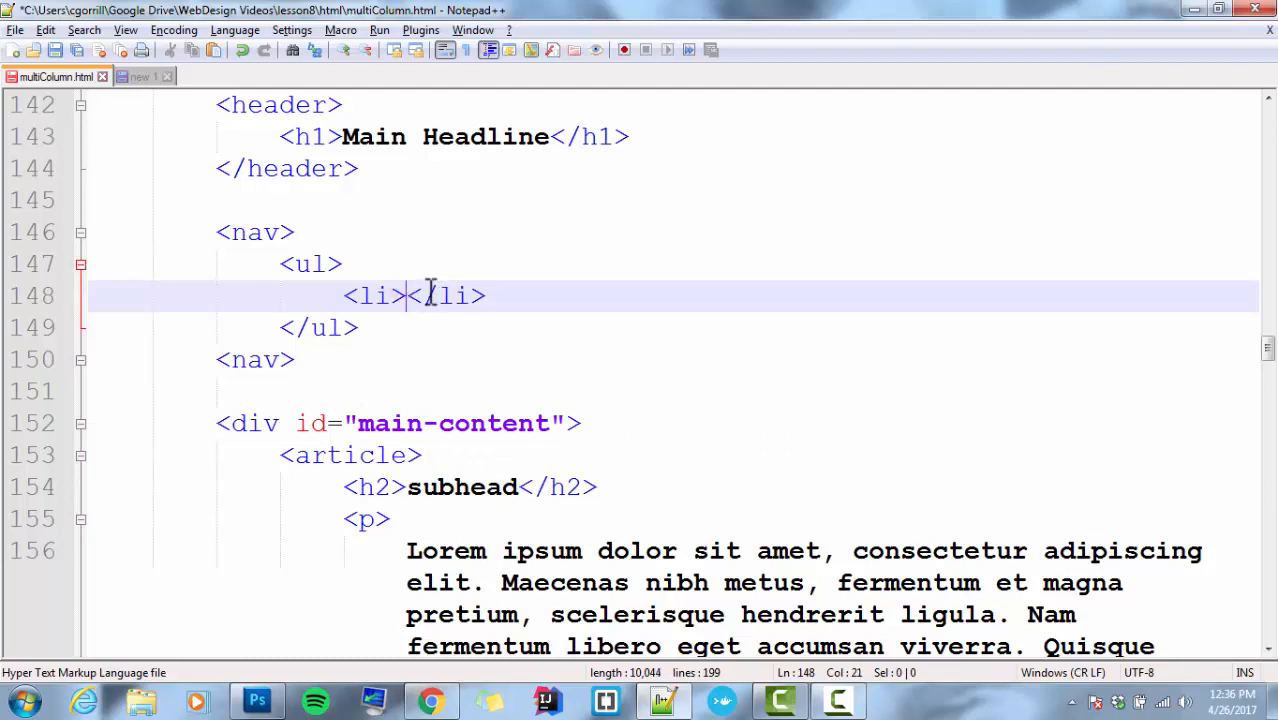
pyautogui.write('a><')
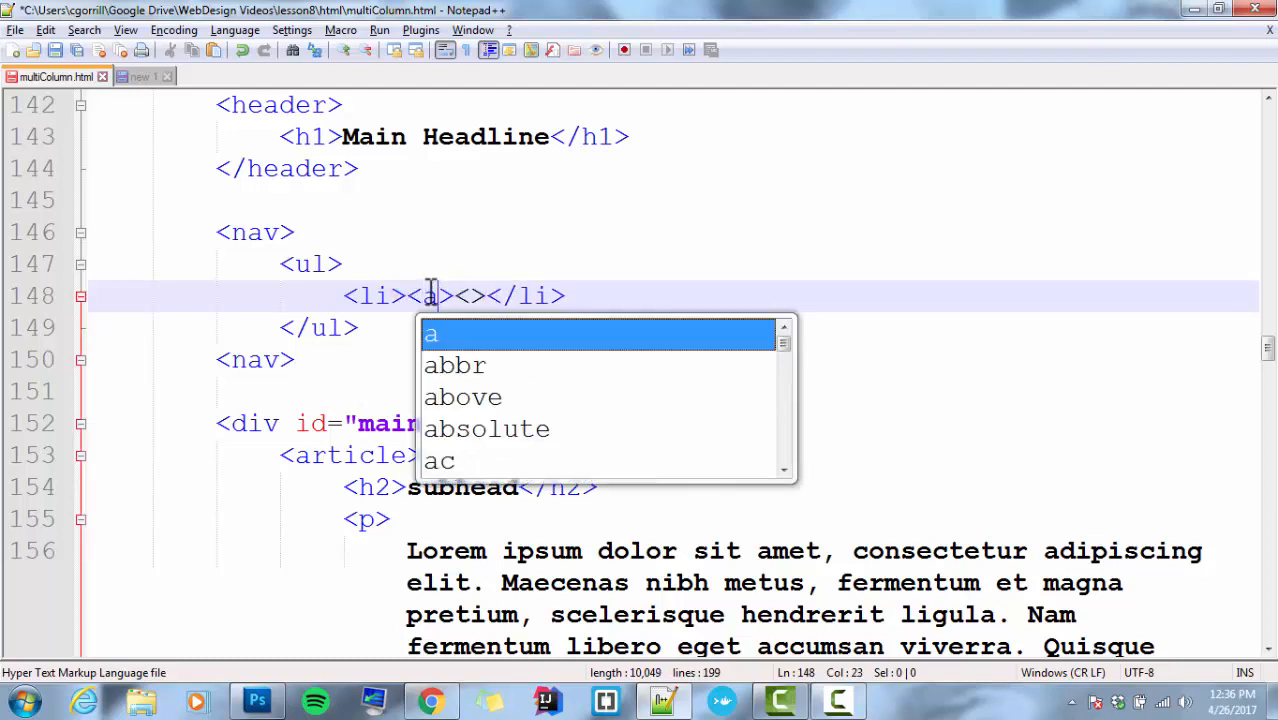
pyautogui.write('href="')
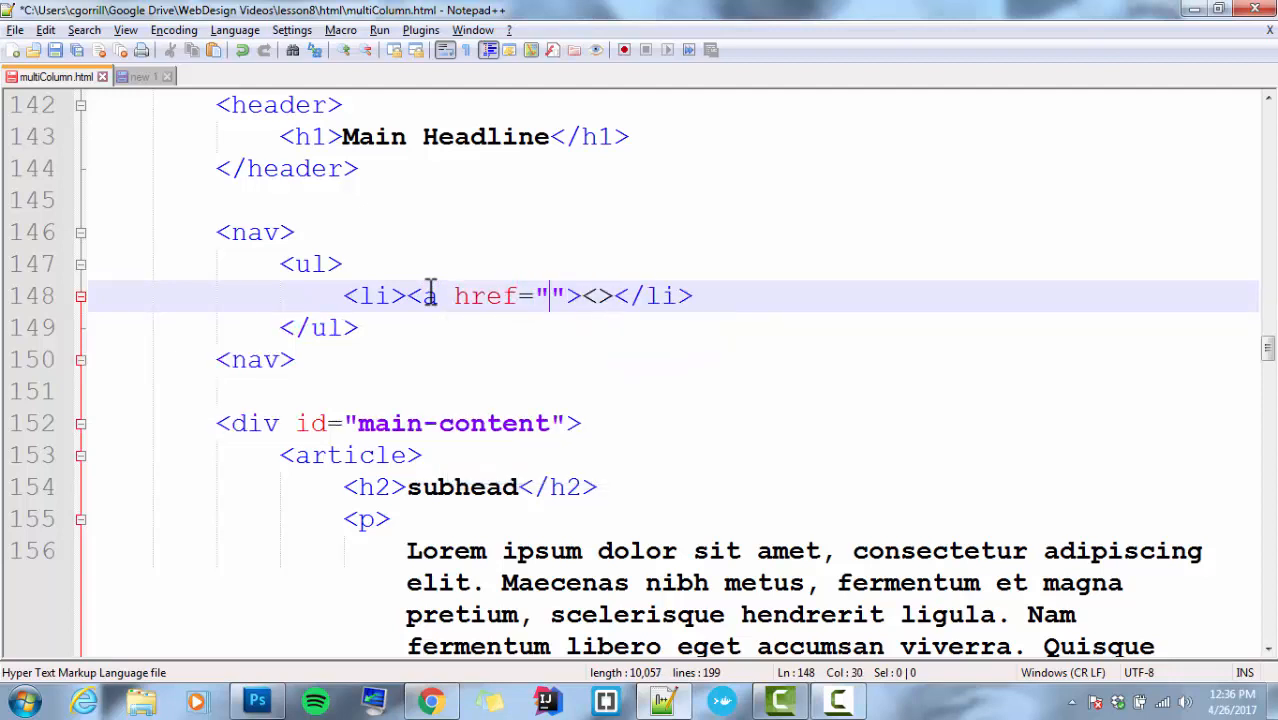
pyautogui.write('#')
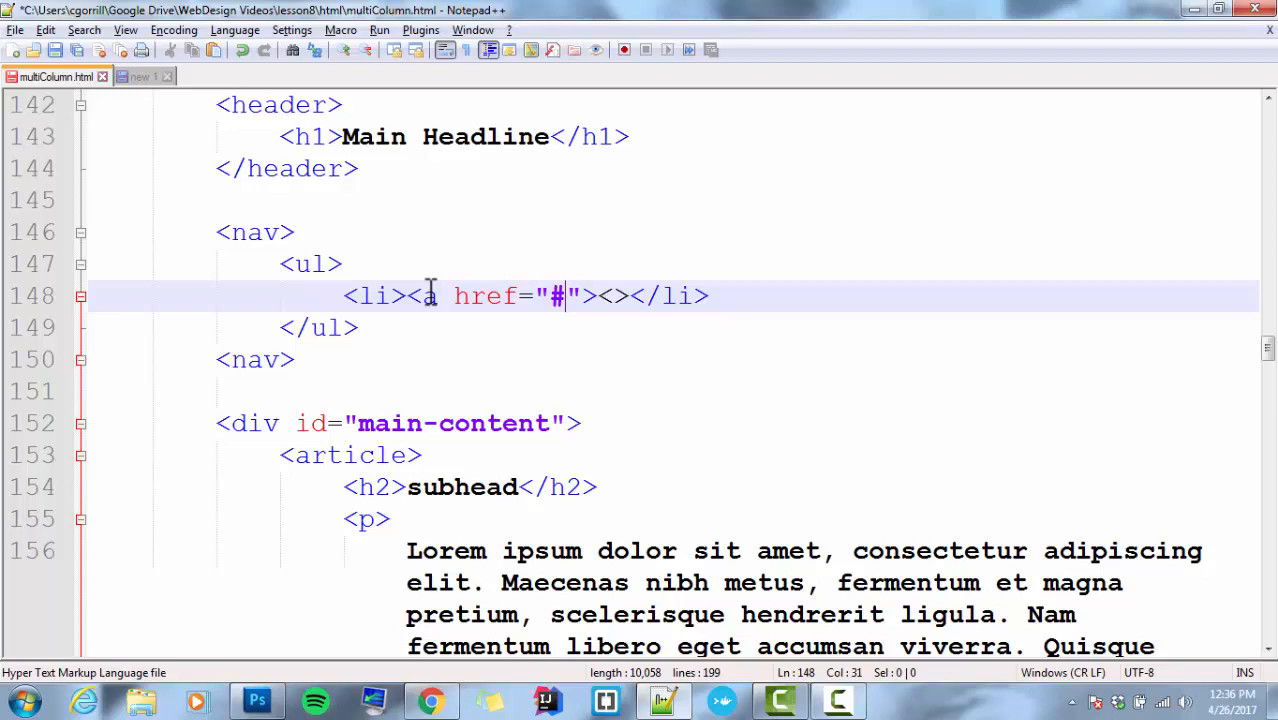
pyautogui.write('###')
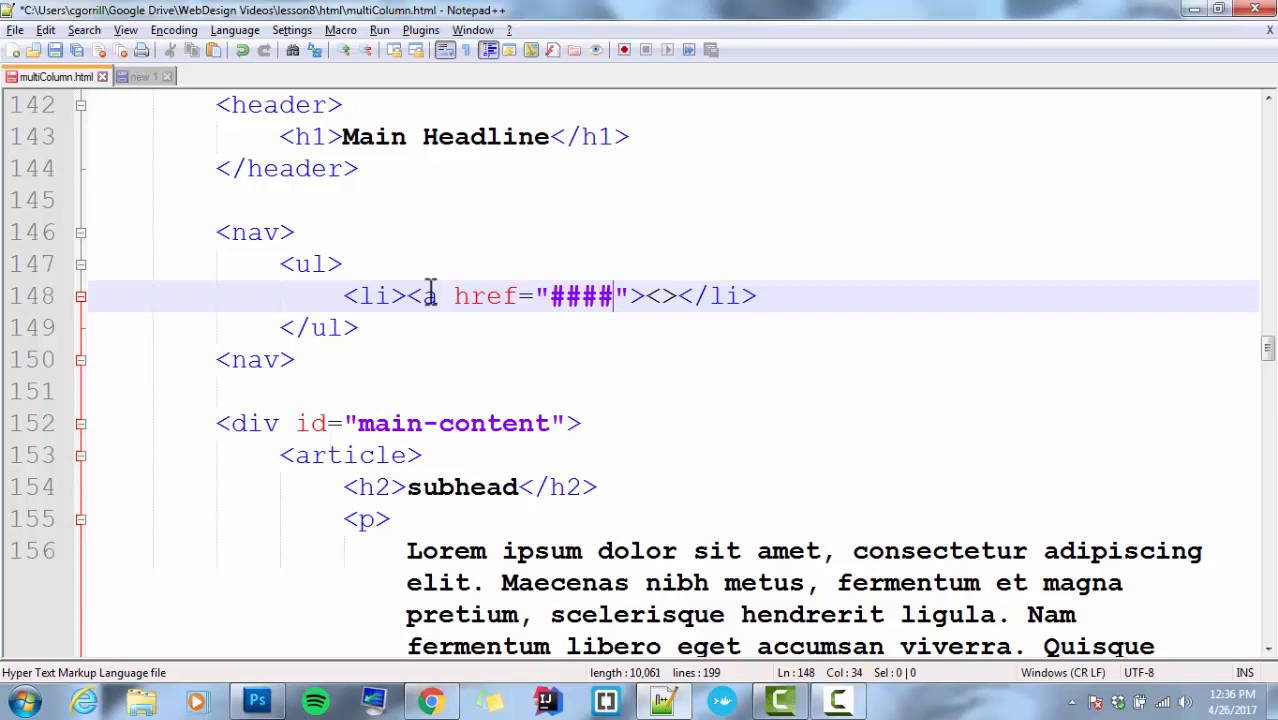
pyautogui.write('/')
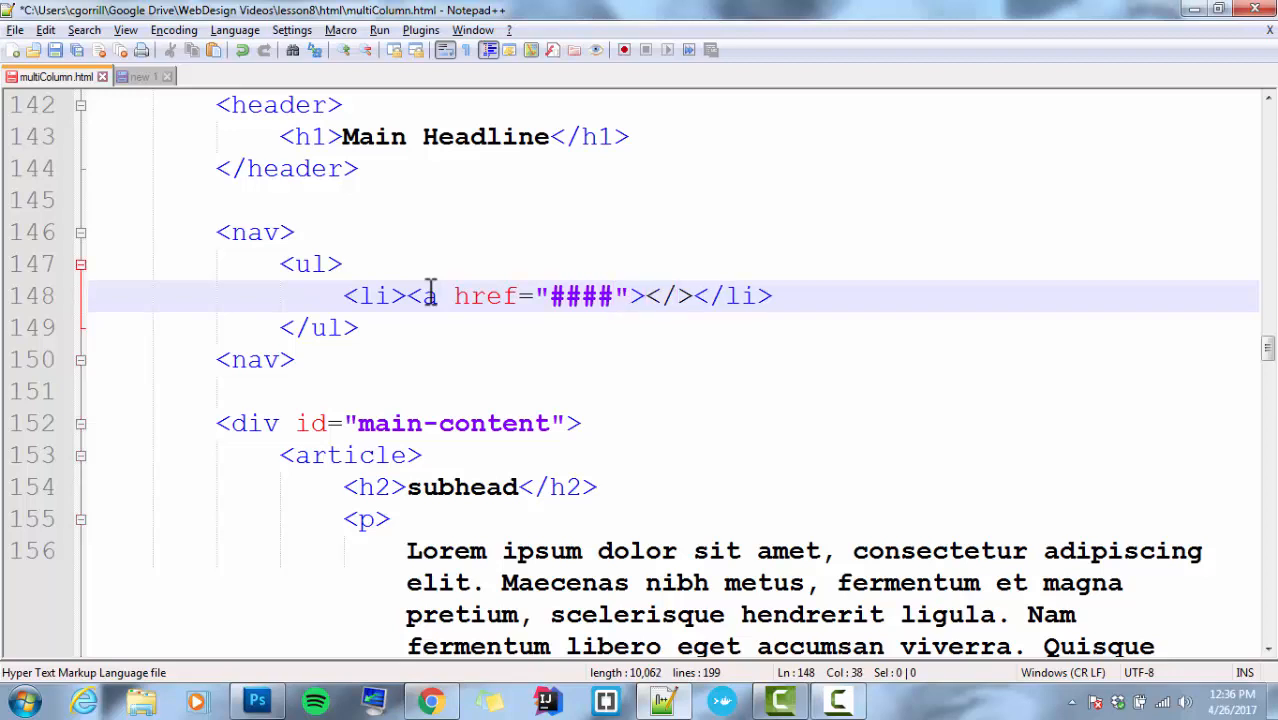
pyautogui.write('a')
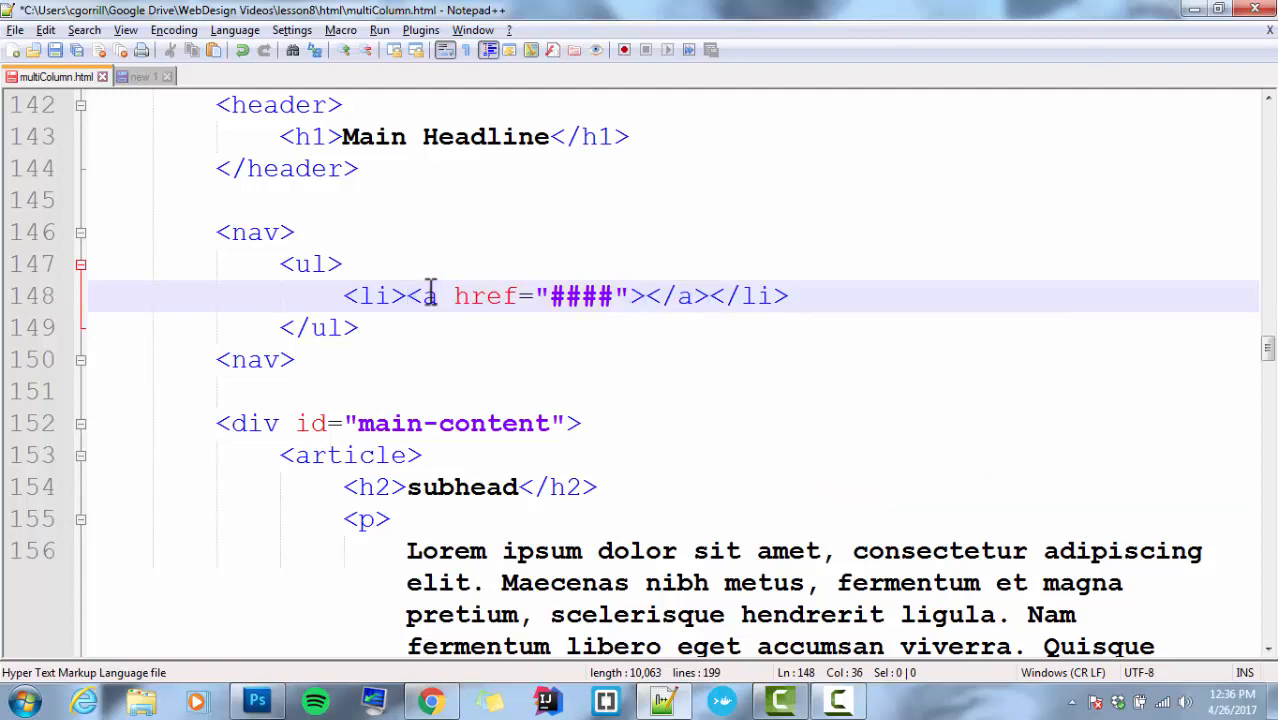
pyautogui.write('page 1')
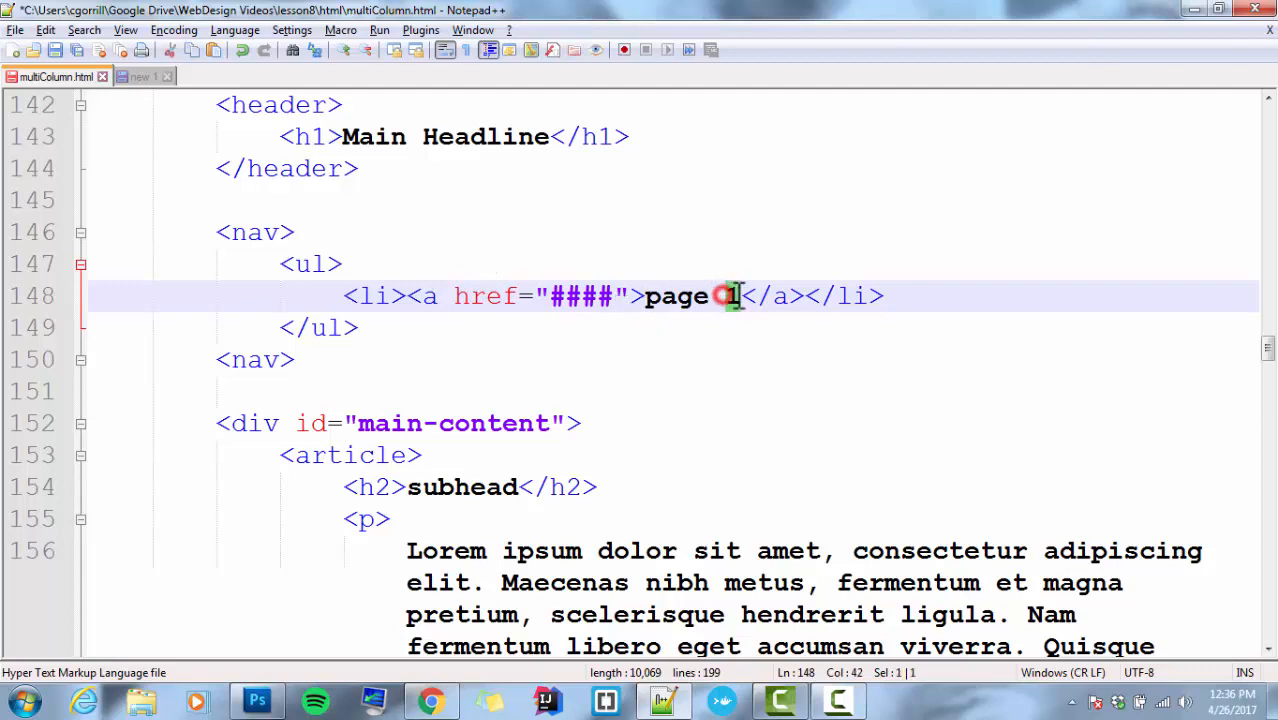
pyautogui.write('2')
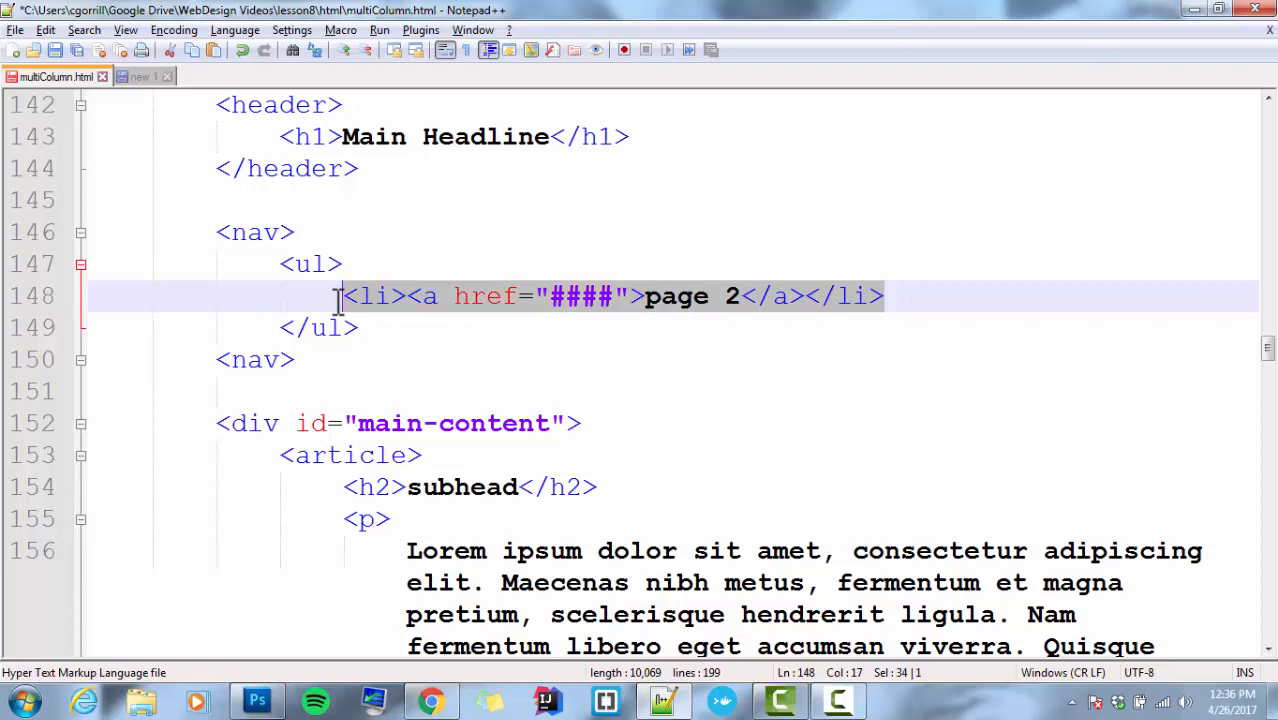
# - Duplicate the list item line and renumber the copies to page 3, page 4 and page 5
pyautogui.click(884, 296)
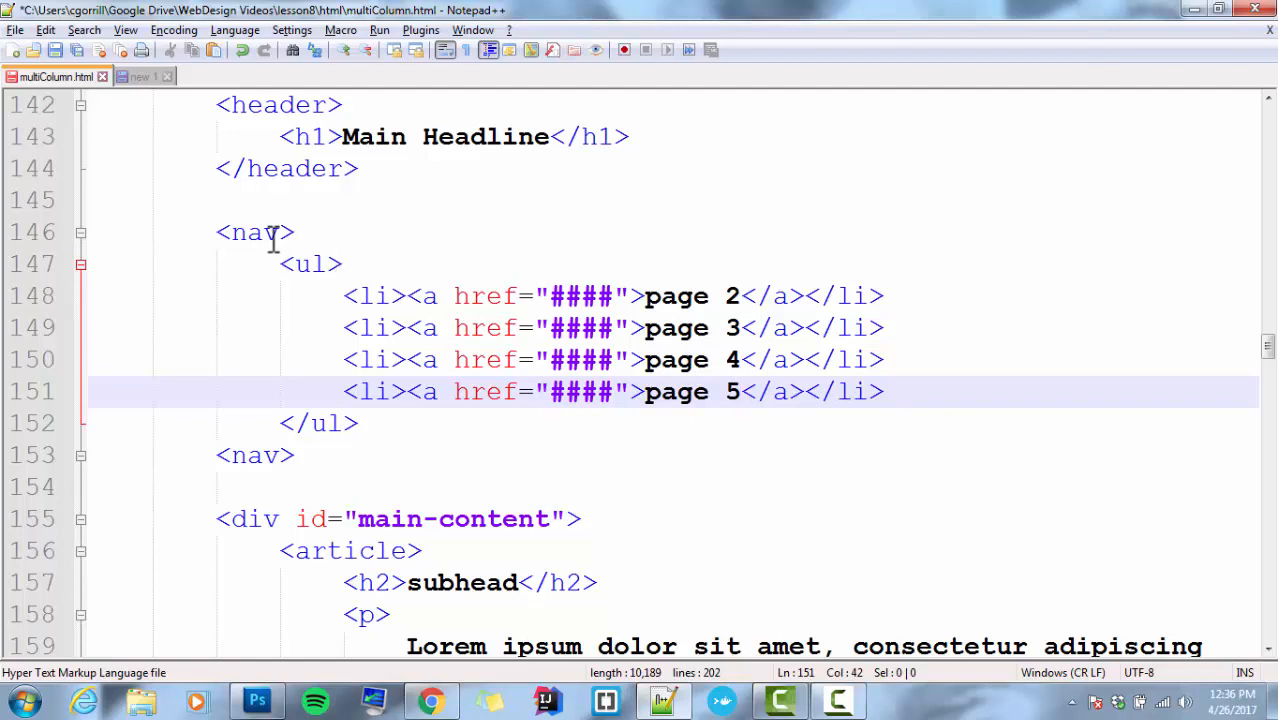
pyautogui.click(268, 232)
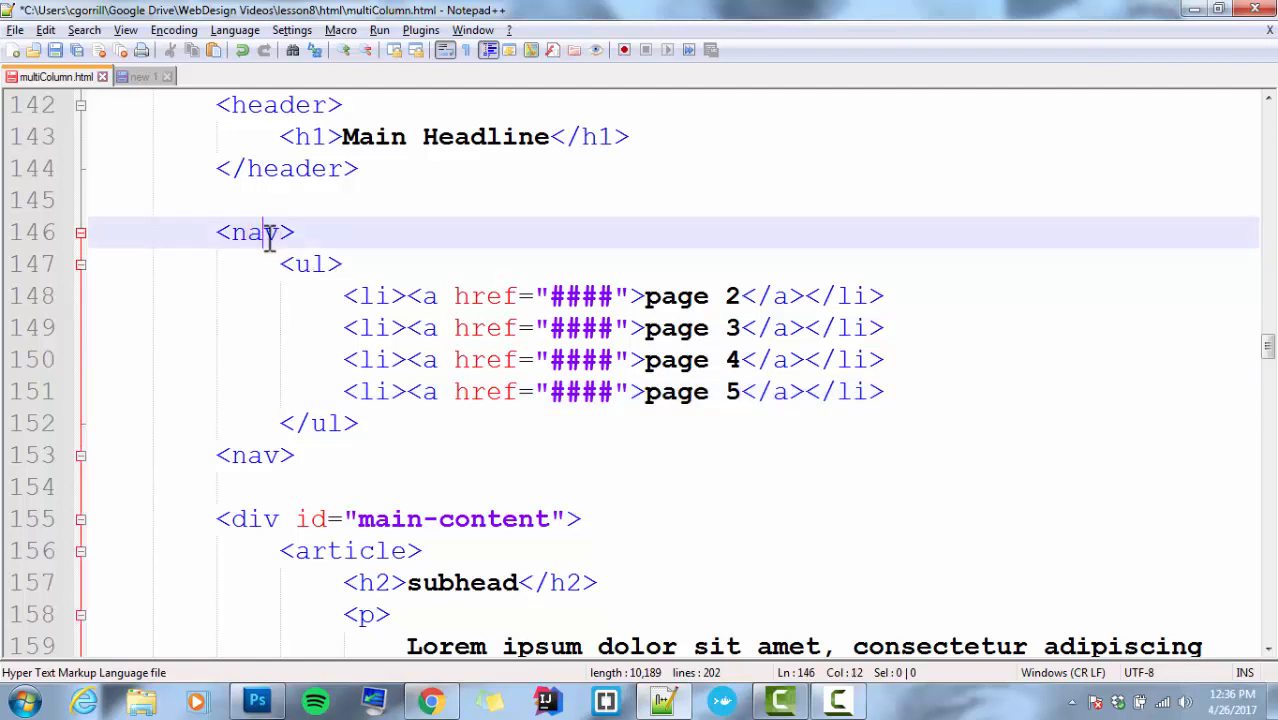
pyautogui.click(372, 296)
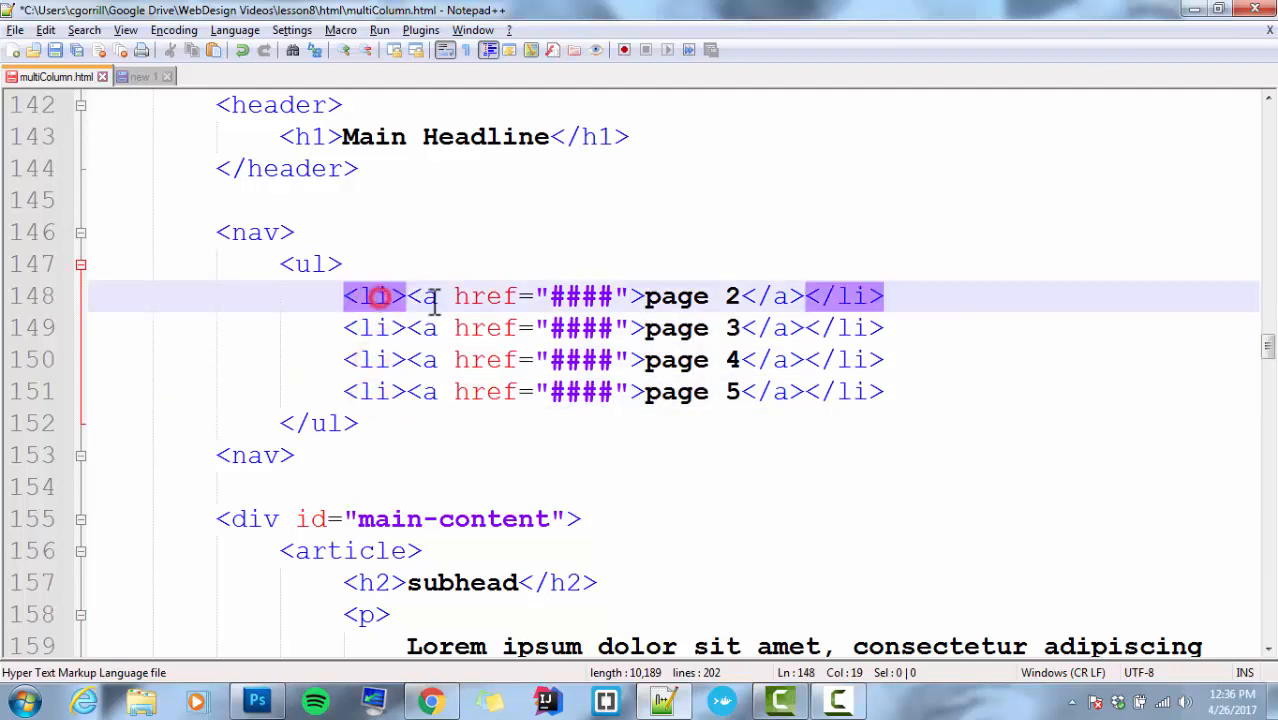
pyautogui.click(420, 390)
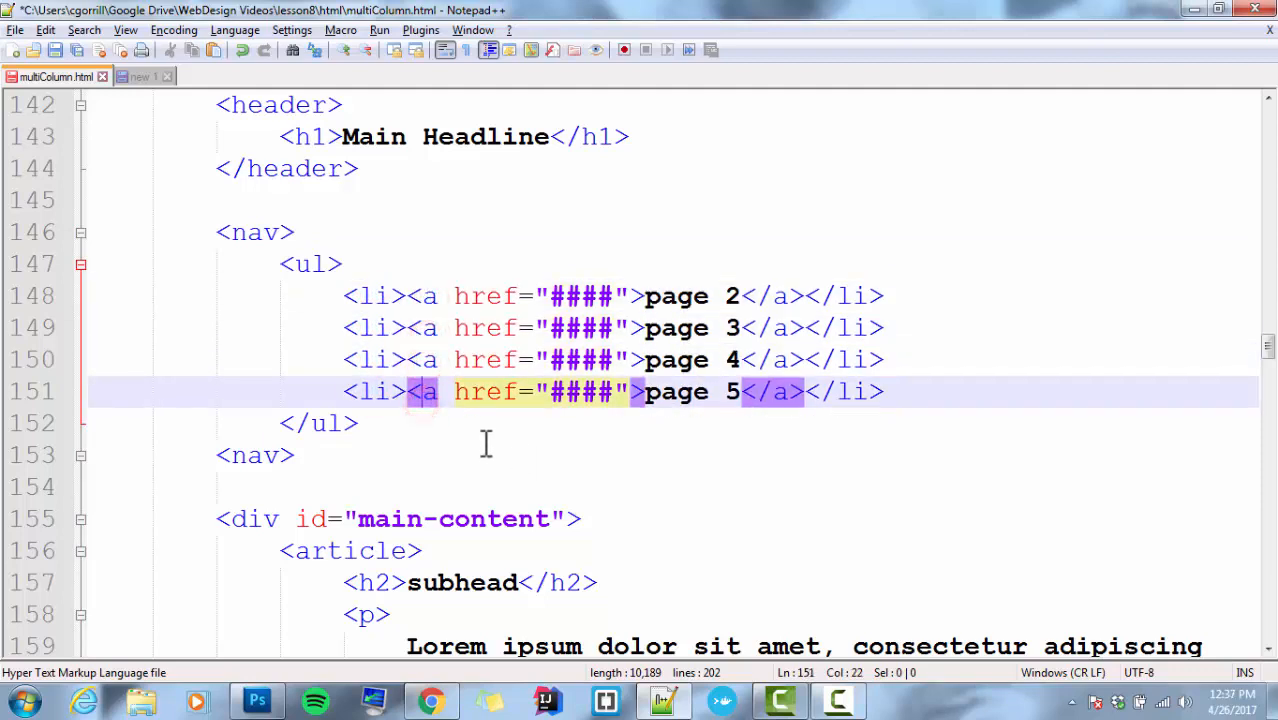
pyautogui.click(384, 264)
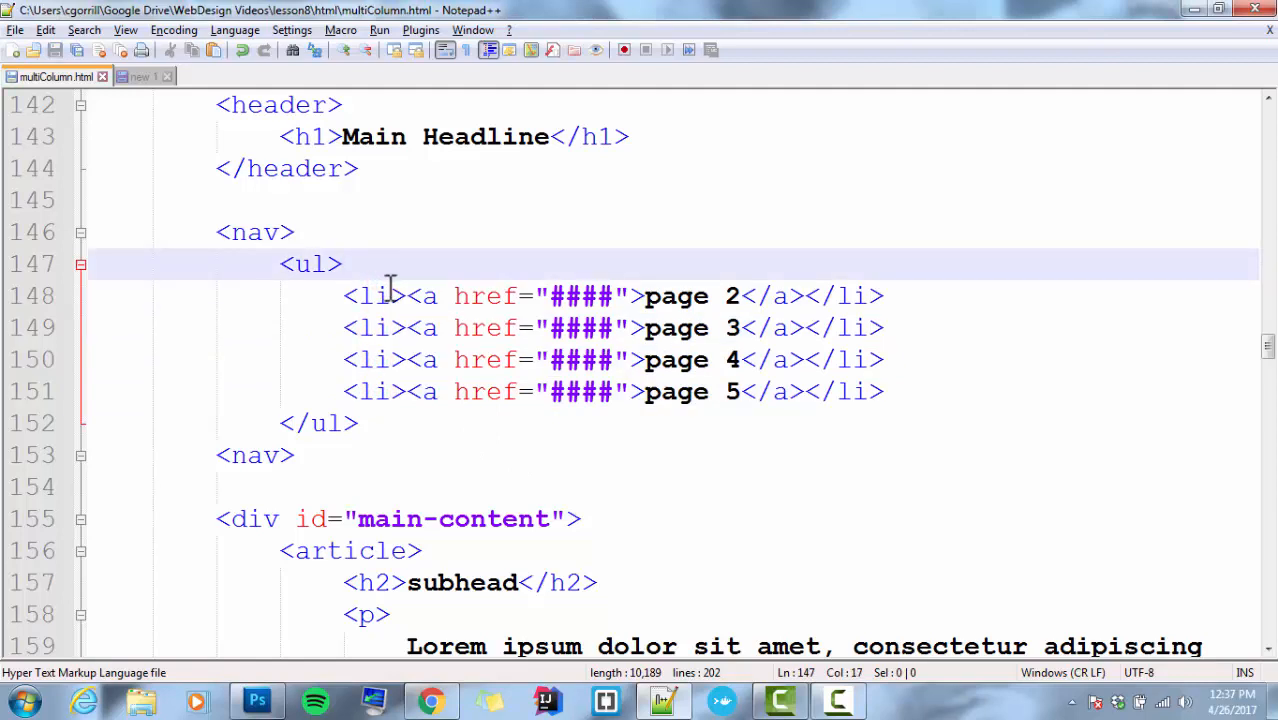
pyautogui.click(432, 700)
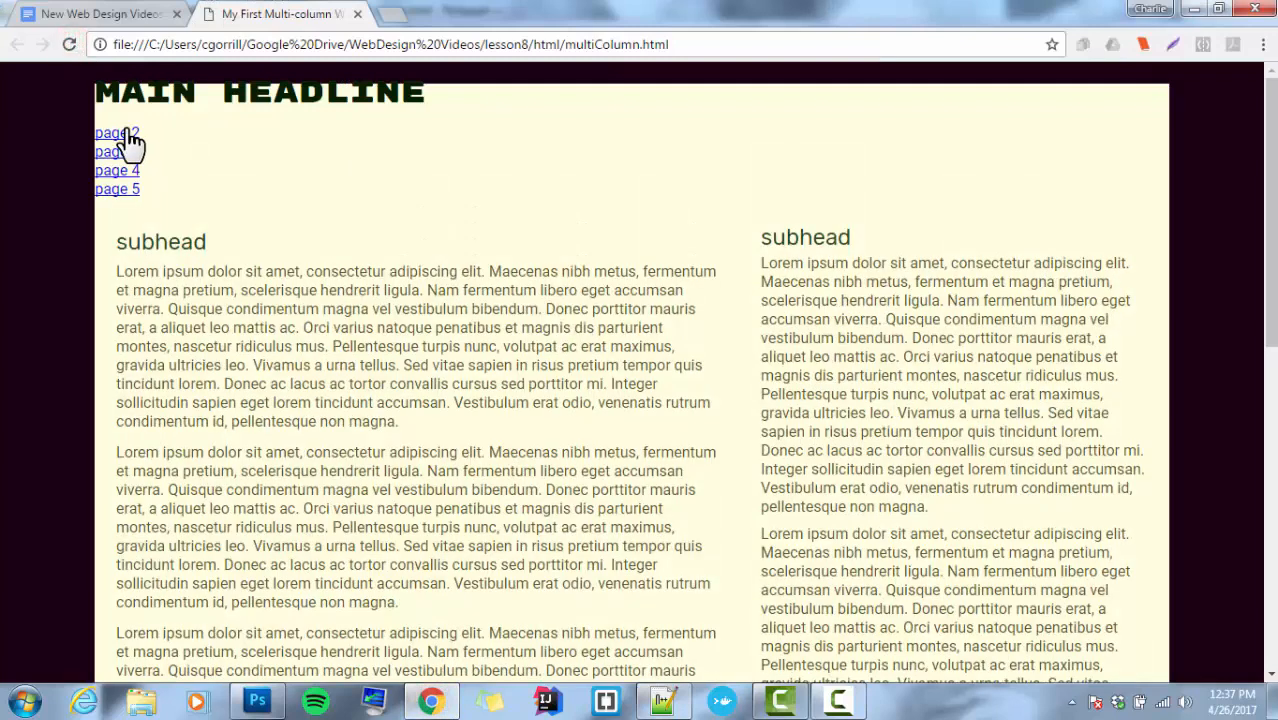
pyautogui.moveTo(116, 132)
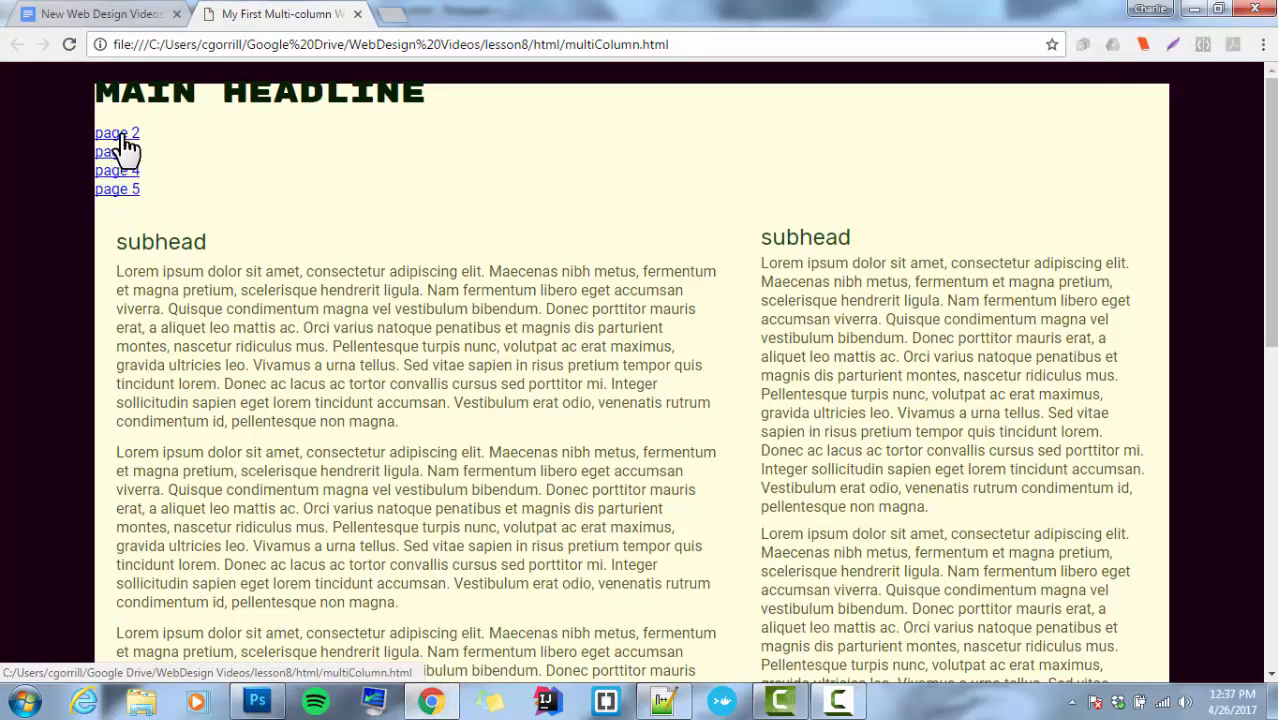
pyautogui.moveTo(116, 132)
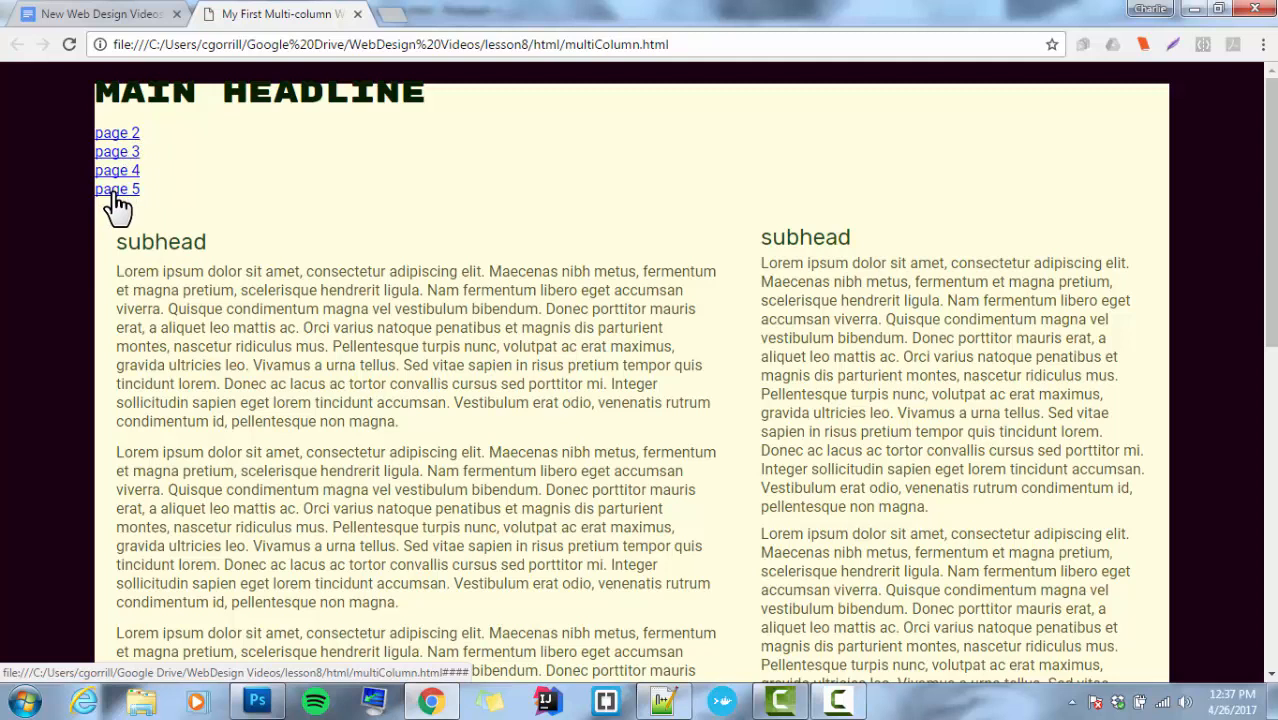
pyautogui.moveTo(418, 336)
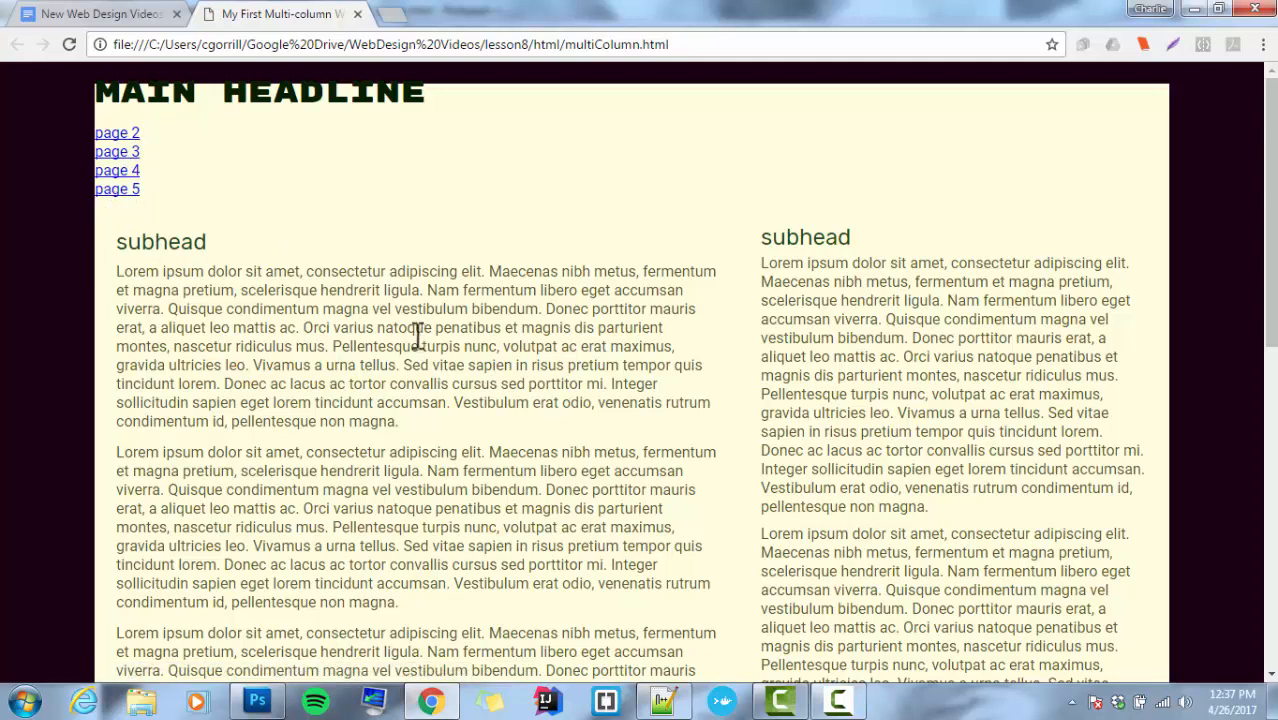
pyautogui.moveTo(608, 700)
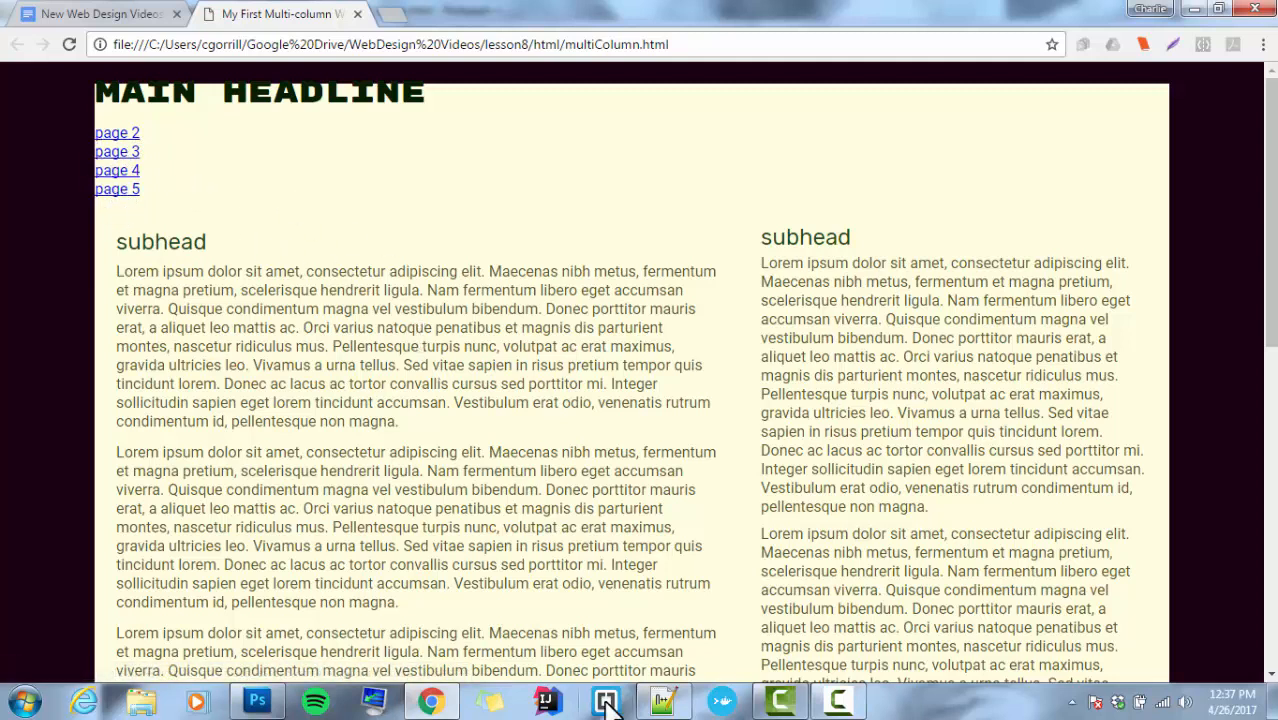
pyautogui.moveTo(664, 698)
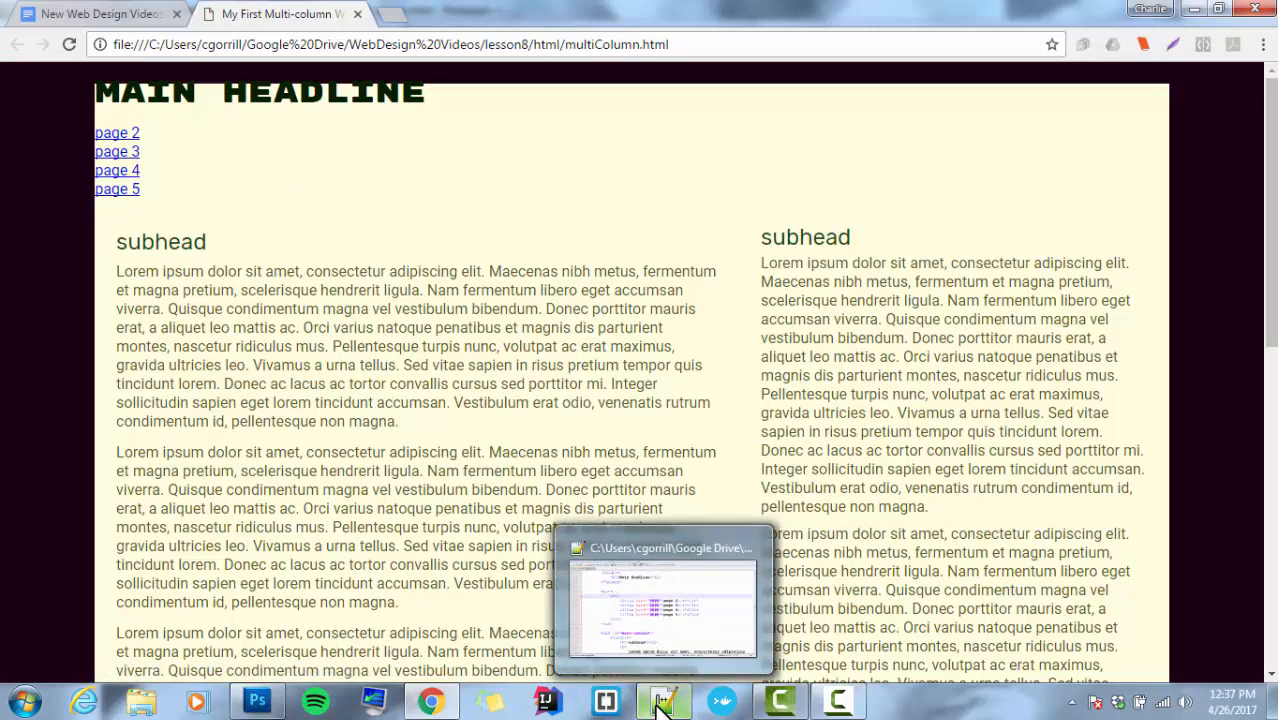
pyautogui.moveTo(664, 700)
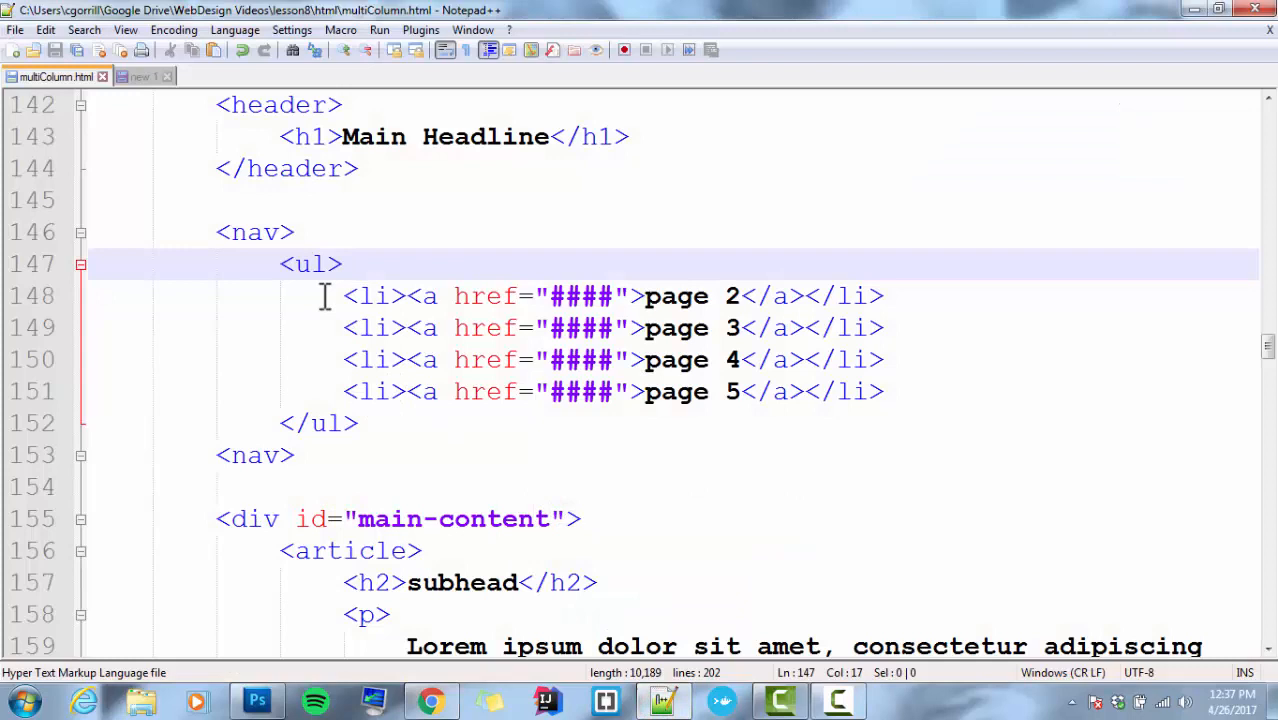
# - Give the first nav list item the attribute class="nav-item"
pyautogui.click(372, 390)
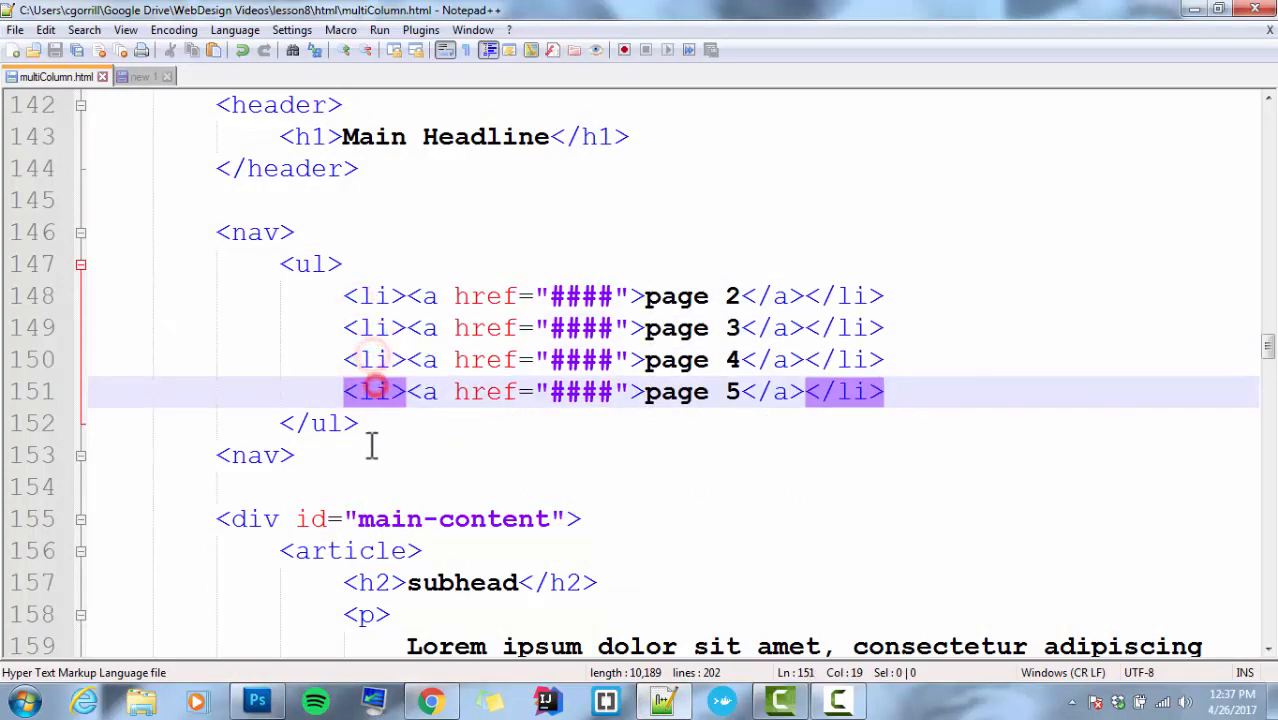
pyautogui.scroll(3)
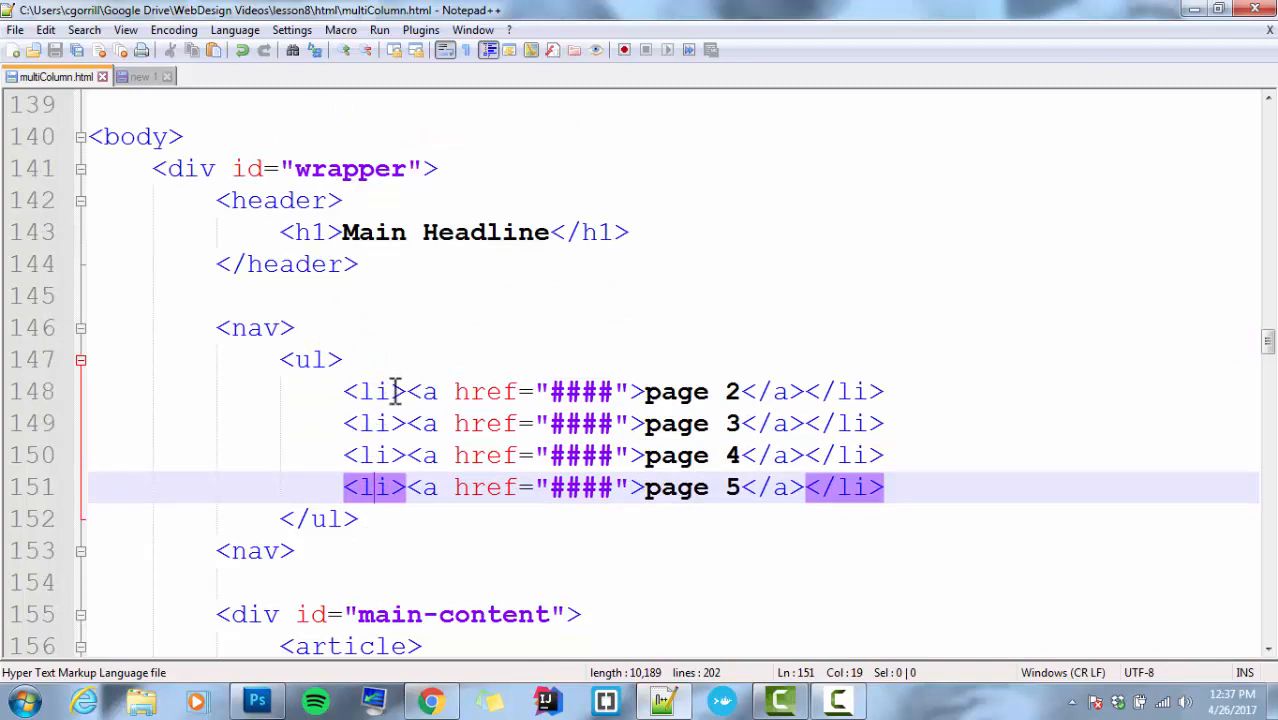
pyautogui.click(396, 390)
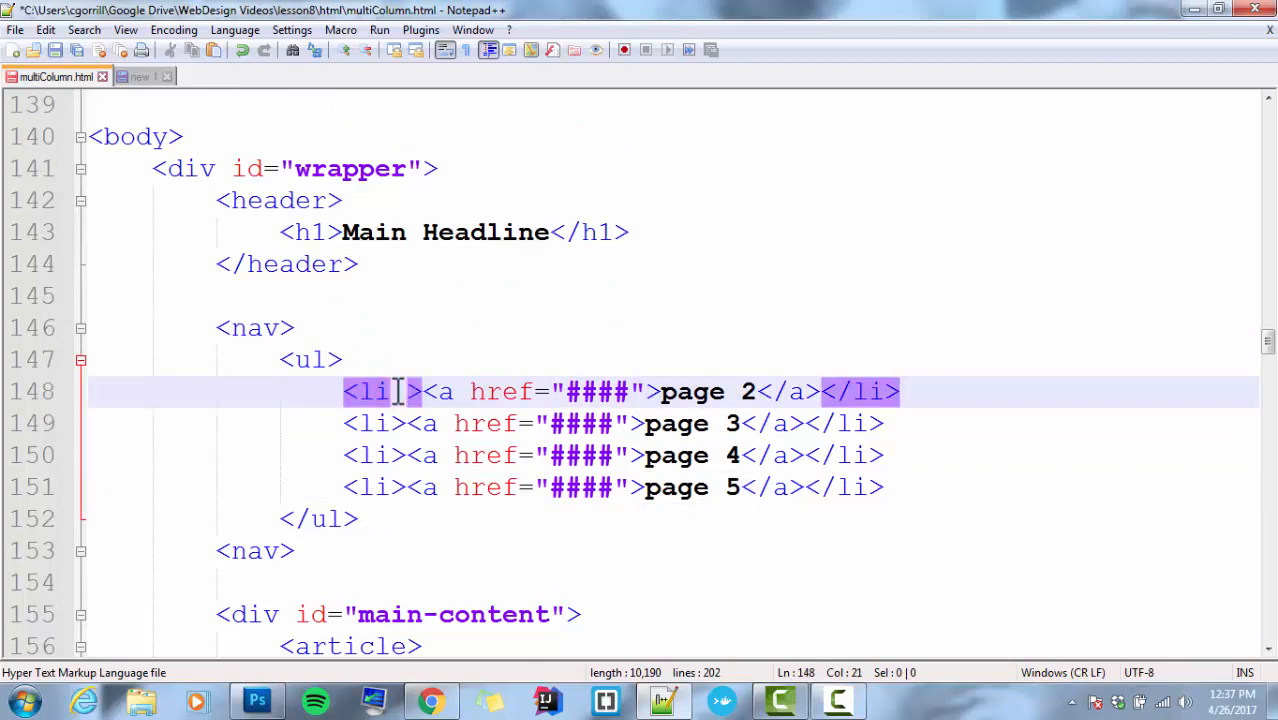
pyautogui.write('class="')
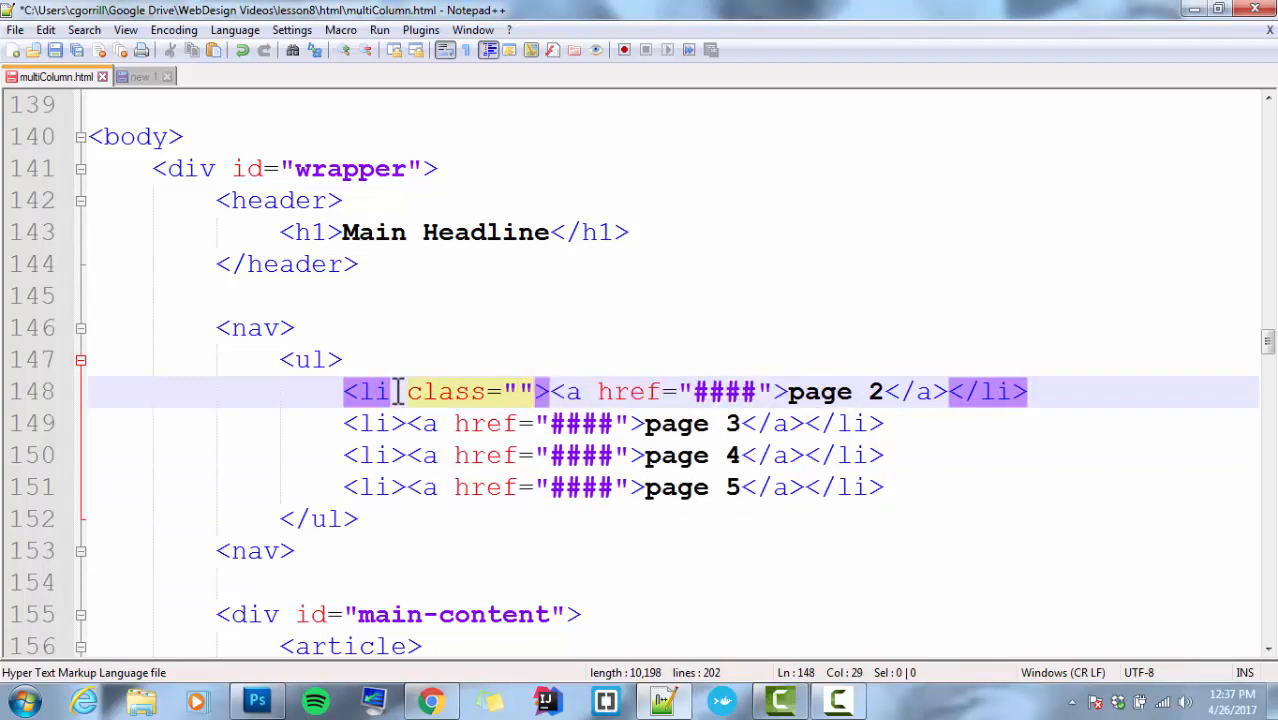
pyautogui.write('nav-')
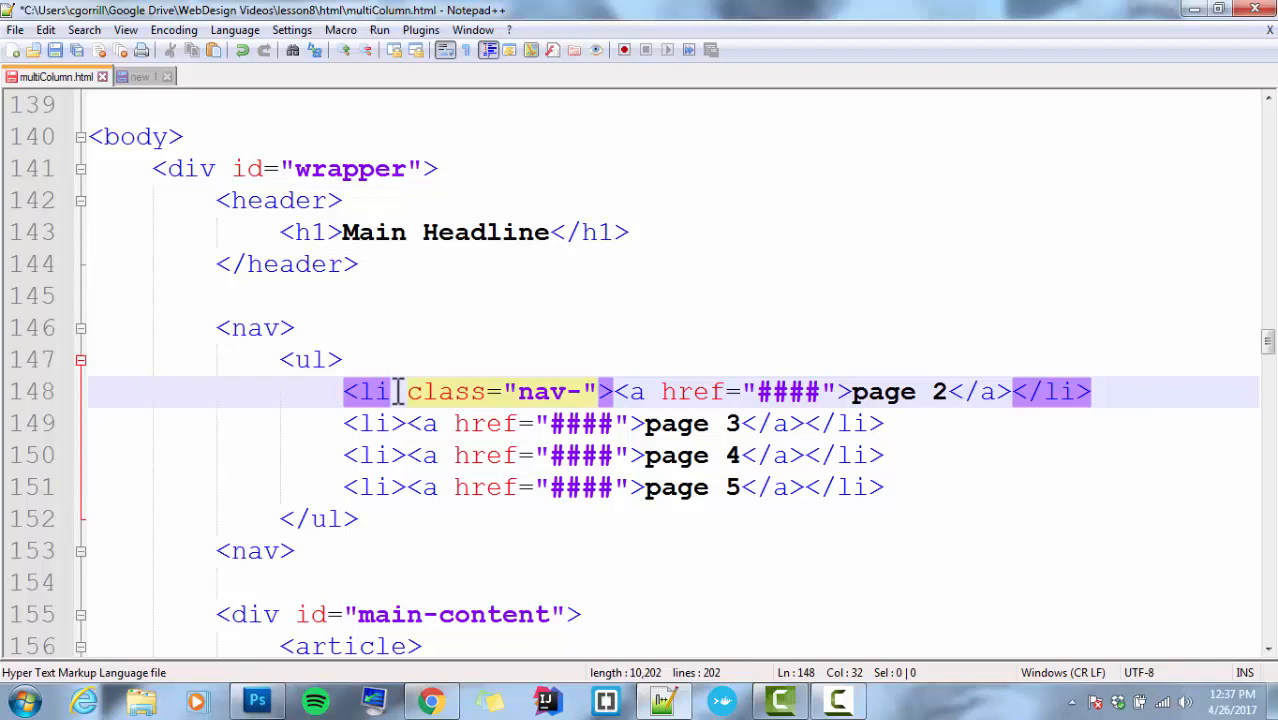
pyautogui.write('item')
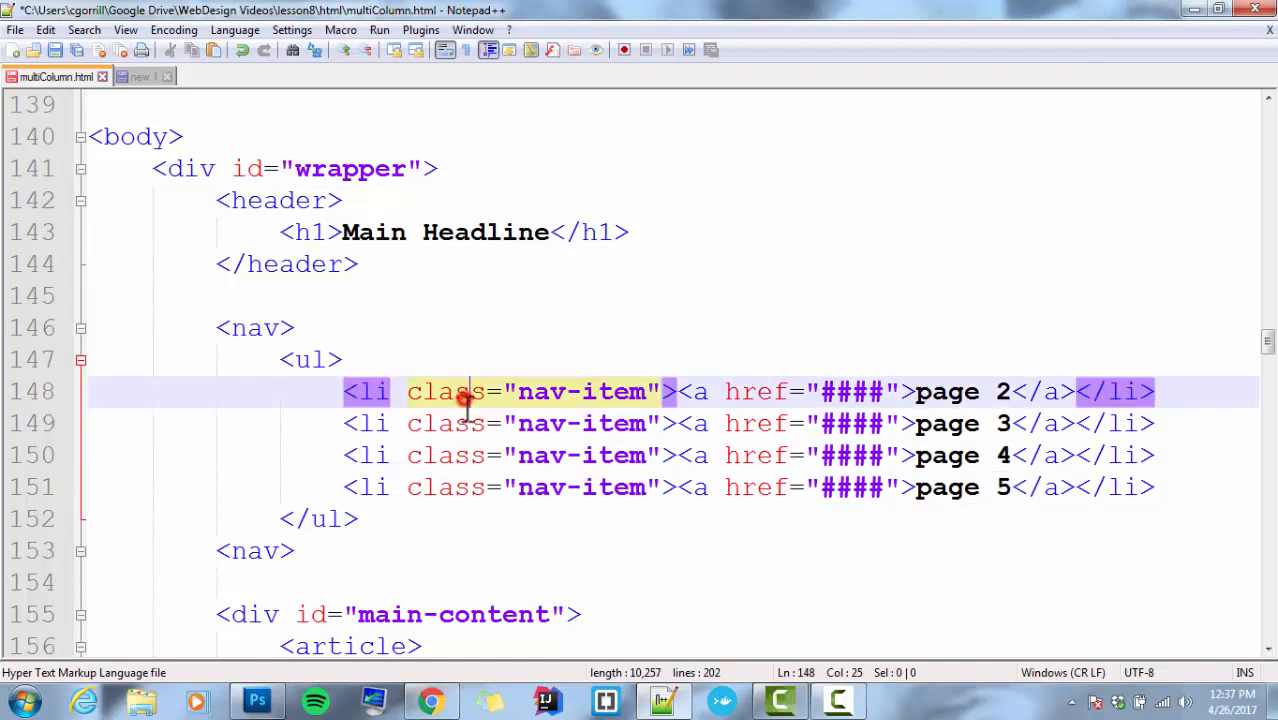
# - Add the same class="nav-item" attribute to the other three li tags
pyautogui.click(476, 488)
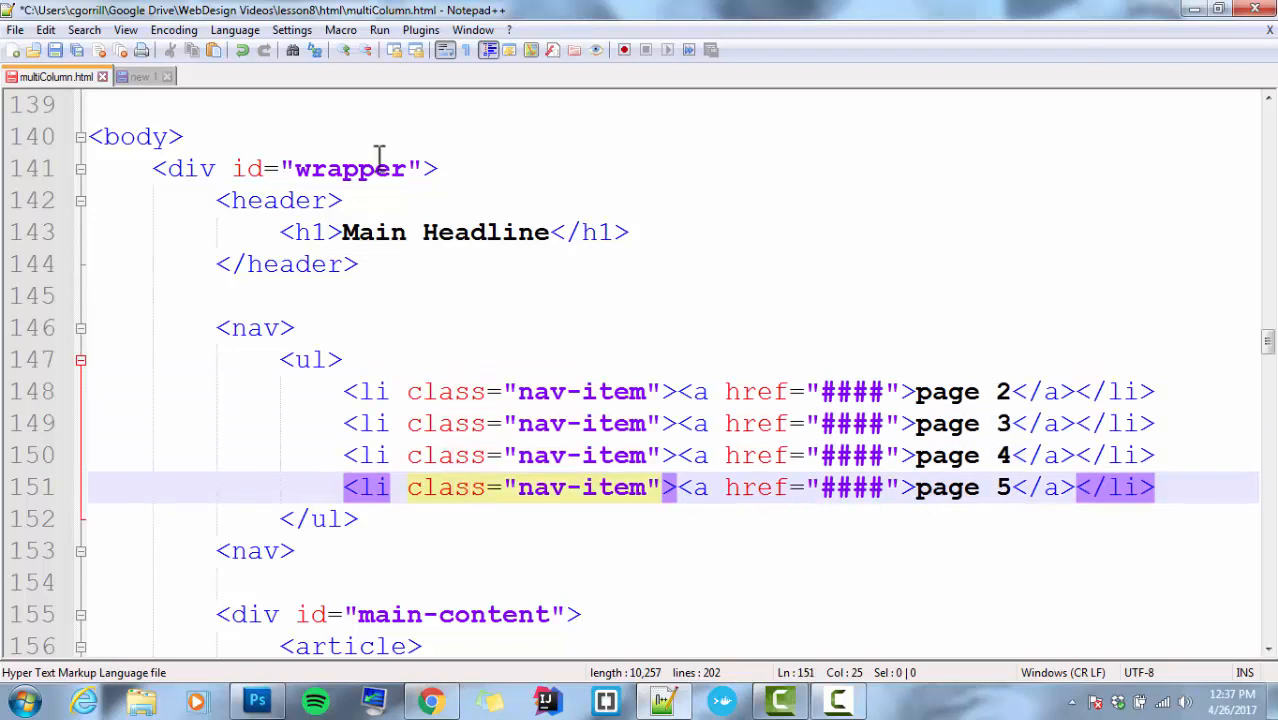
pyautogui.click(454, 390)
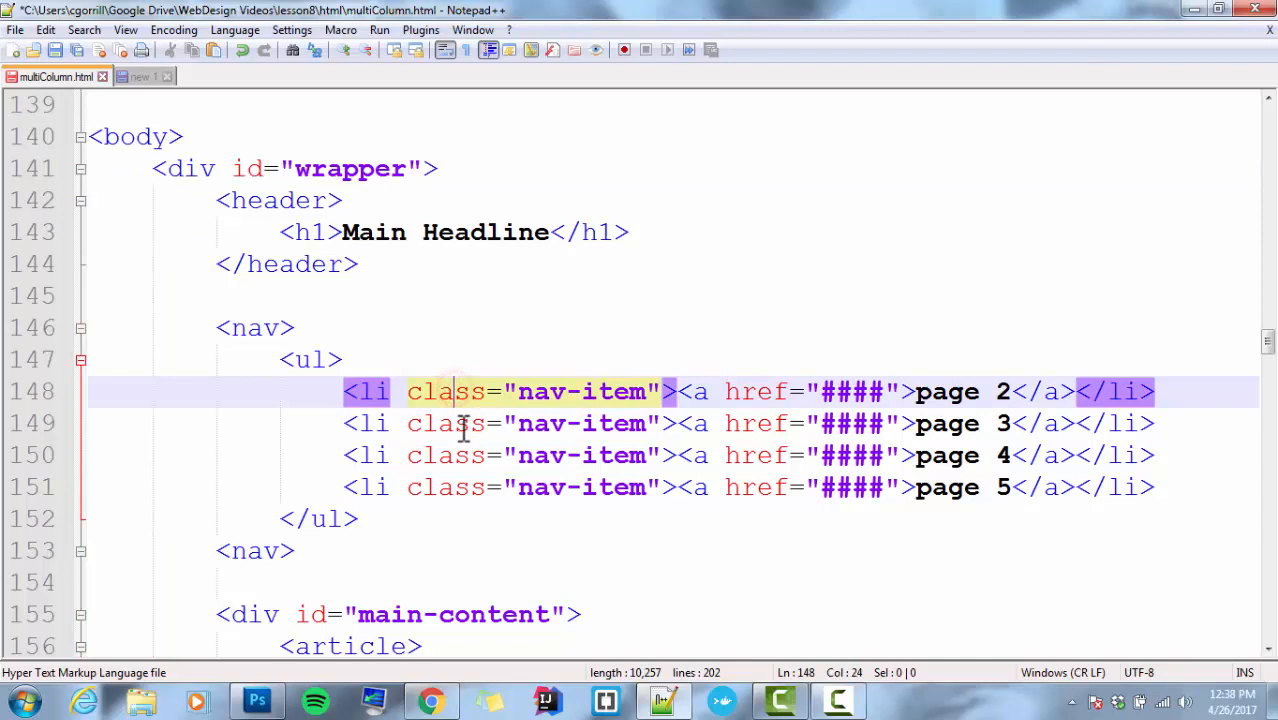
pyautogui.click(464, 488)
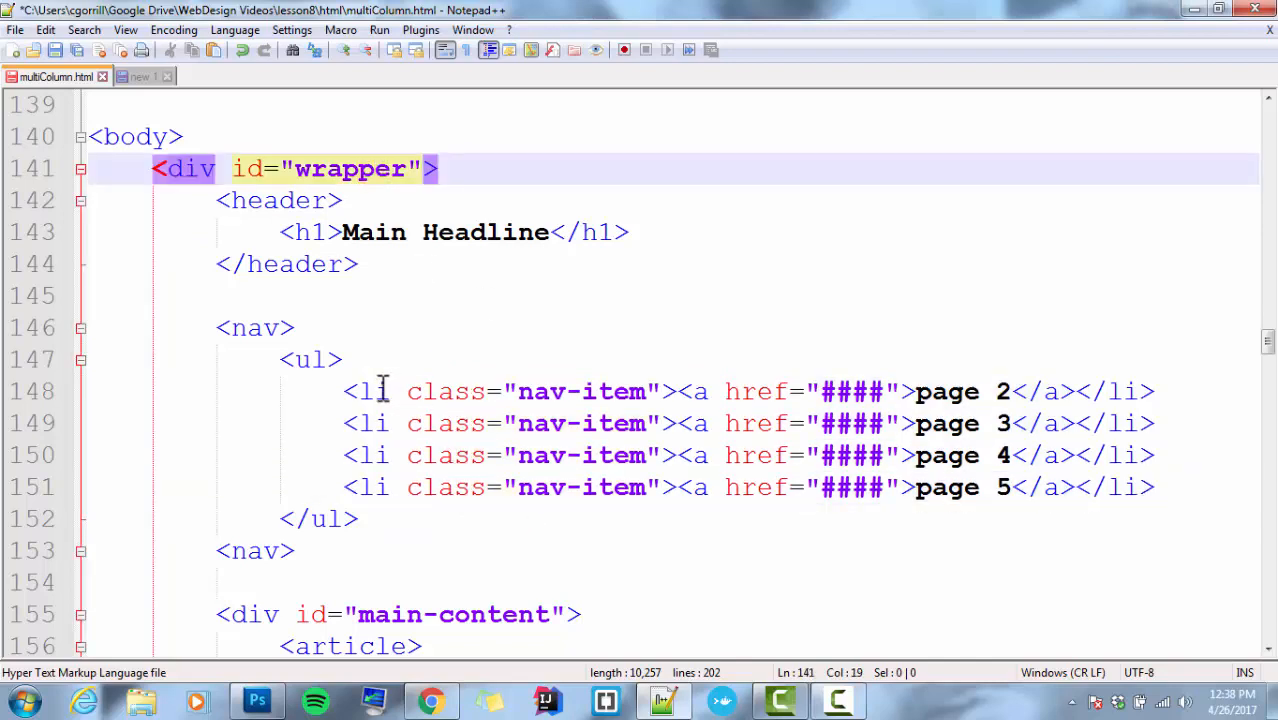
pyautogui.click(400, 488)
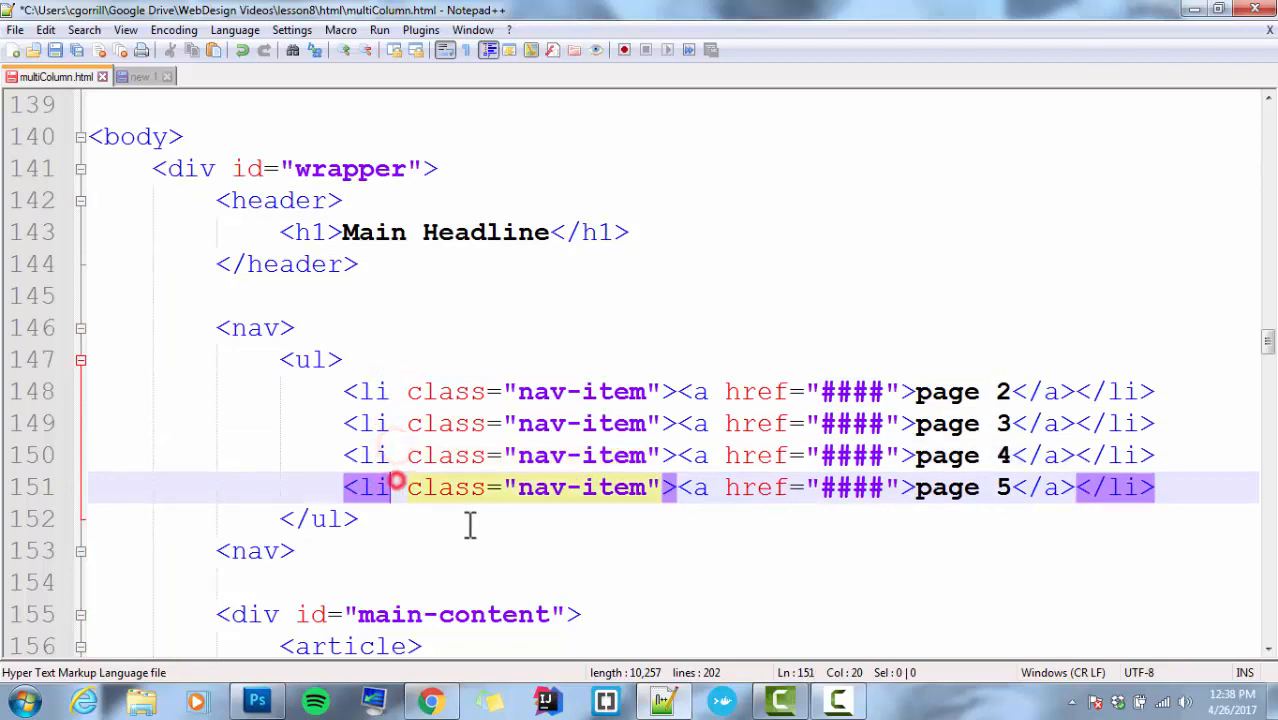
pyautogui.scroll(3)
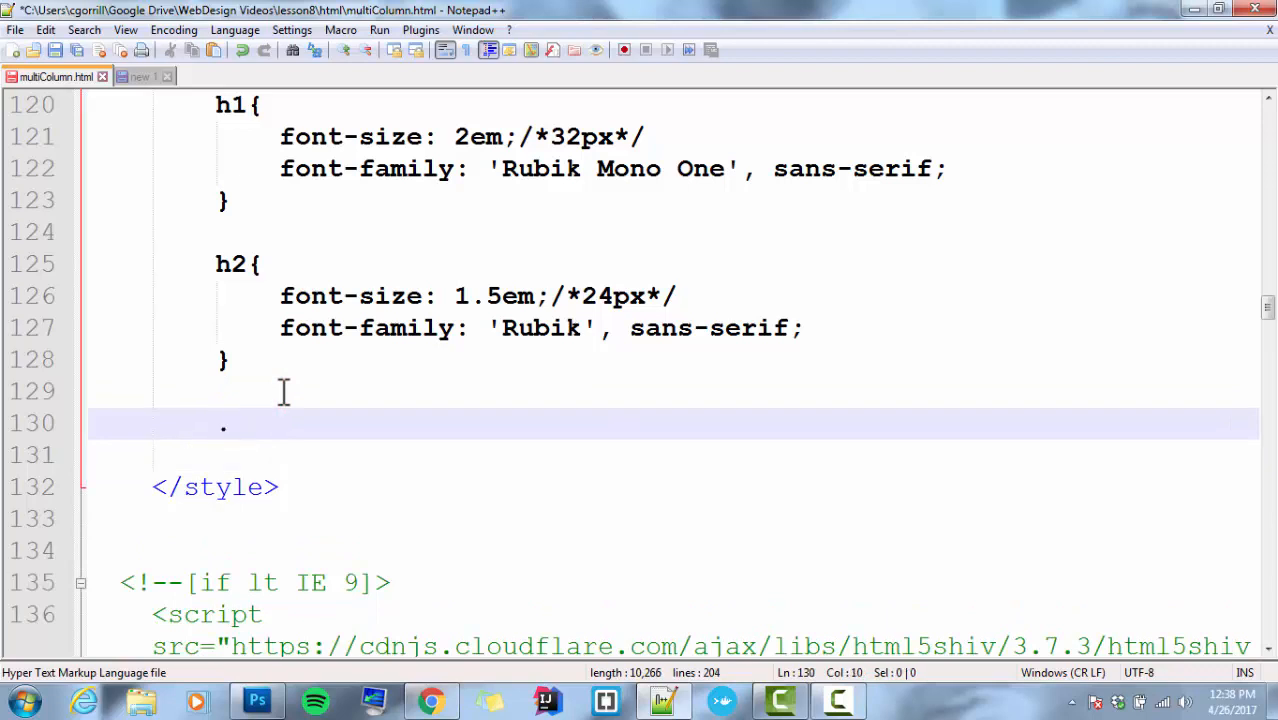
# - Add a .nav-item rule to the stylesheet setting display: inline-block
pyautogui.write('.nav-item{')
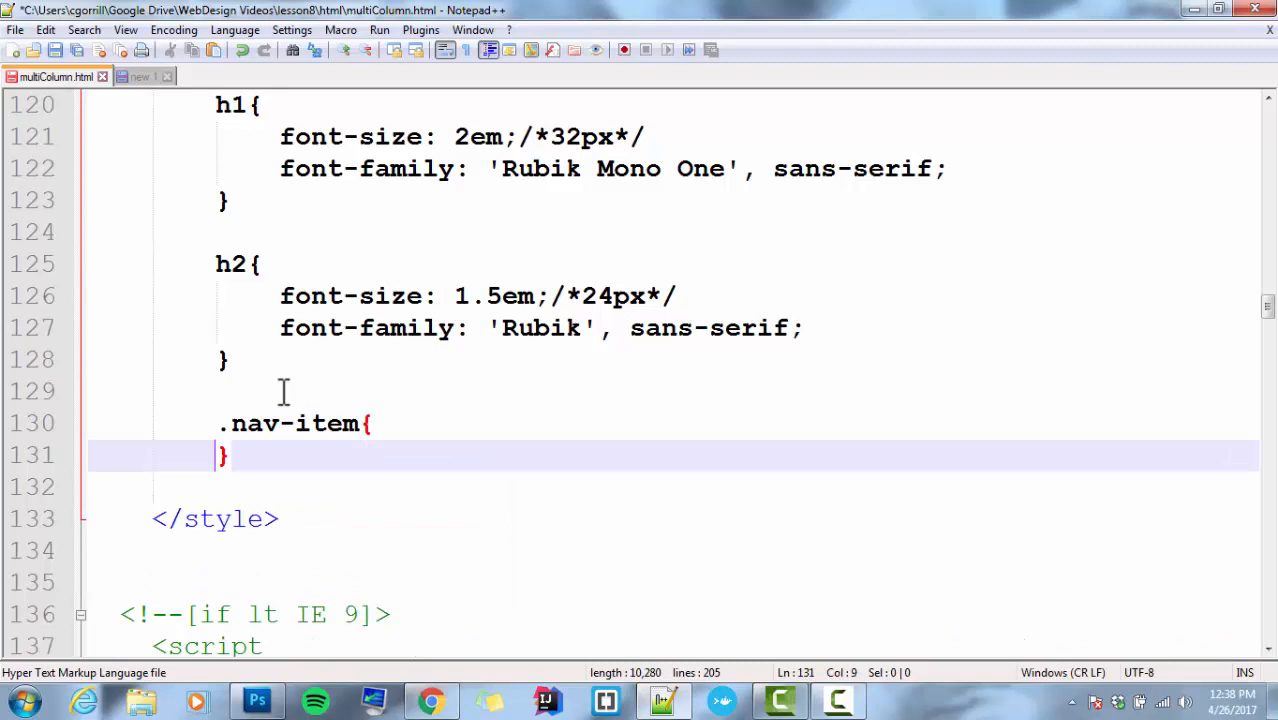
pyautogui.write('d')
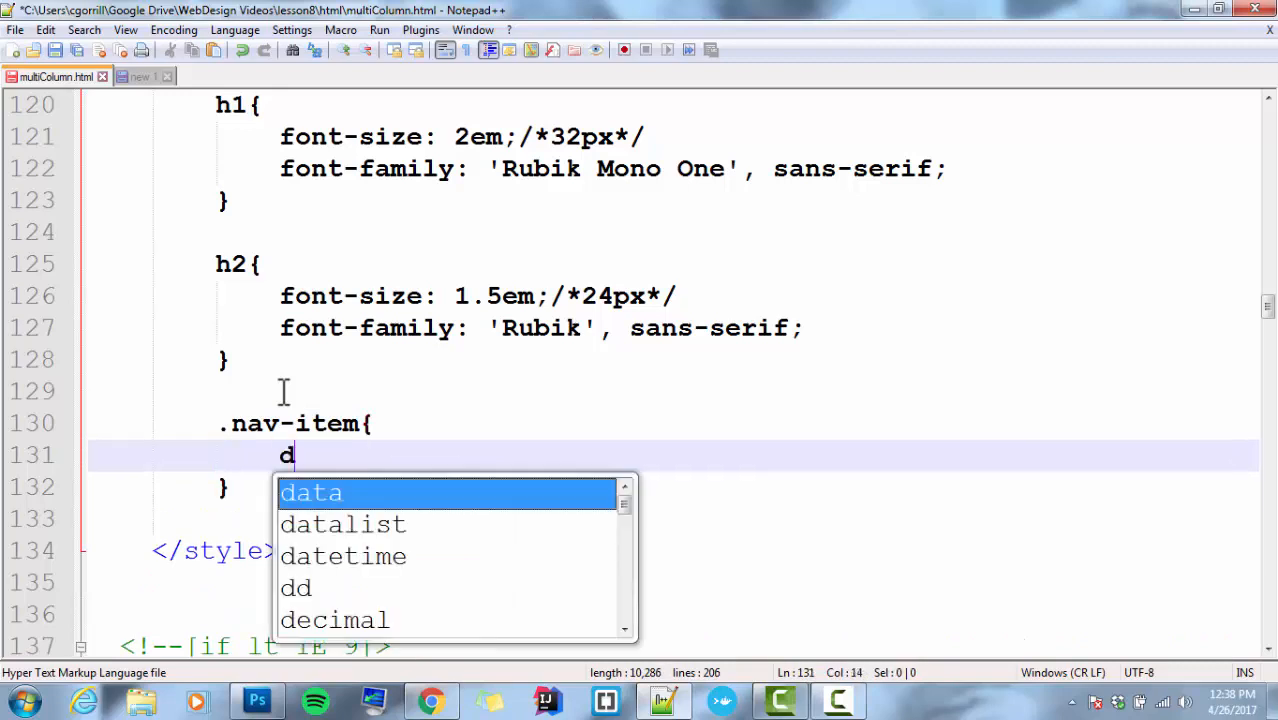
pyautogui.write('isplay: ;')
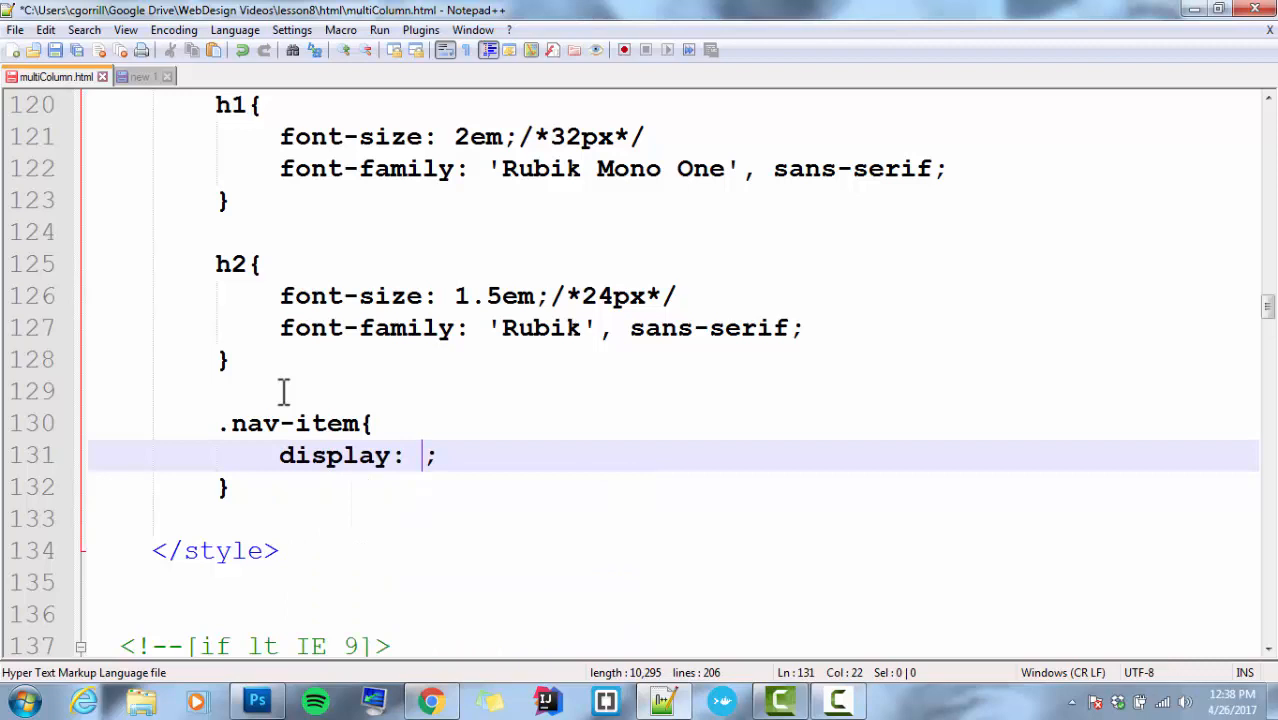
pyautogui.write('inline-block')
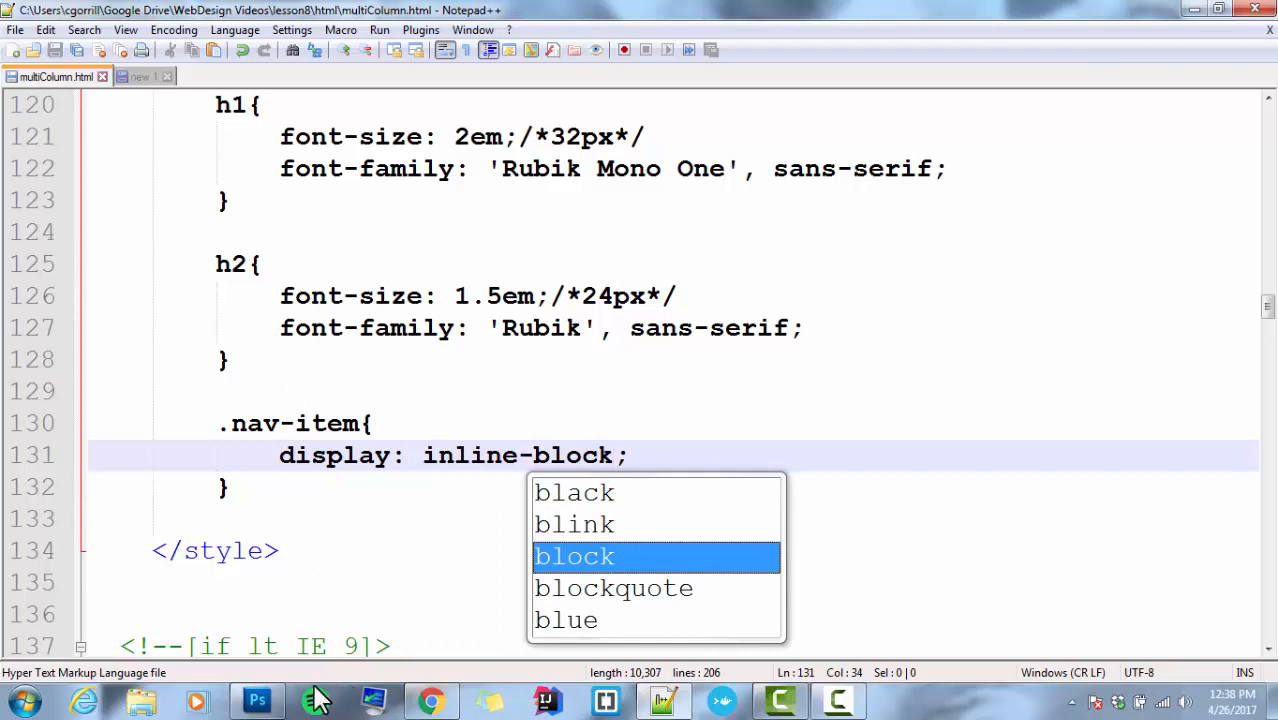
pyautogui.click(430, 700)
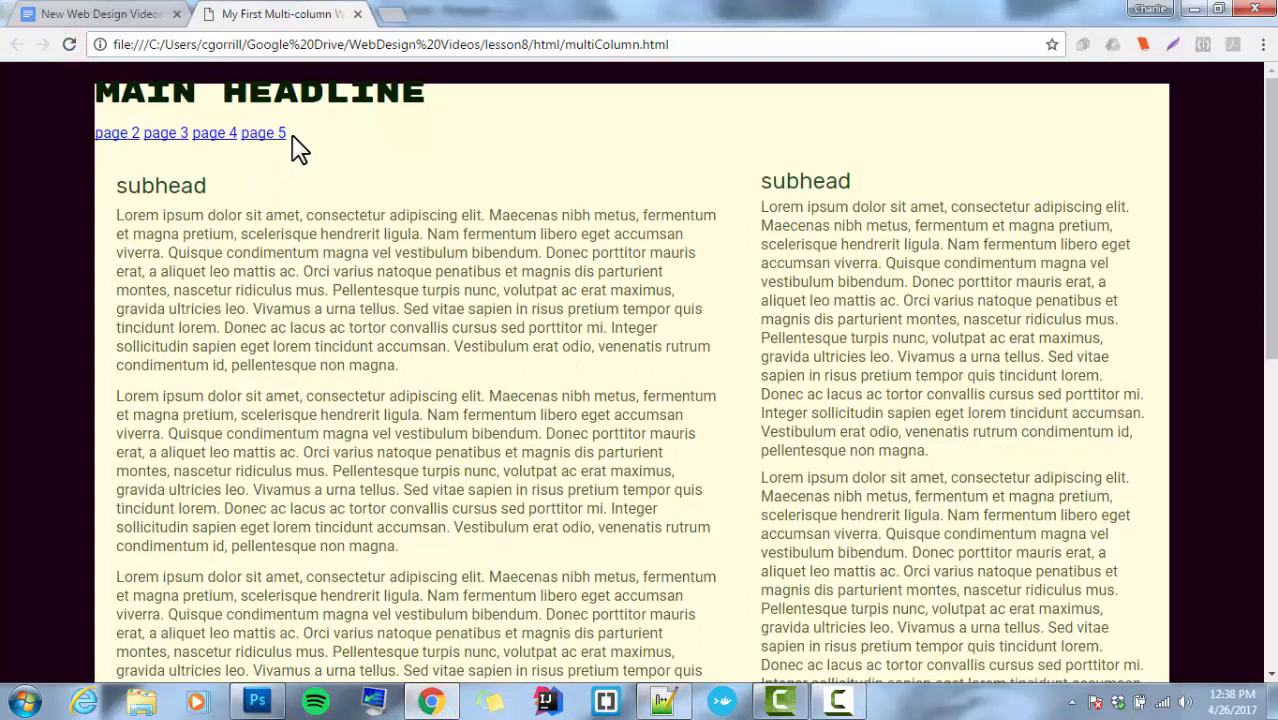
pyautogui.moveTo(396, 228)
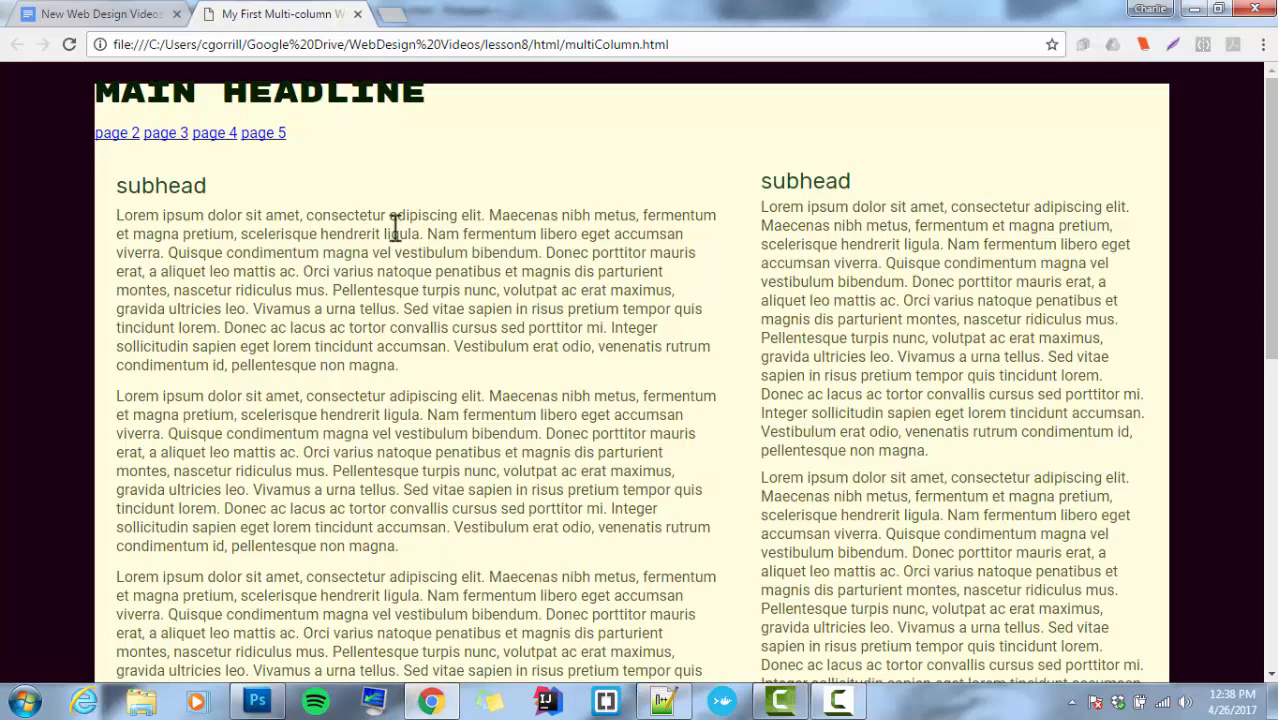
pyautogui.moveTo(664, 700)
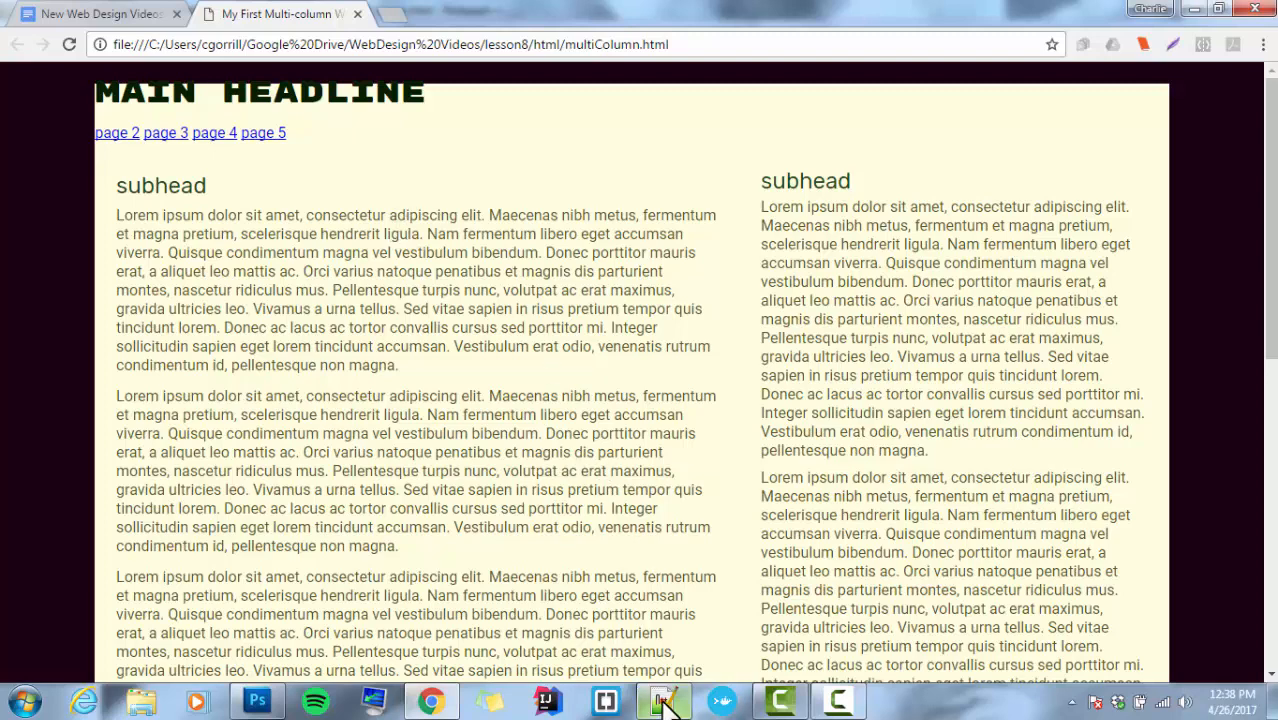
# - Return from Chrome to the code editor after checking the side-by-side links
pyautogui.click(664, 700)
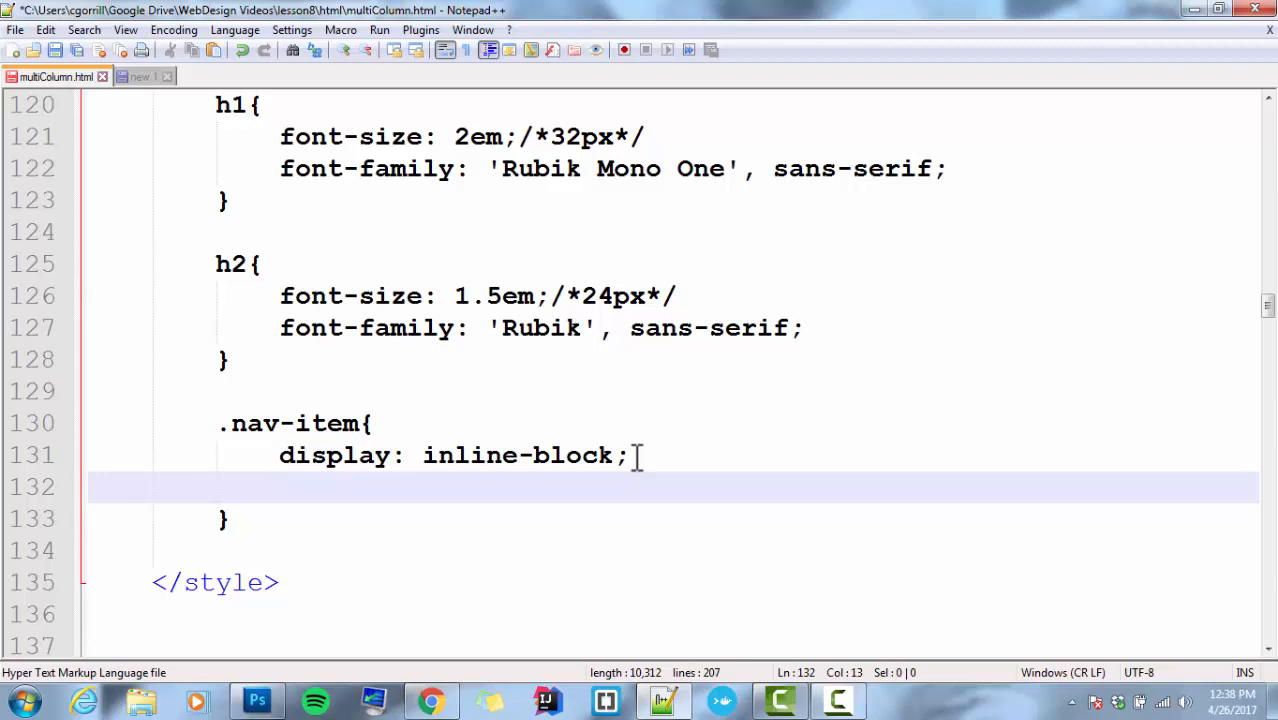
# - Add margin-left: 2% to the .nav-item rule
pyautogui.write('margin-left: ;')
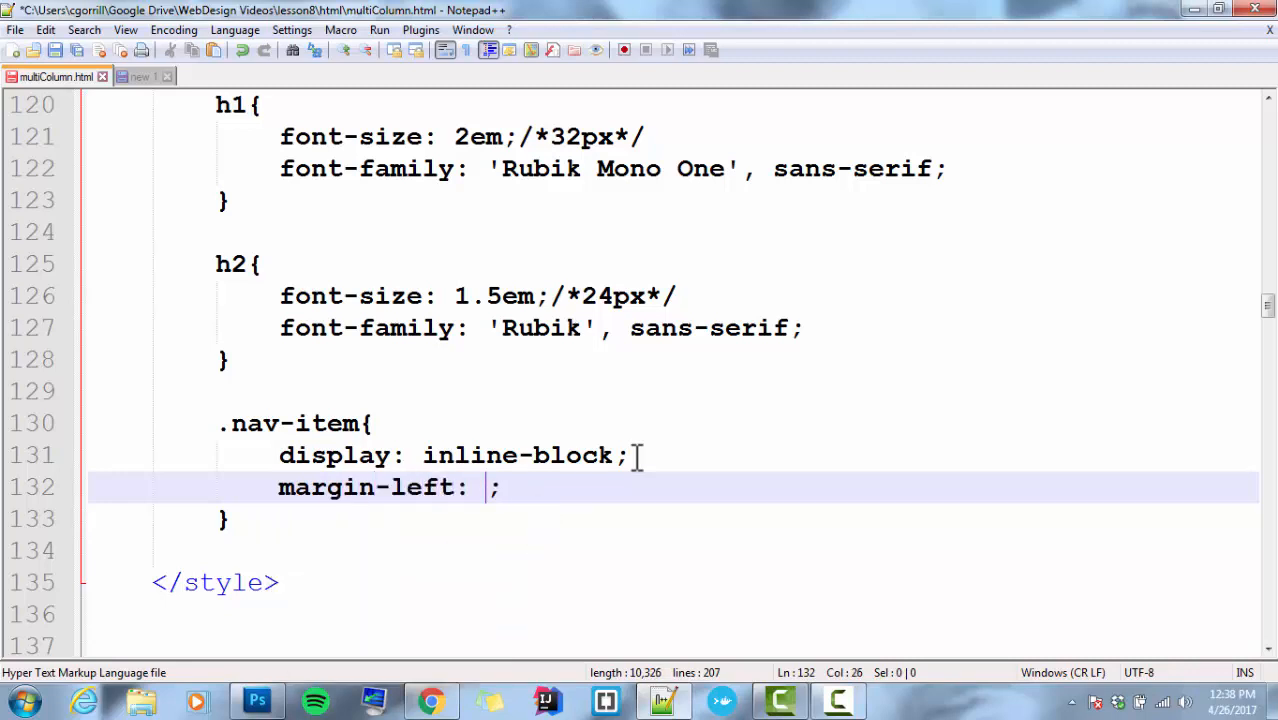
pyautogui.write('2%')
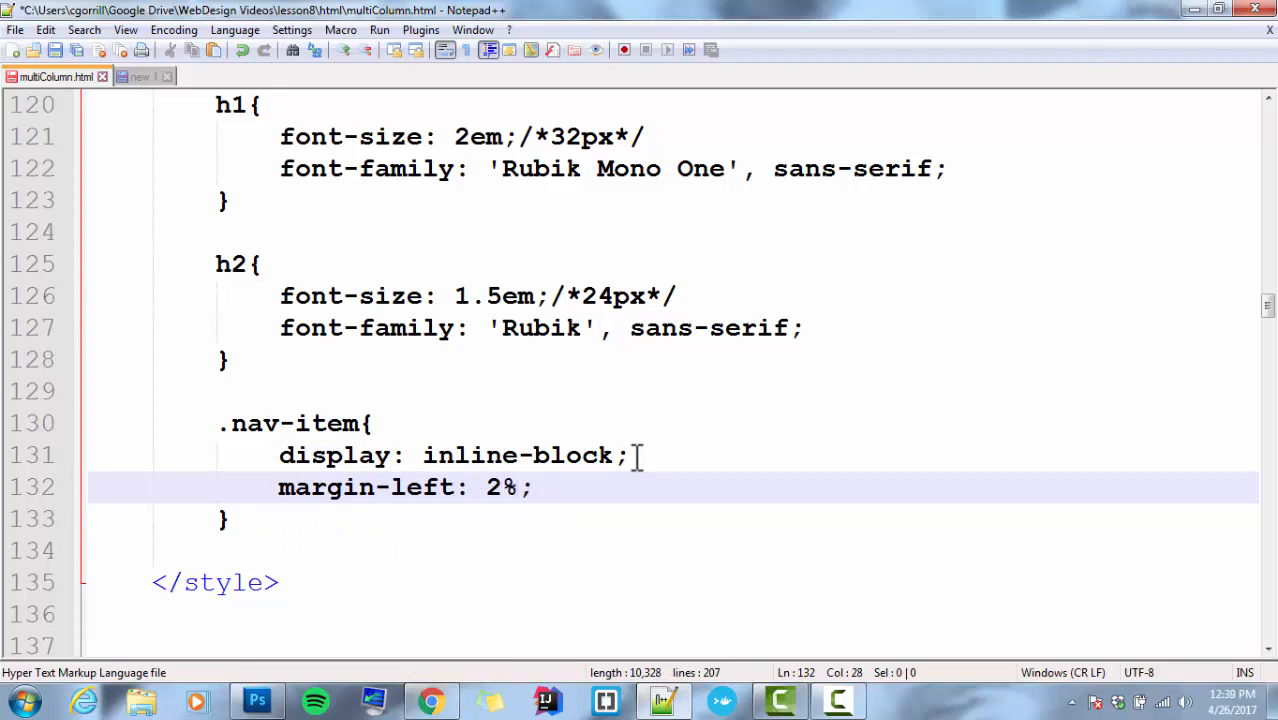
pyautogui.click(430, 700)
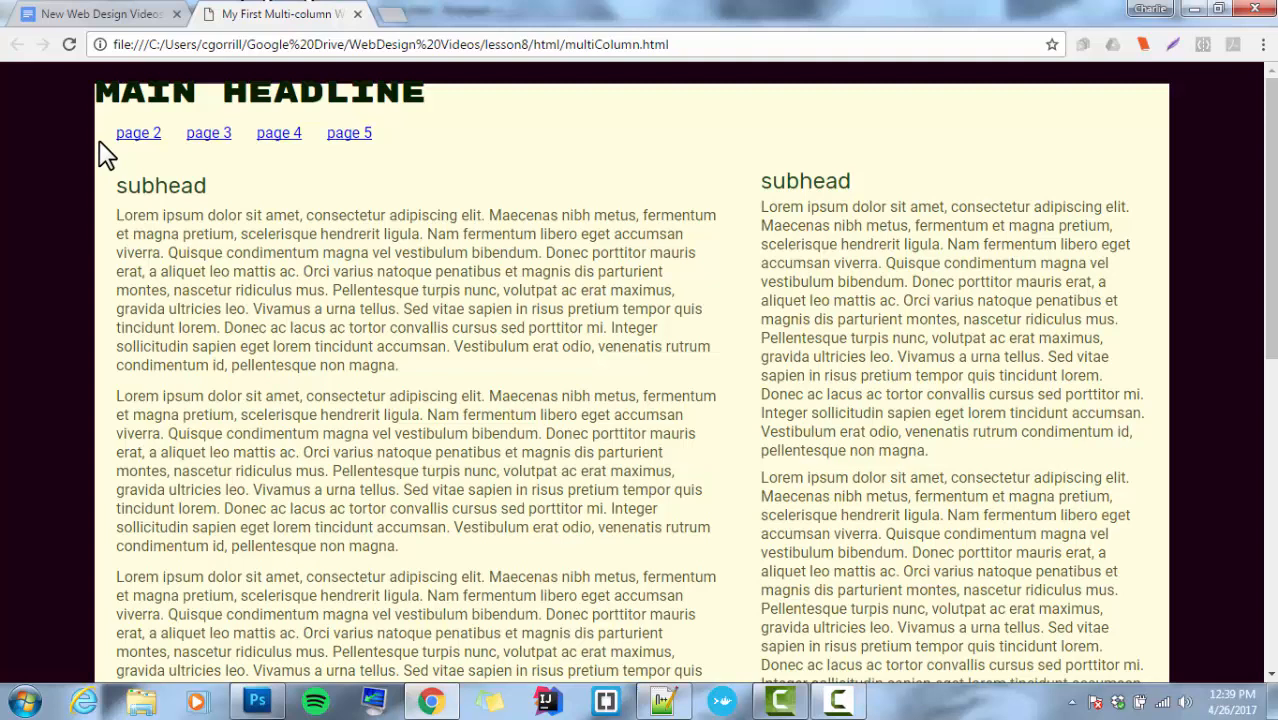
pyautogui.moveTo(138, 132)
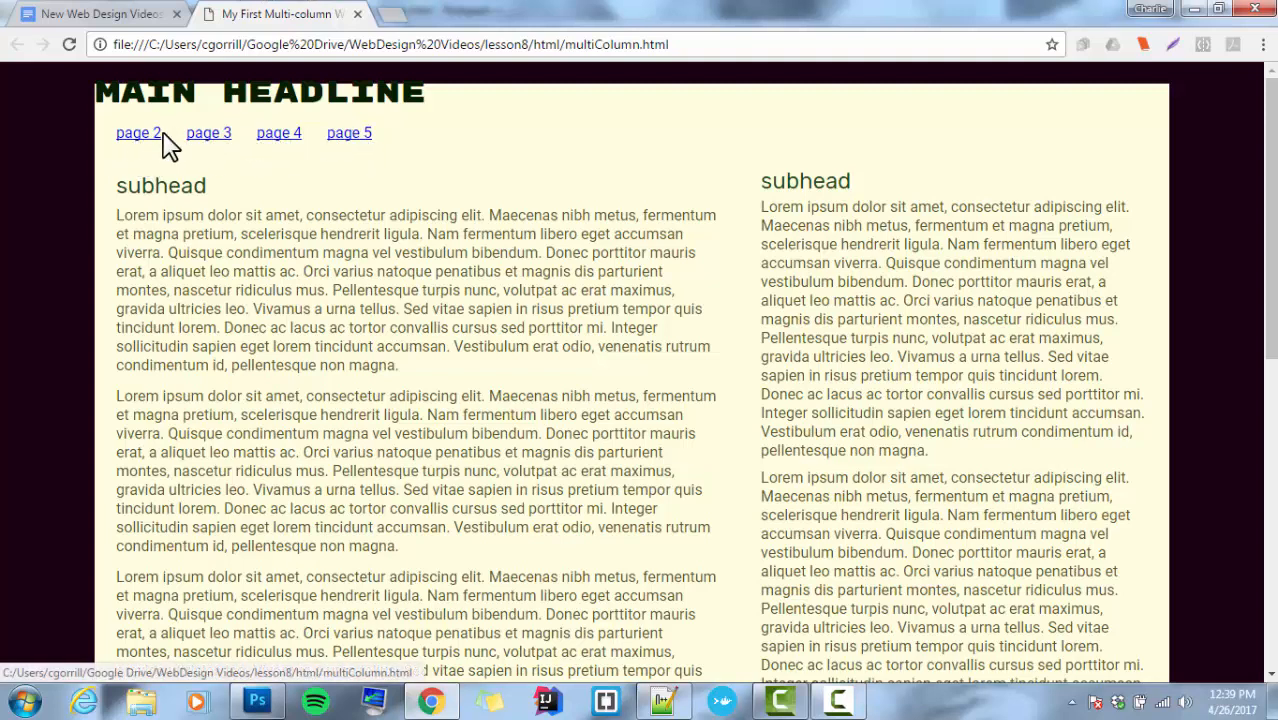
pyautogui.moveTo(556, 438)
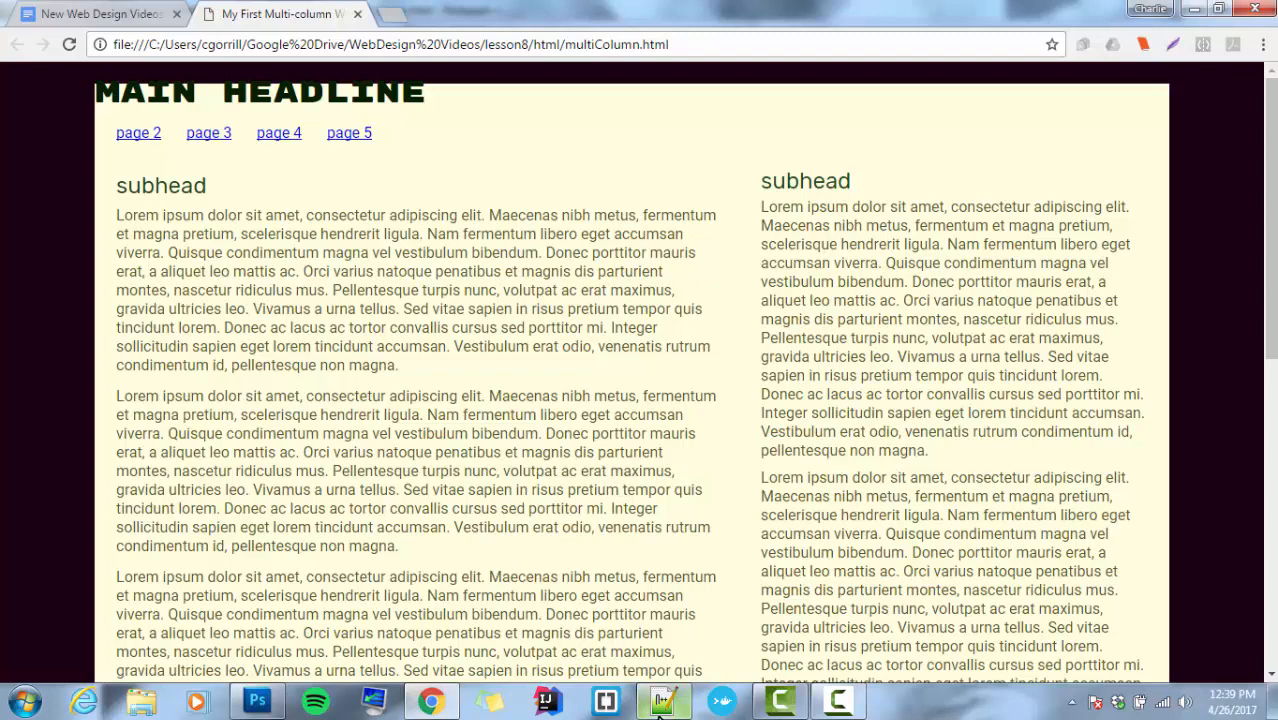
# - Return to the code editor after checking the link spacing in Chrome
pyautogui.click(664, 700)
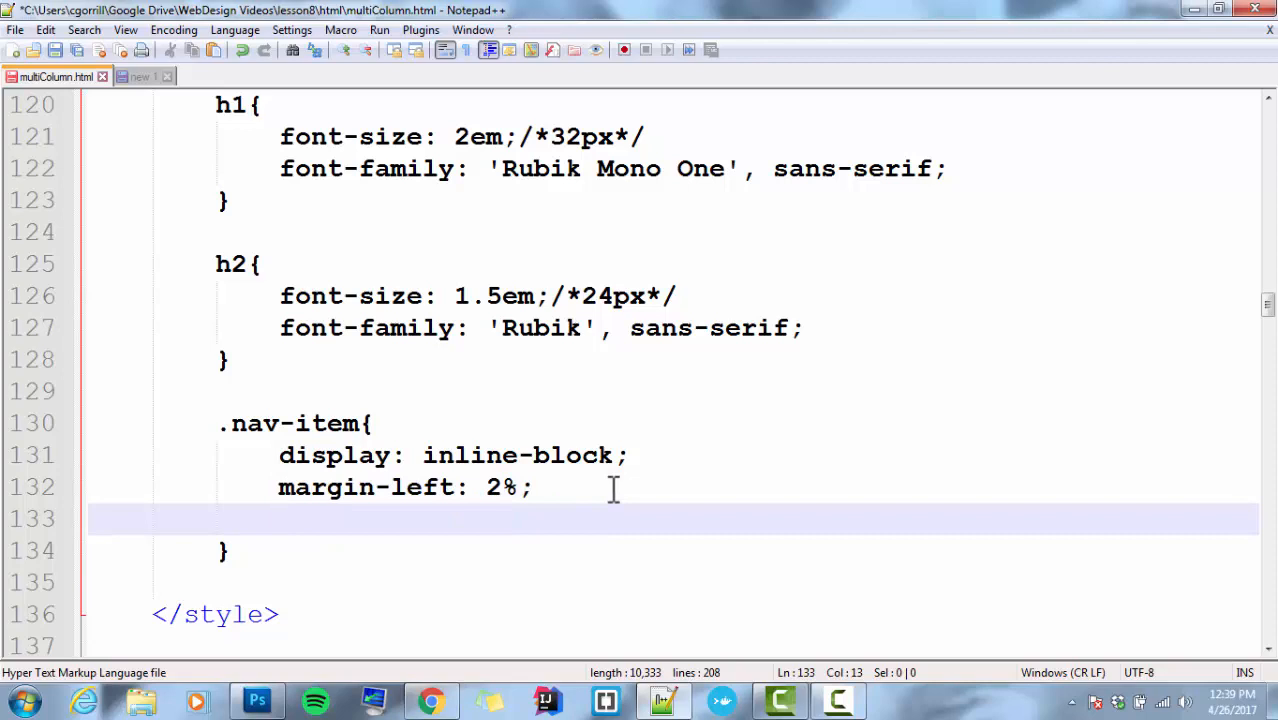
# - Add background-color: yellow to the .nav-item rule
pyautogui.write('background-color')
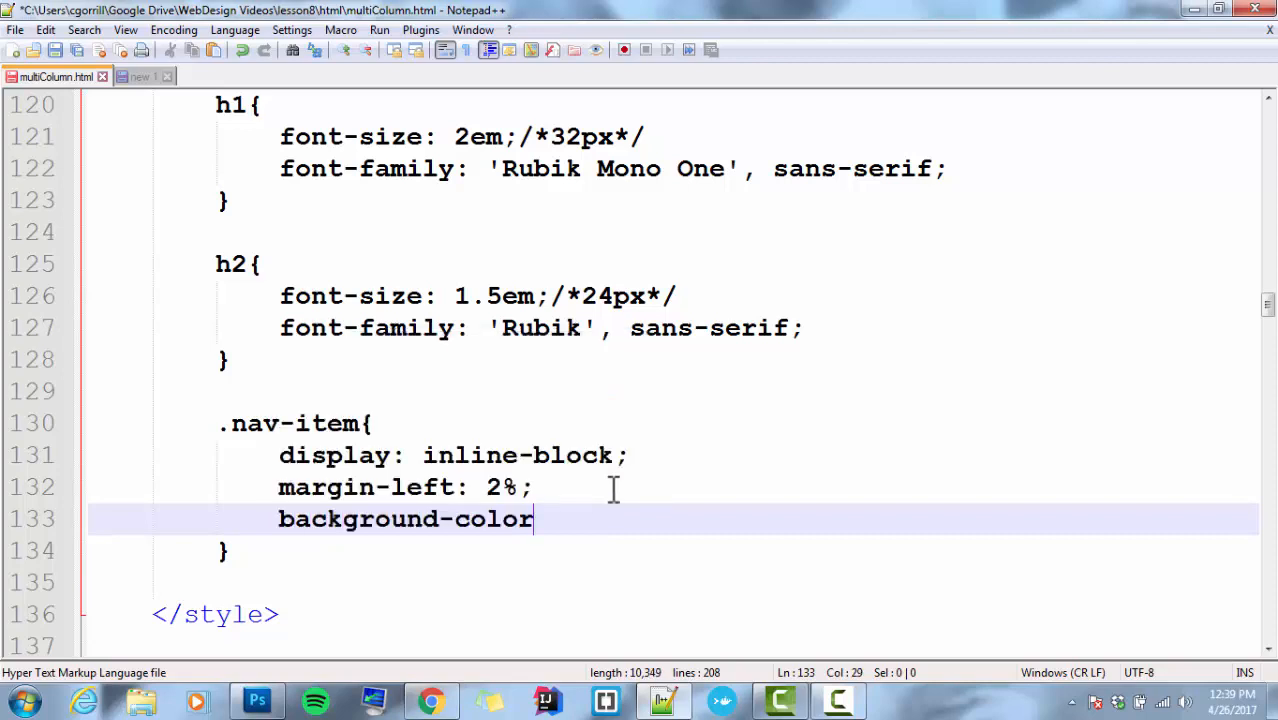
pyautogui.write(': ;')
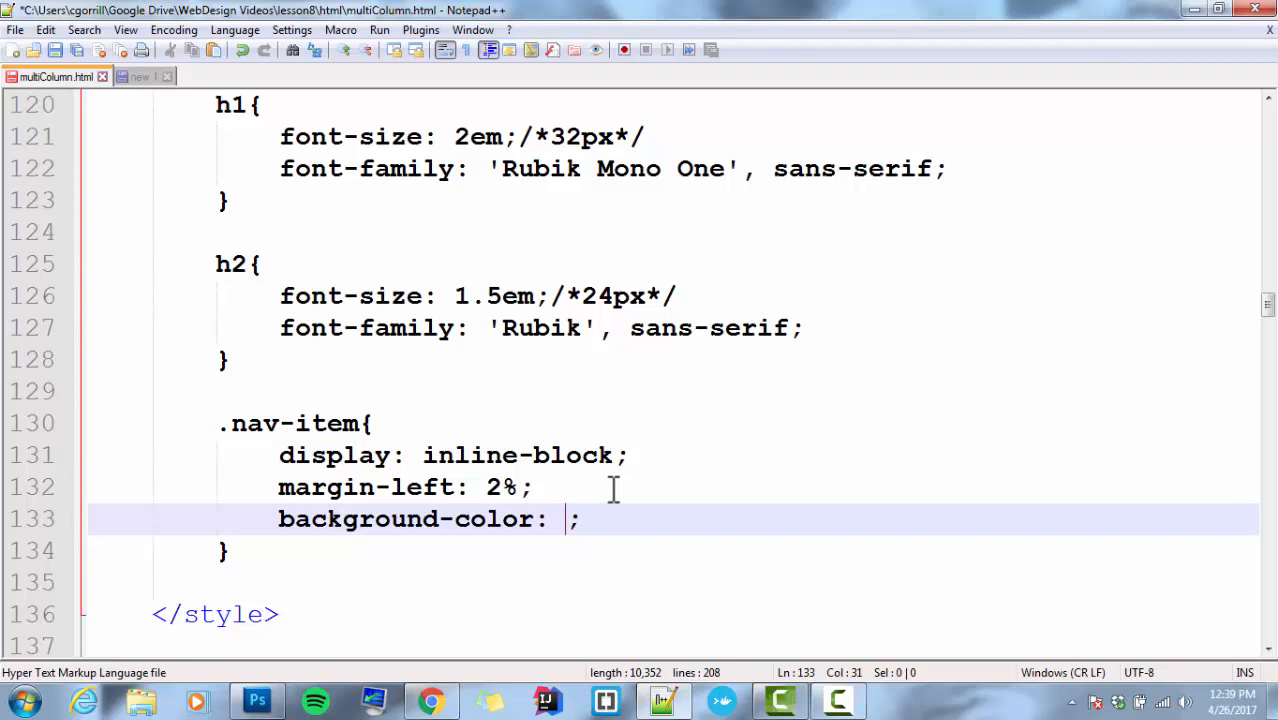
pyautogui.moveTo(614, 504)
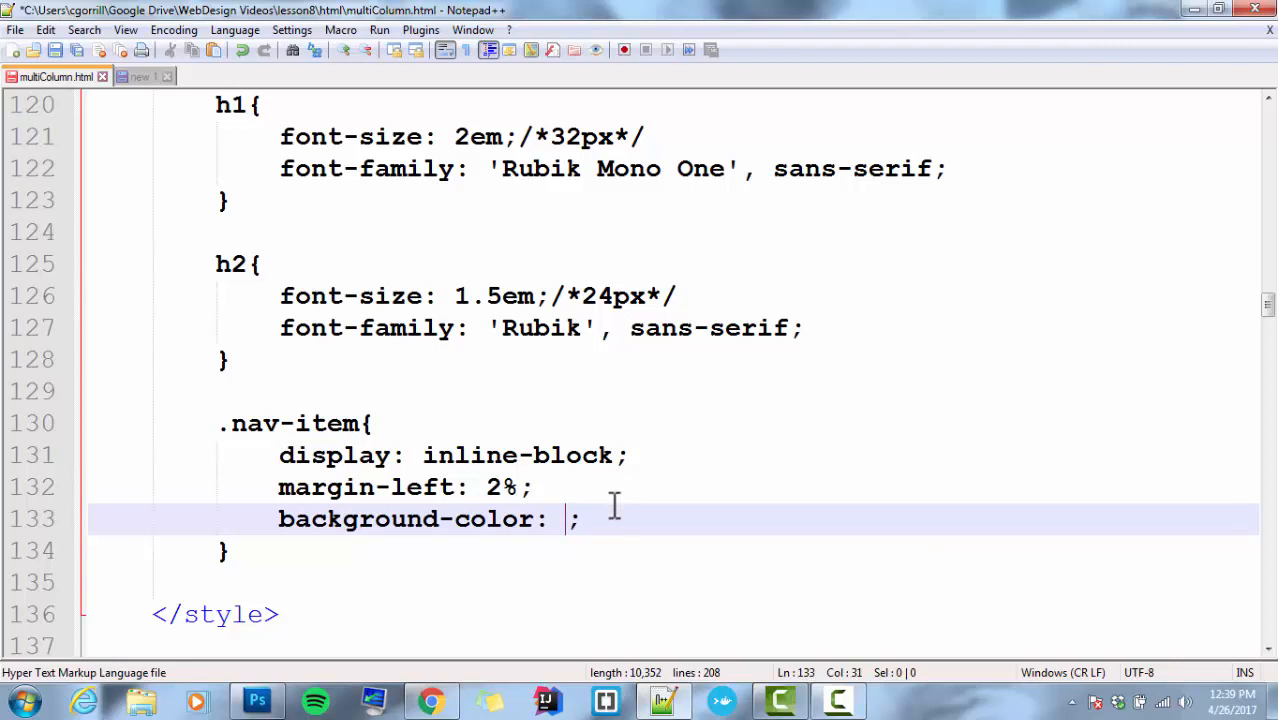
pyautogui.write('yellow')
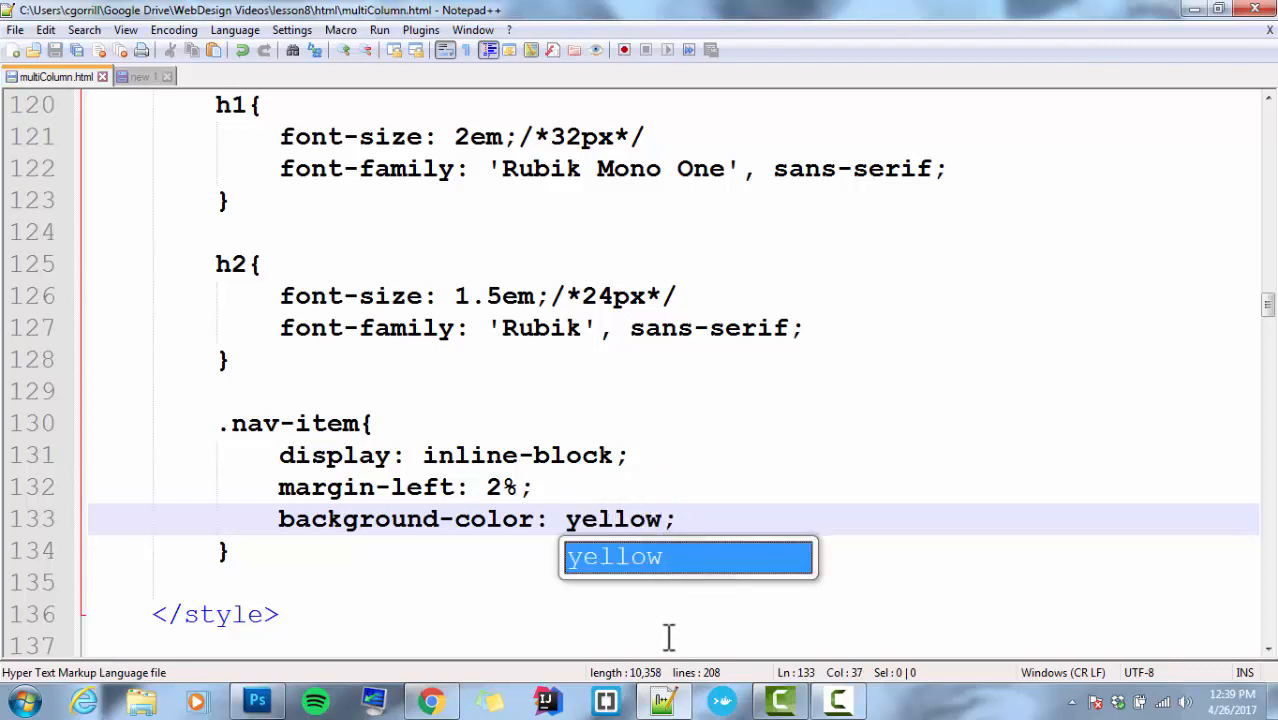
pyautogui.click(432, 700)
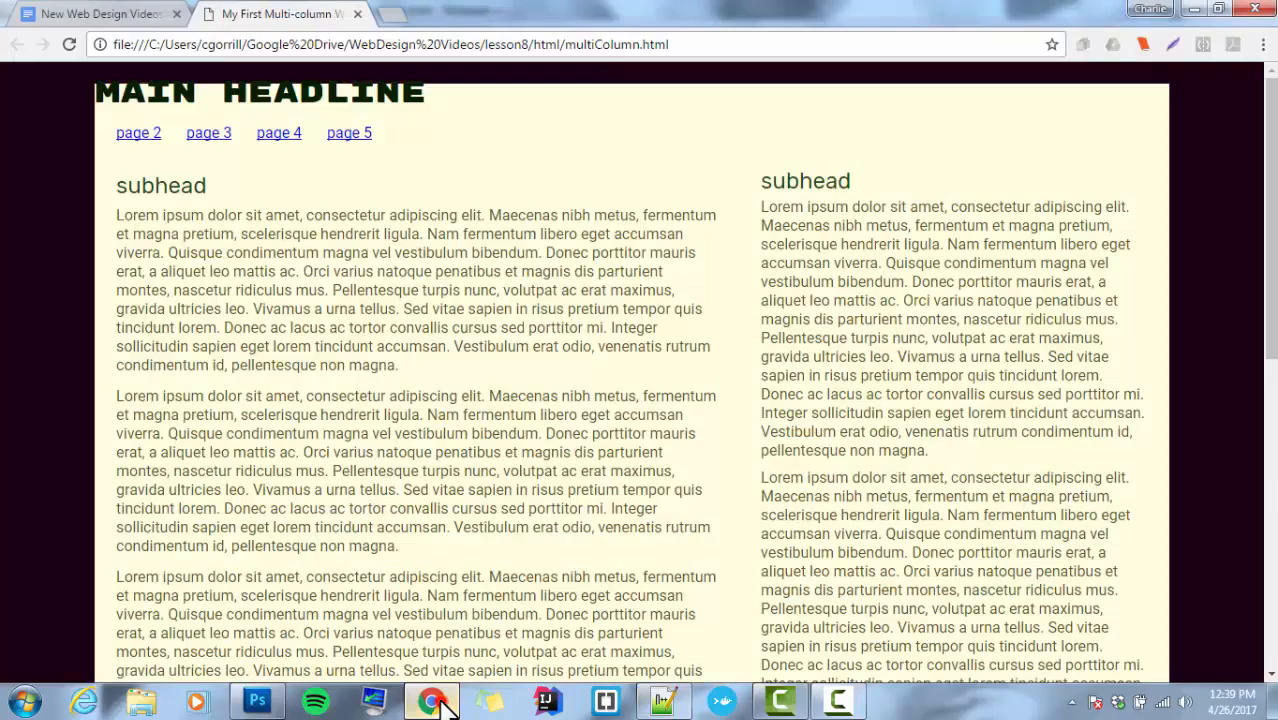
# - Reload the page in Chrome to show the yellow nav link backgrounds
pyautogui.click(68, 44)
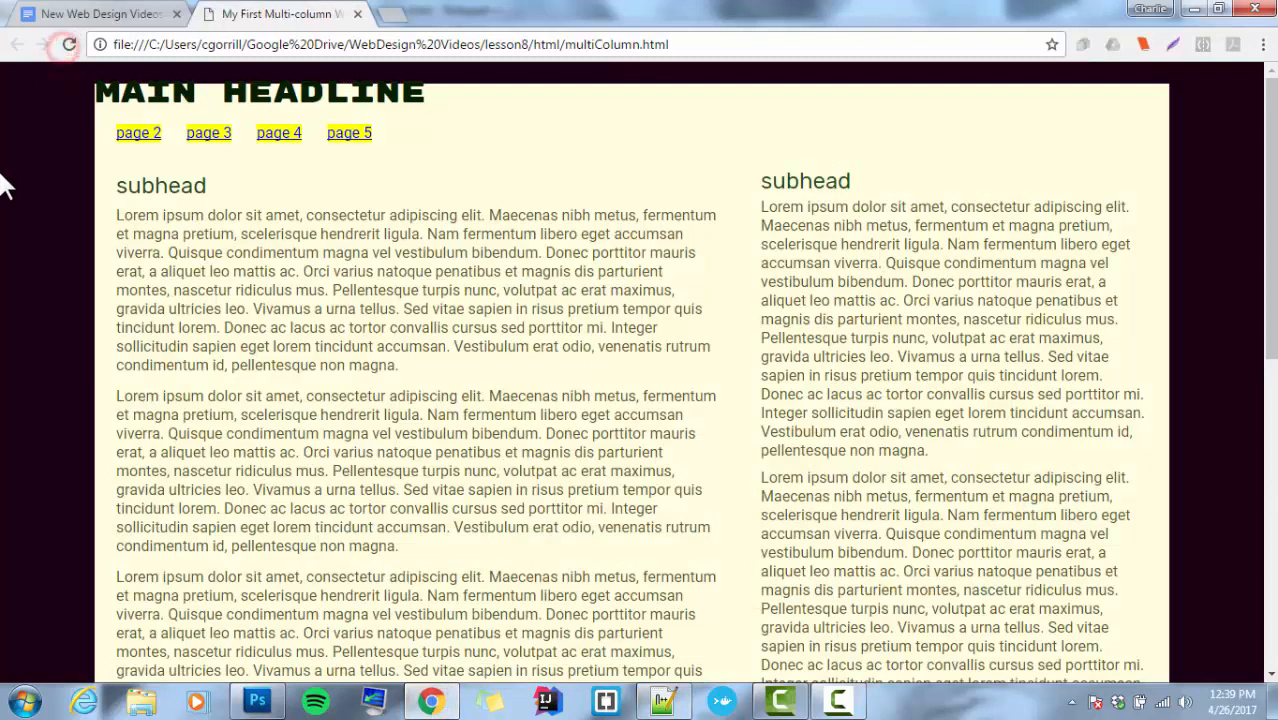
pyautogui.moveTo(348, 132)
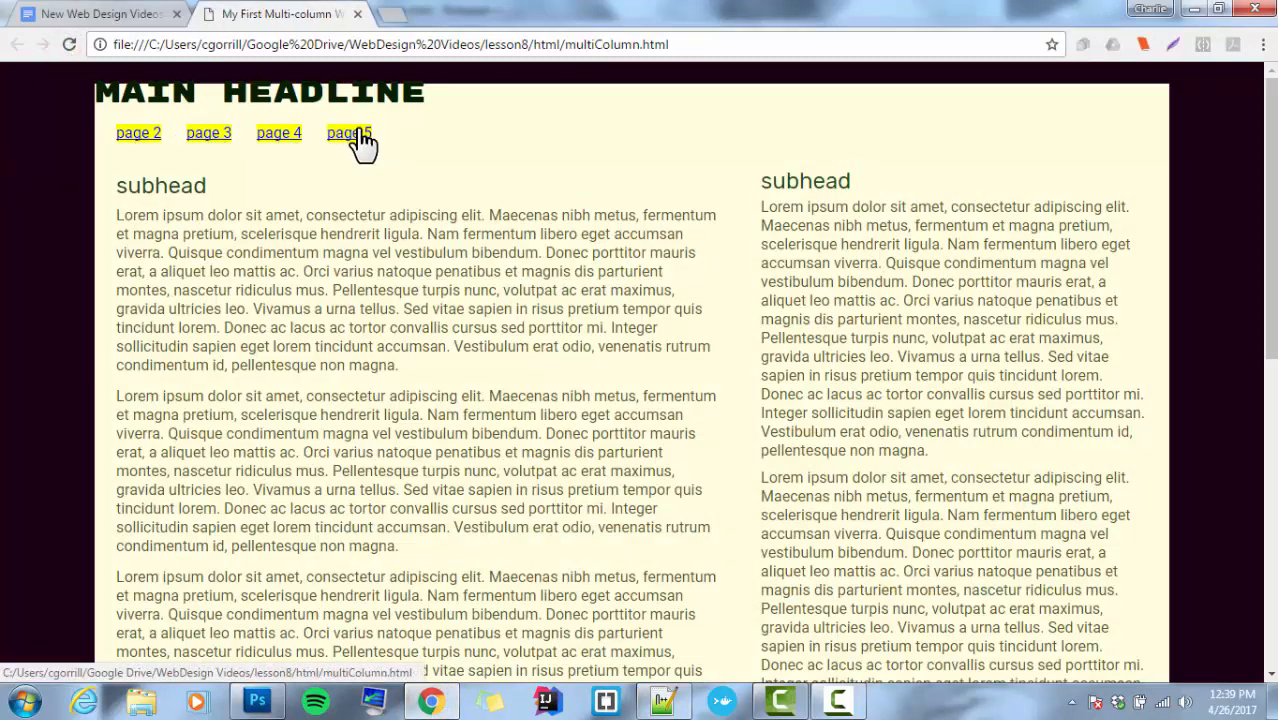
pyautogui.moveTo(484, 616)
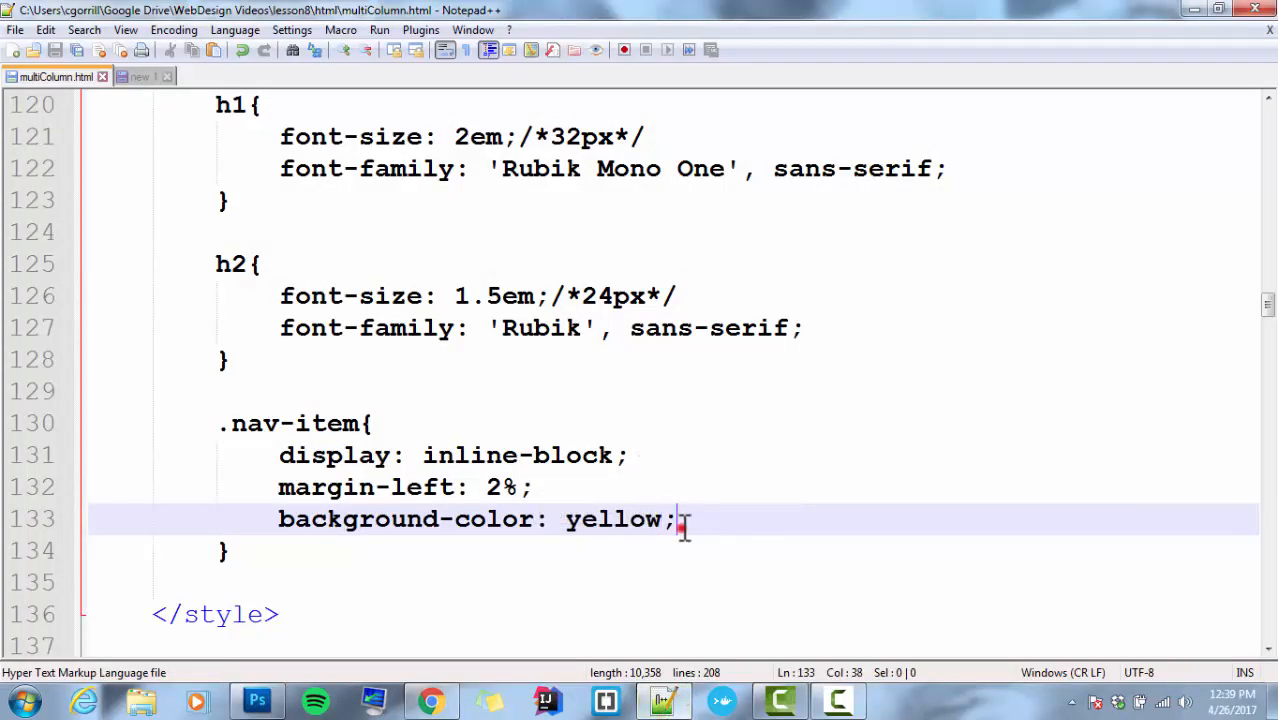
# - Start a new li.nav-item a{ } rule below the .nav-item rule, body left empty
pyautogui.press('Enter')
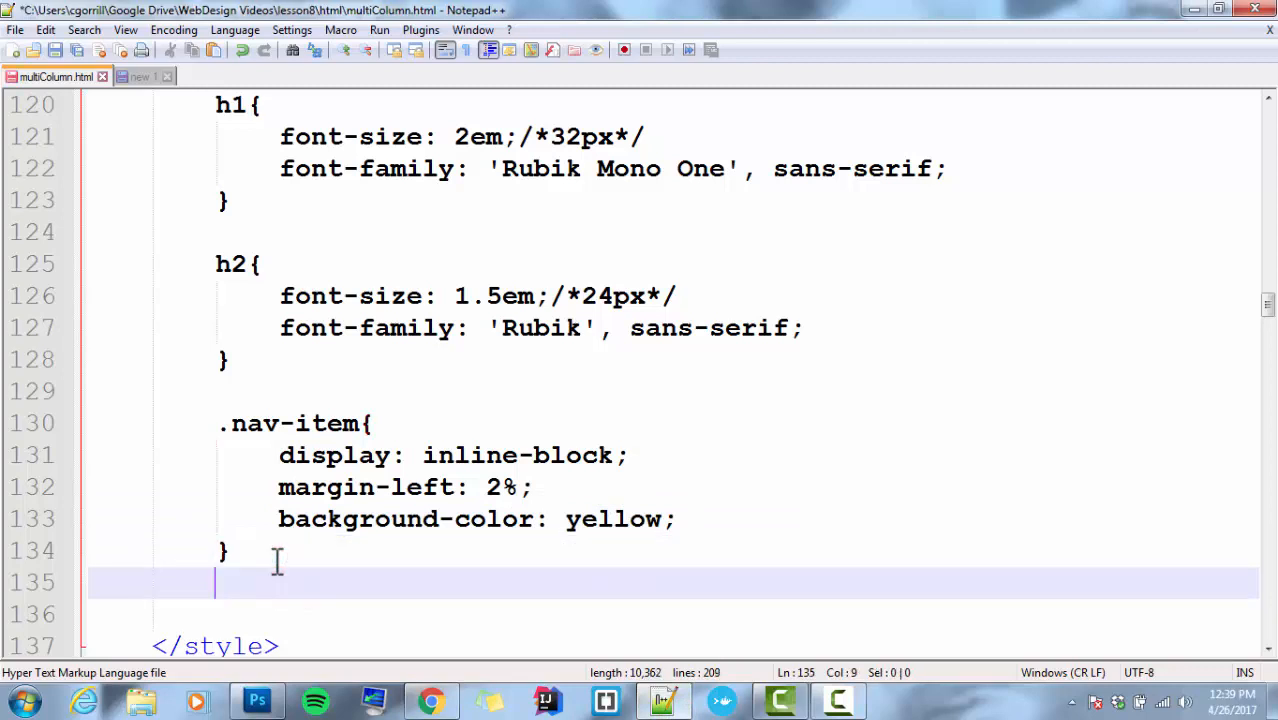
pyautogui.press('enter')
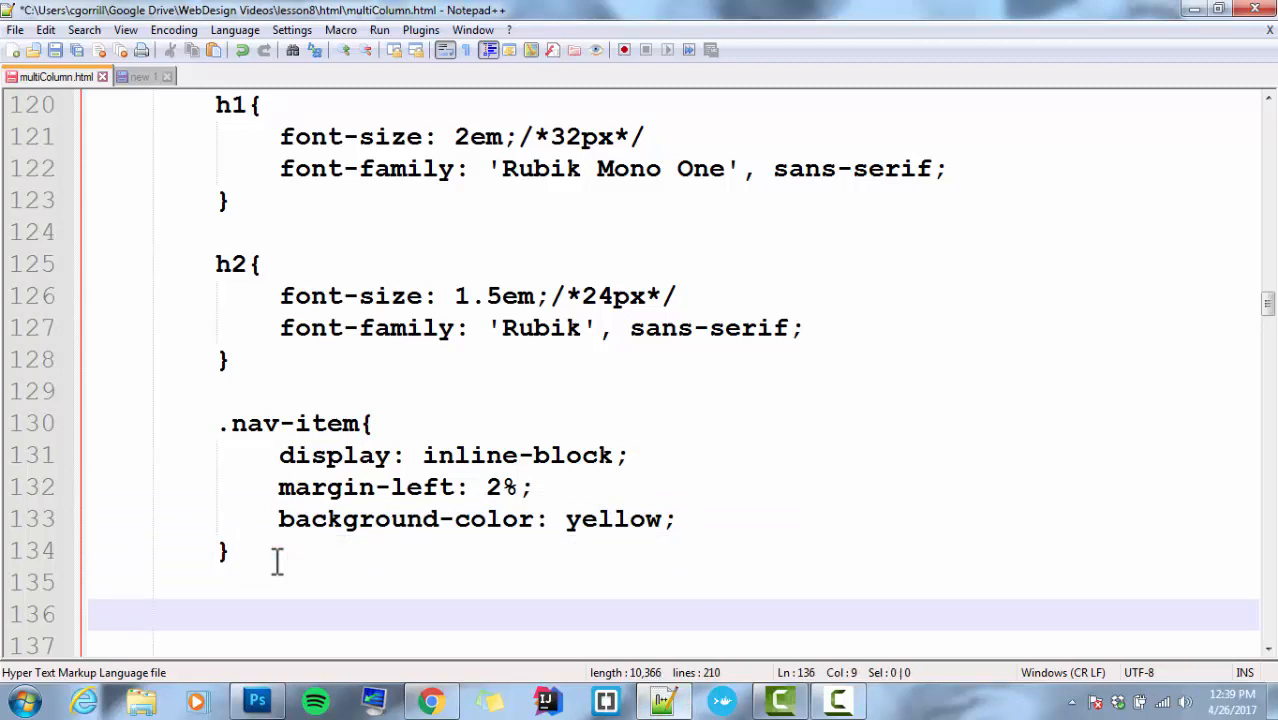
pyautogui.click(216, 614)
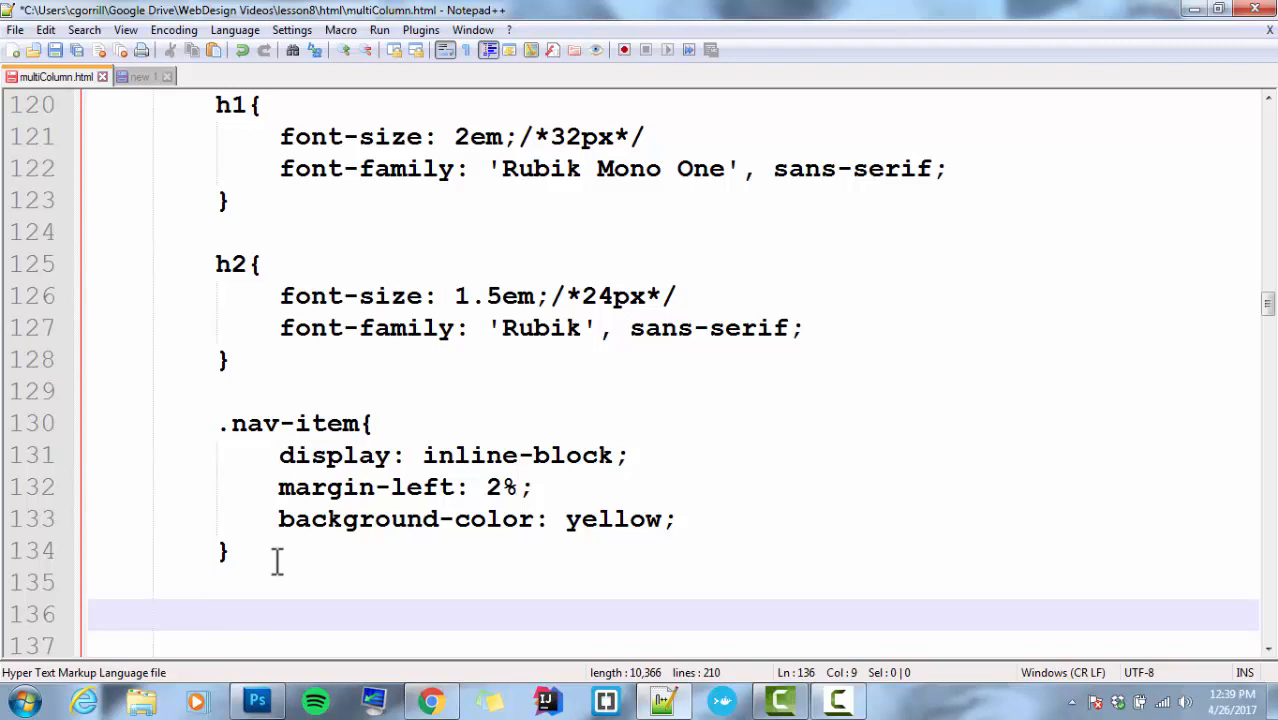
pyautogui.write('li')
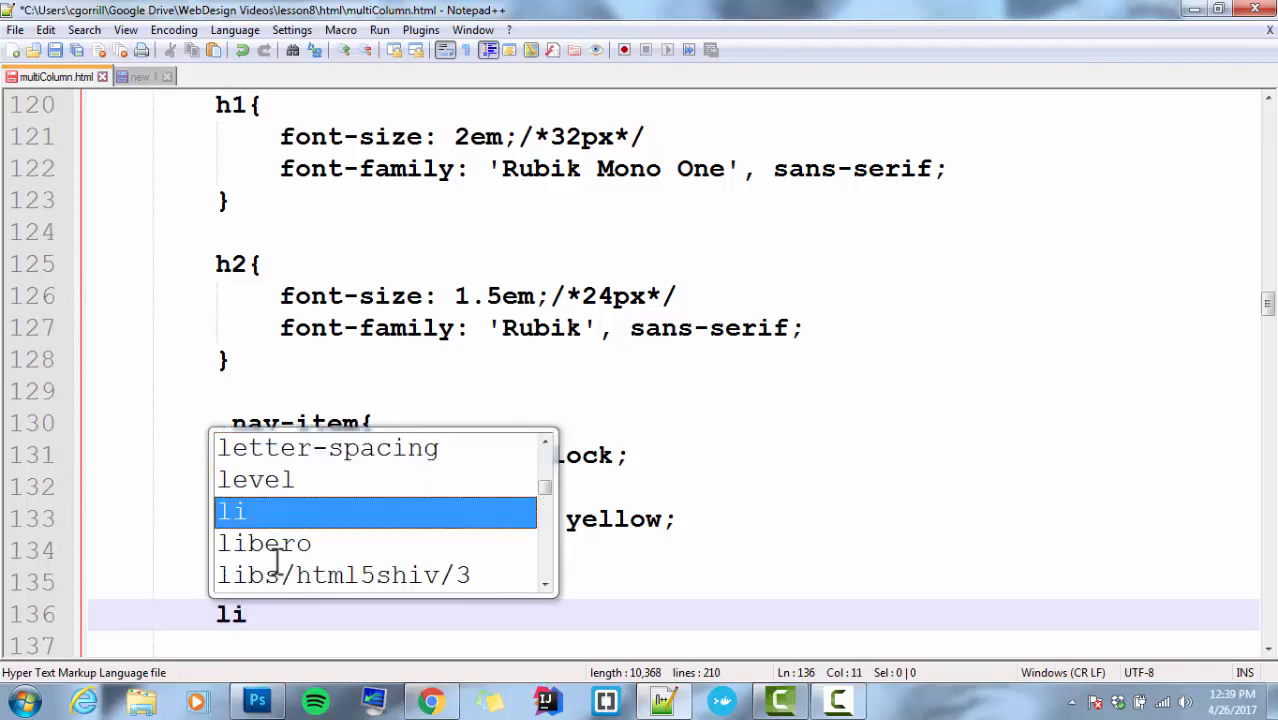
pyautogui.write('nav-item')
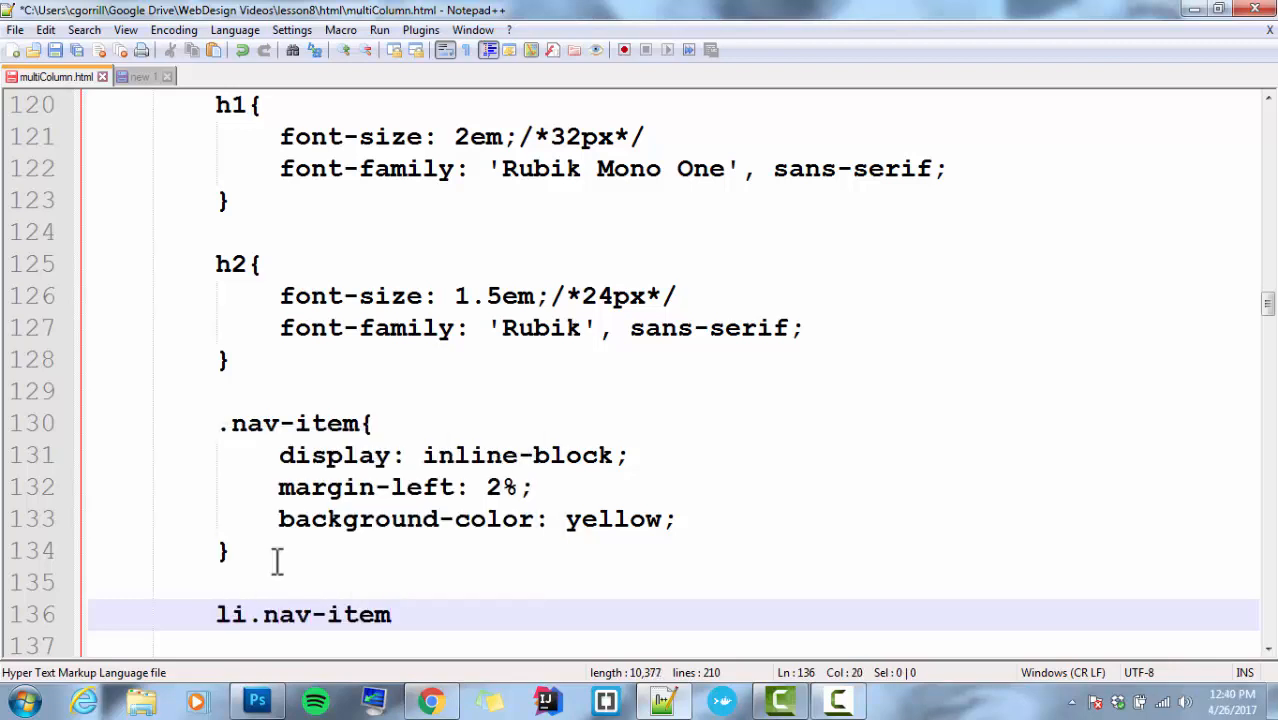
pyautogui.write('a{')
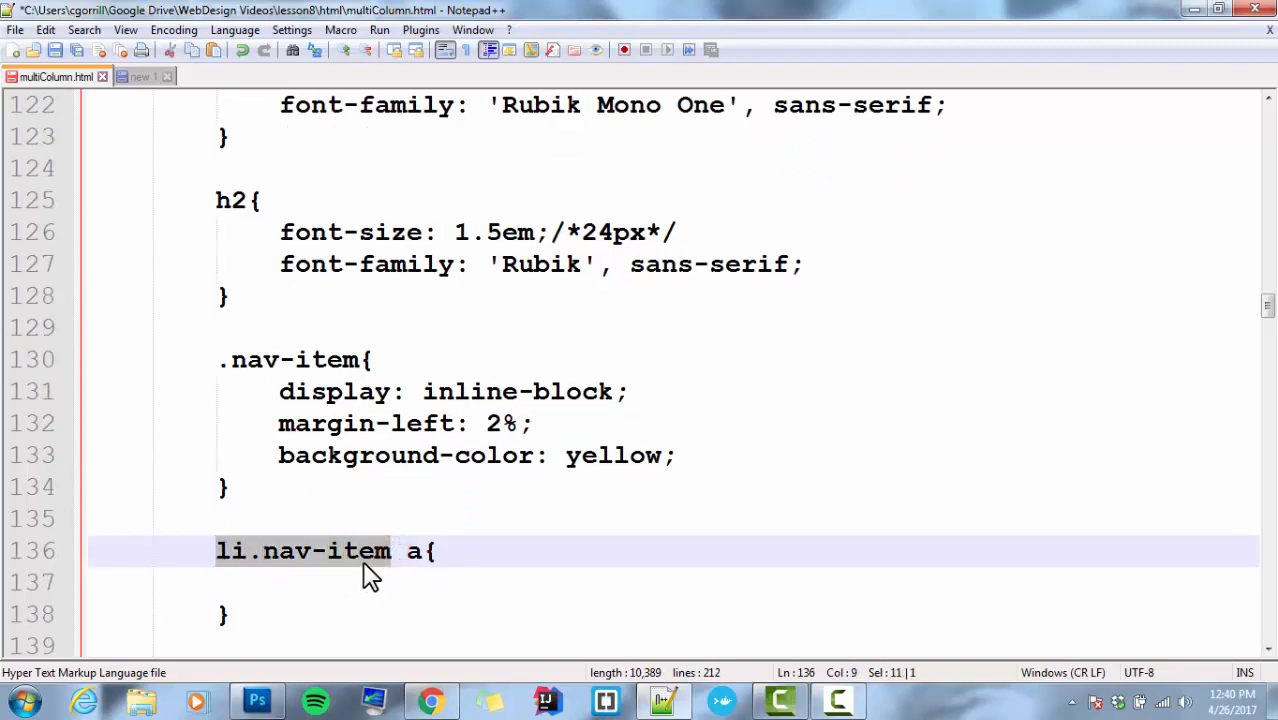
pyautogui.click(428, 552)
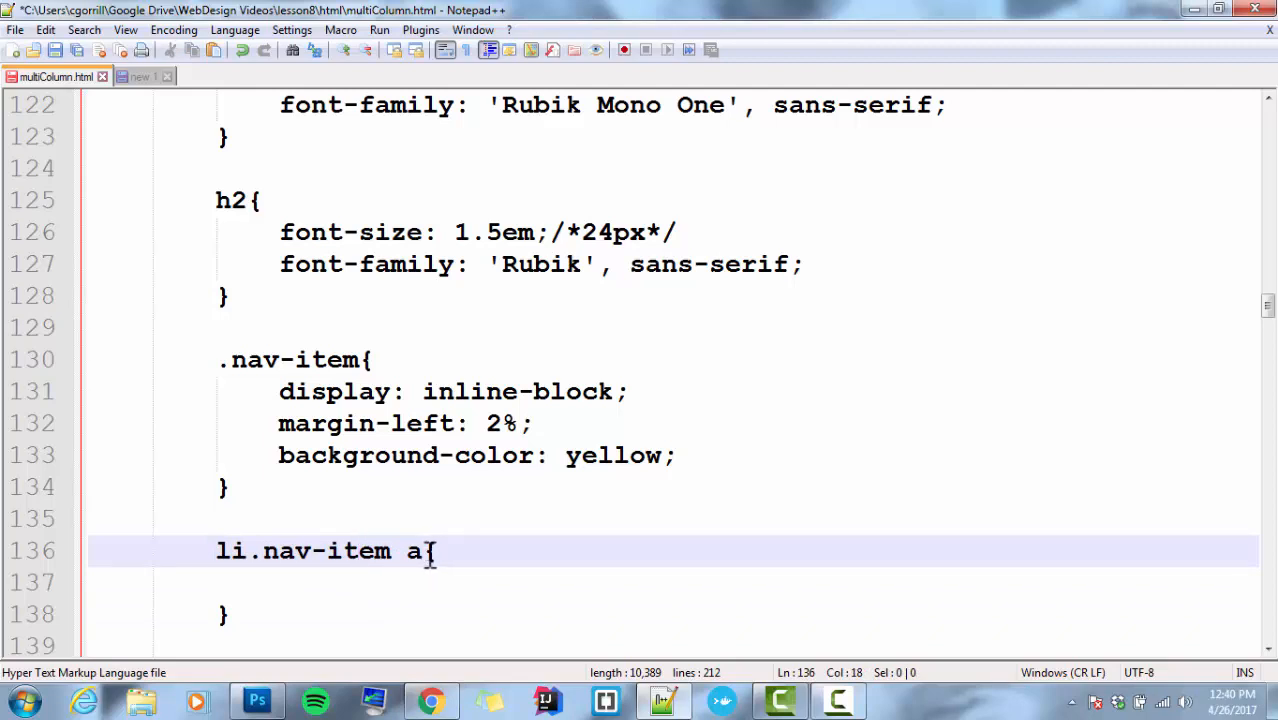
pyautogui.moveTo(780, 700)
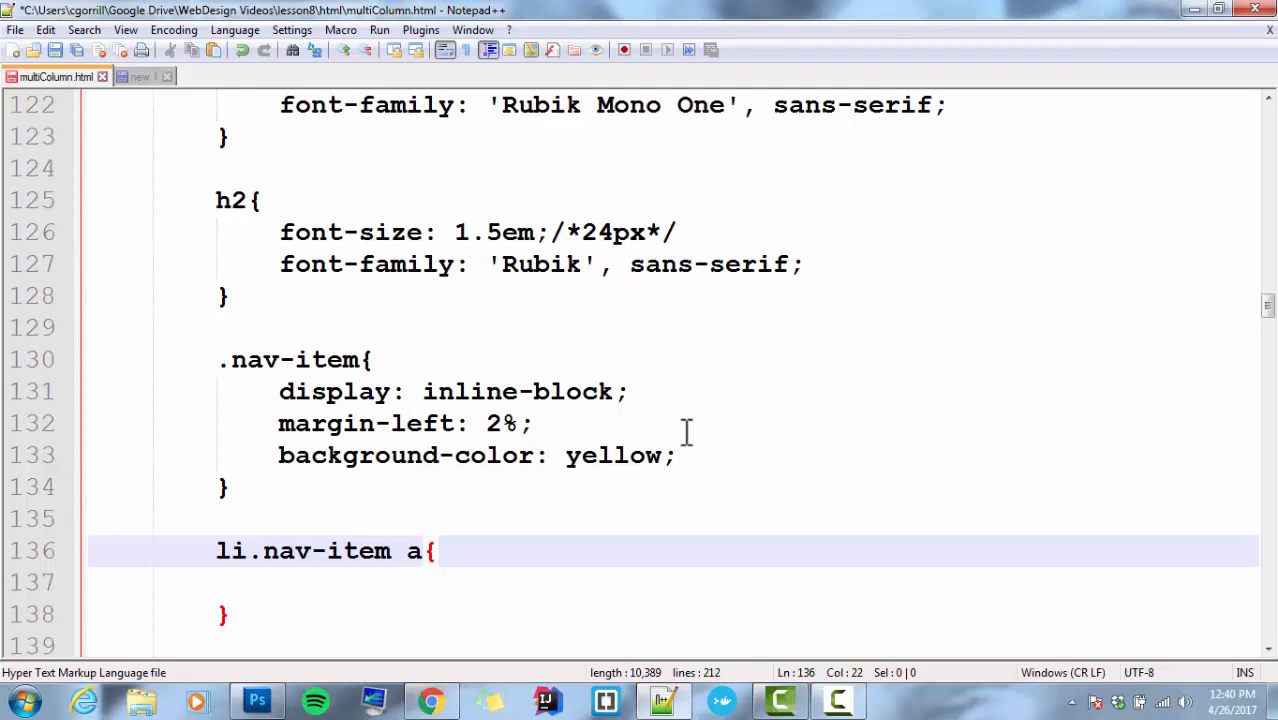
# - Make the selector li.nav-item a:link with color: red, then switch to Chrome to preview
pyautogui.write(':')
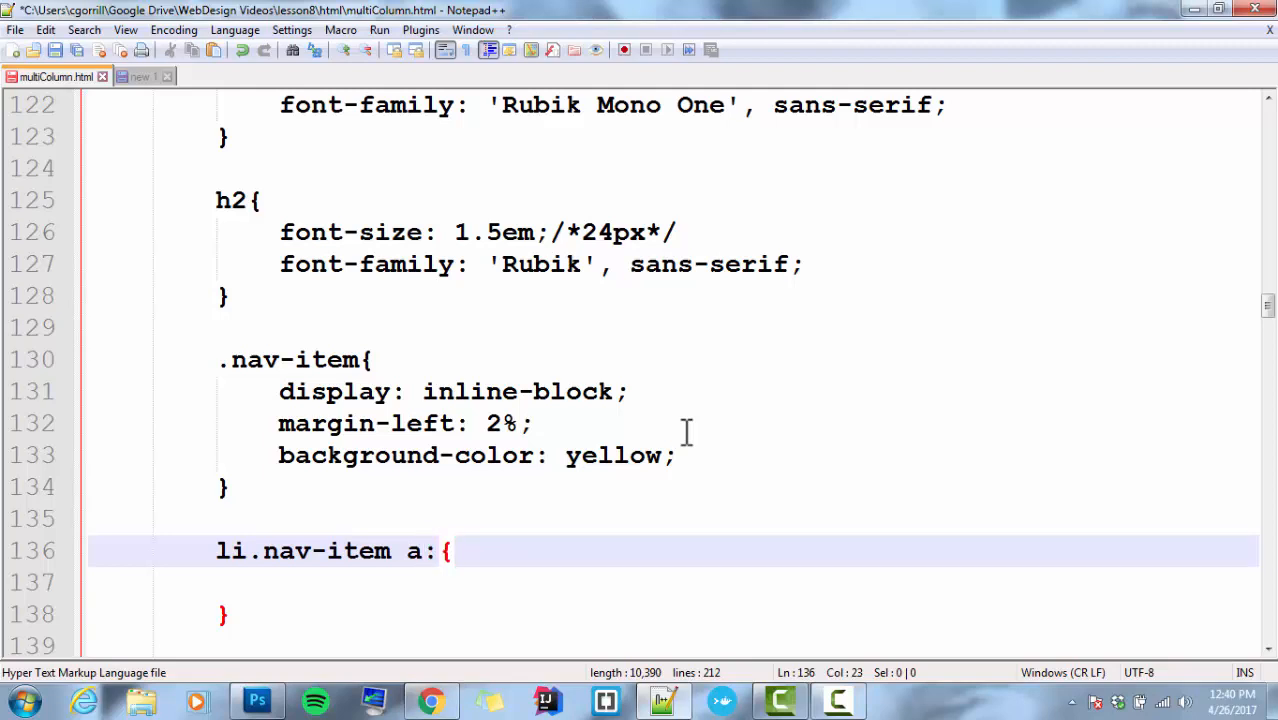
pyautogui.write('link')
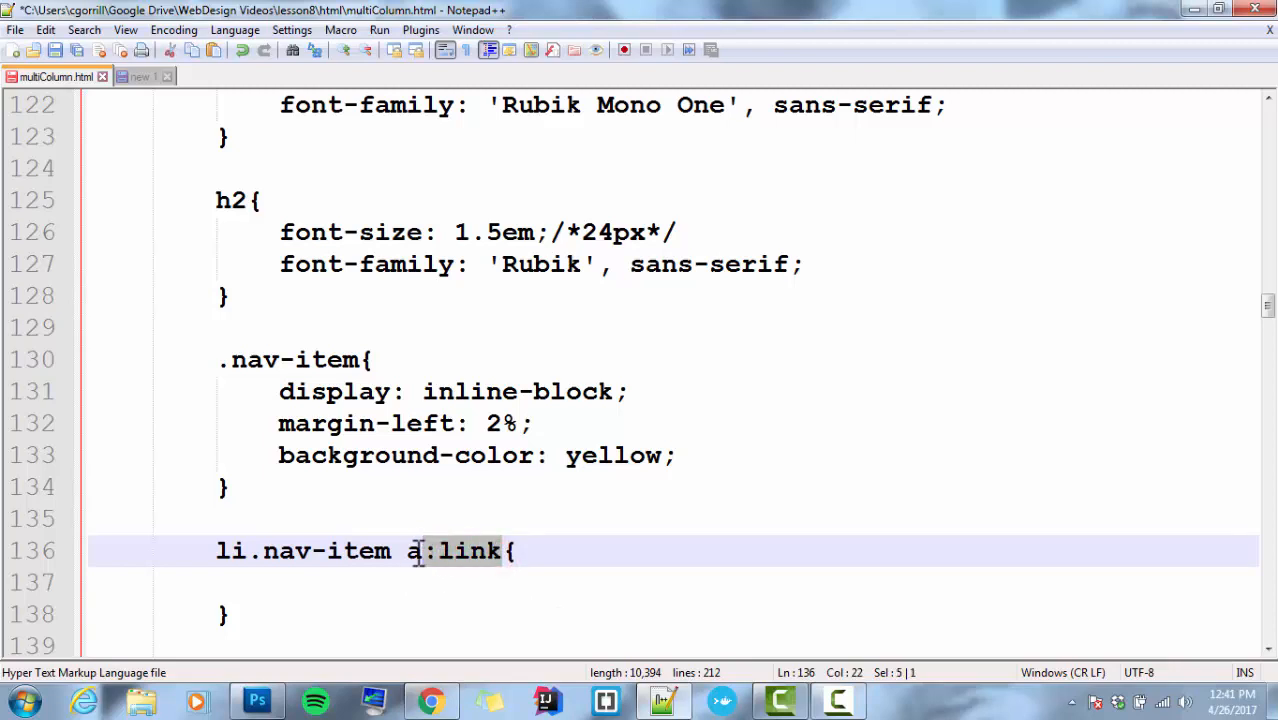
pyautogui.click(324, 582)
pyautogui.write('color: ;')
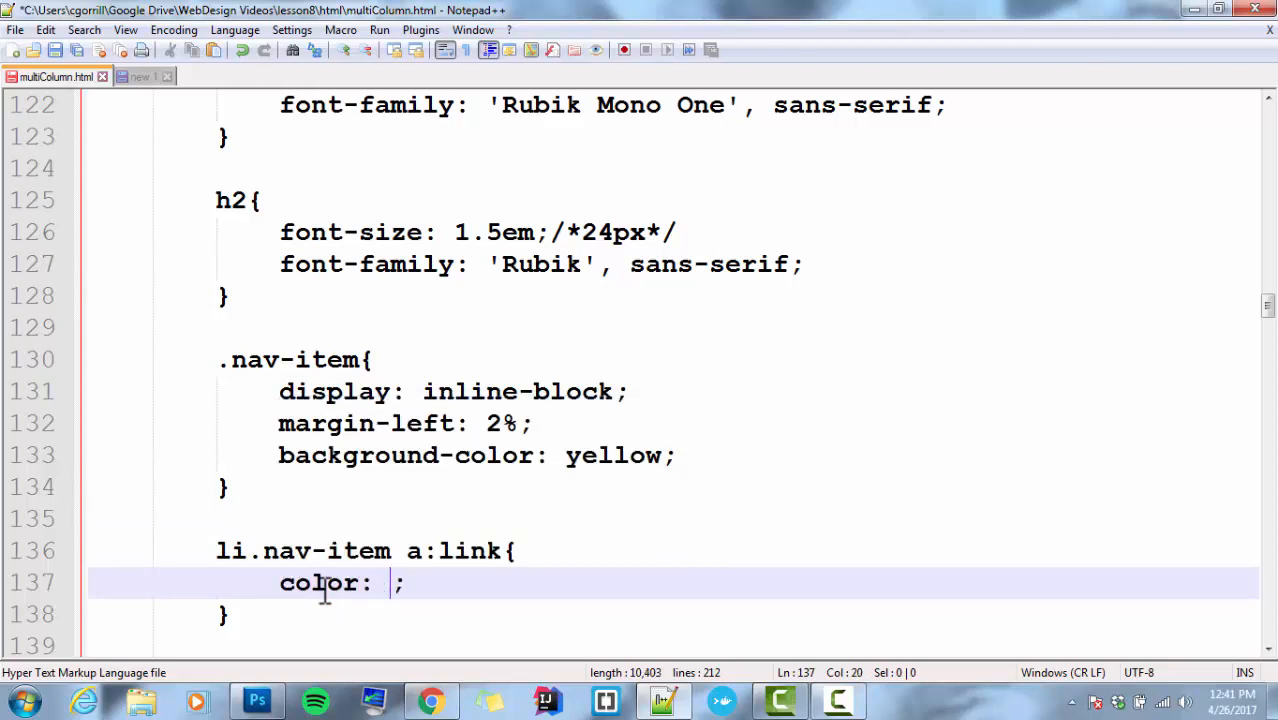
pyautogui.write('reed')
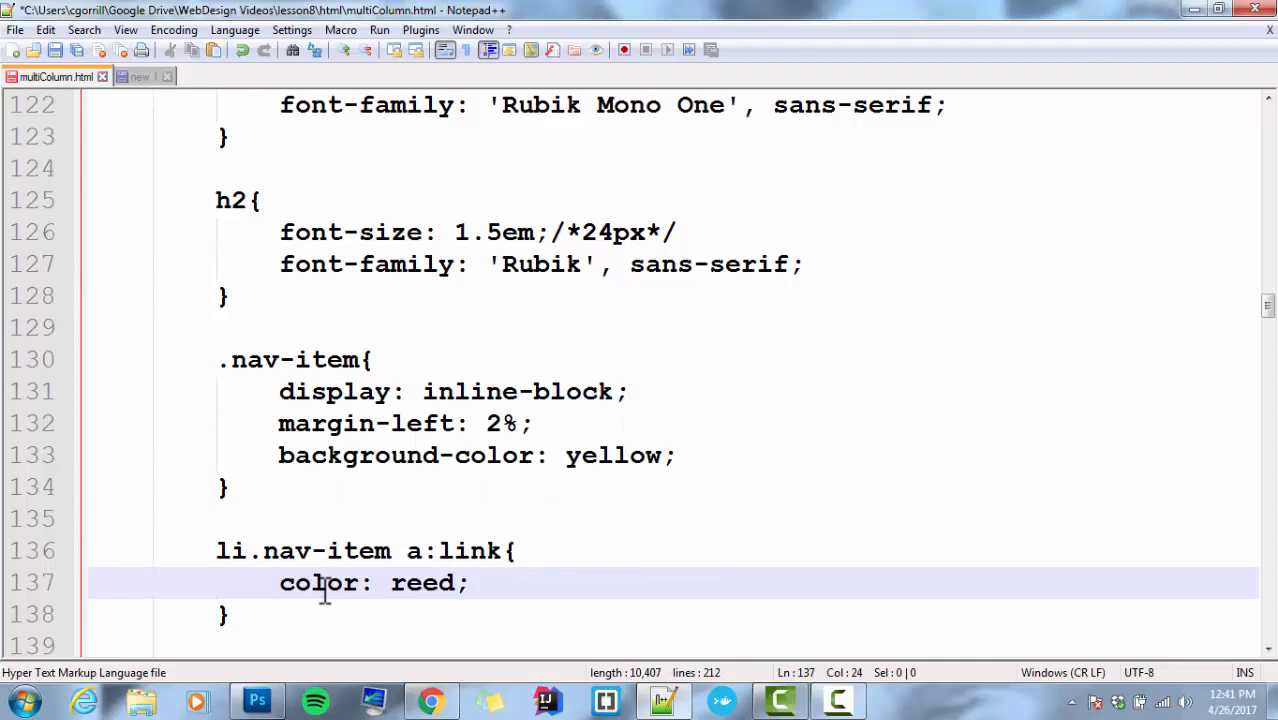
pyautogui.press('Backspace')
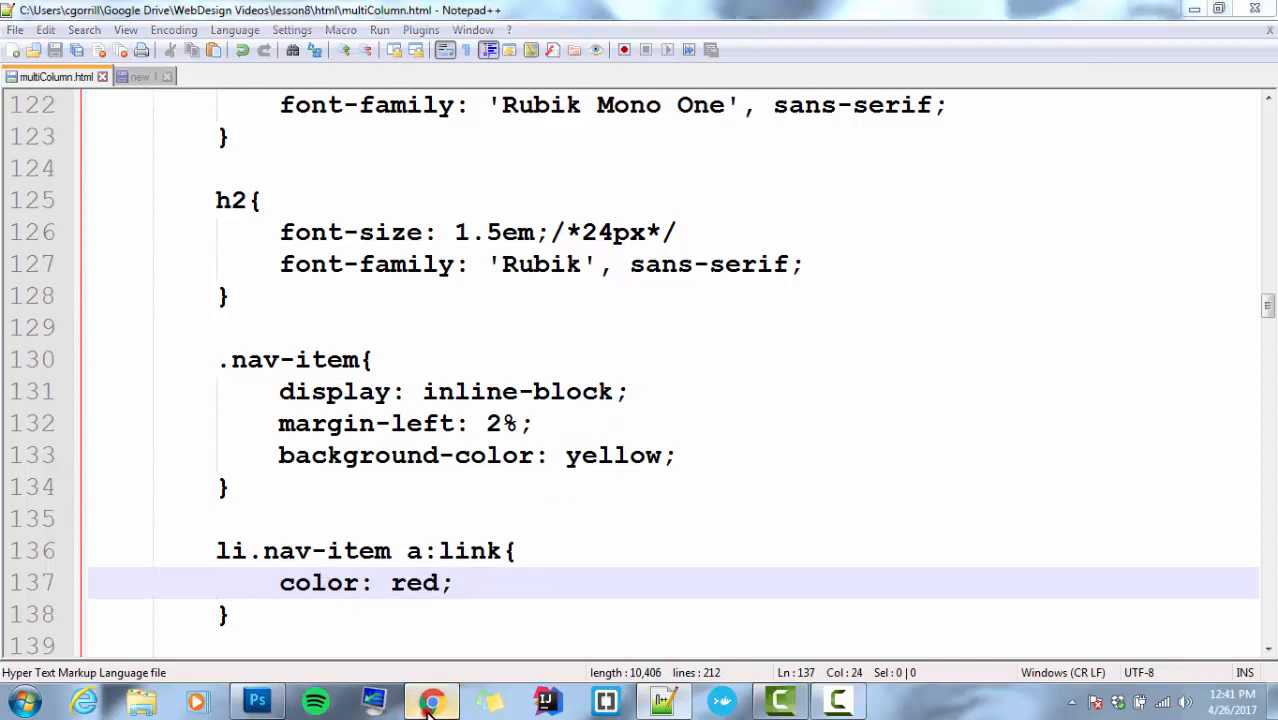
pyautogui.click(430, 700)
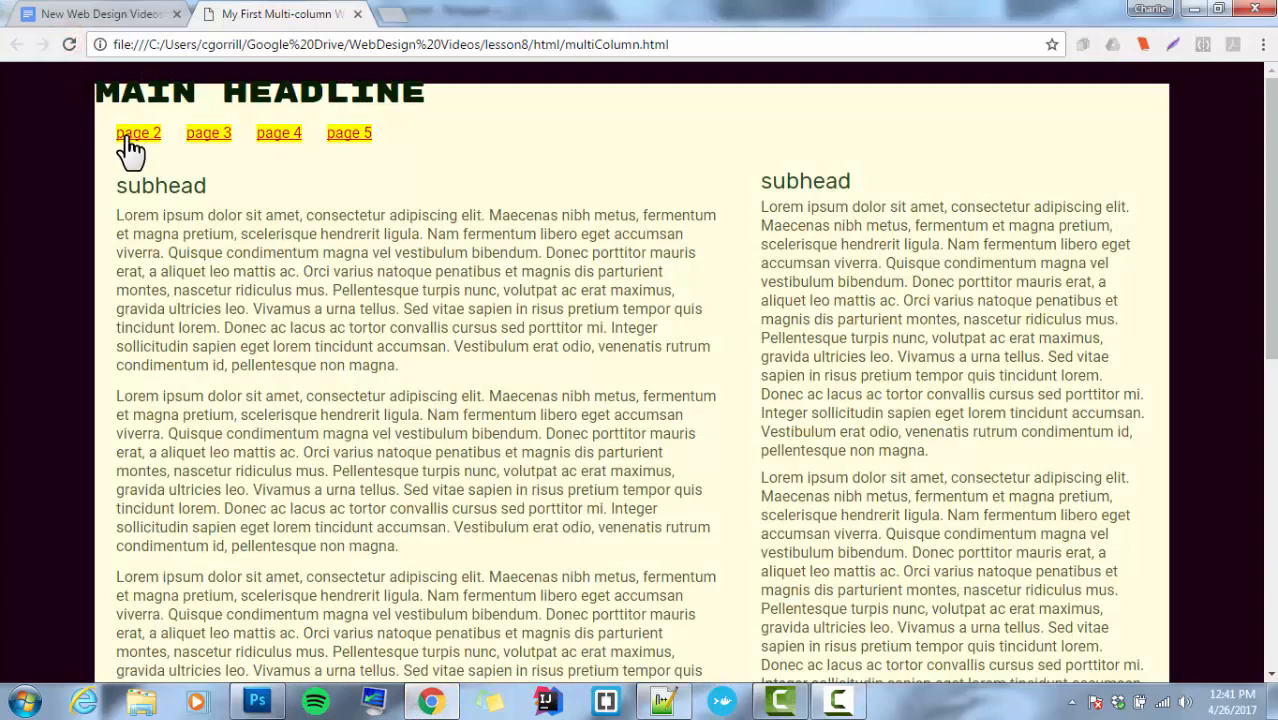
pyautogui.moveTo(348, 132)
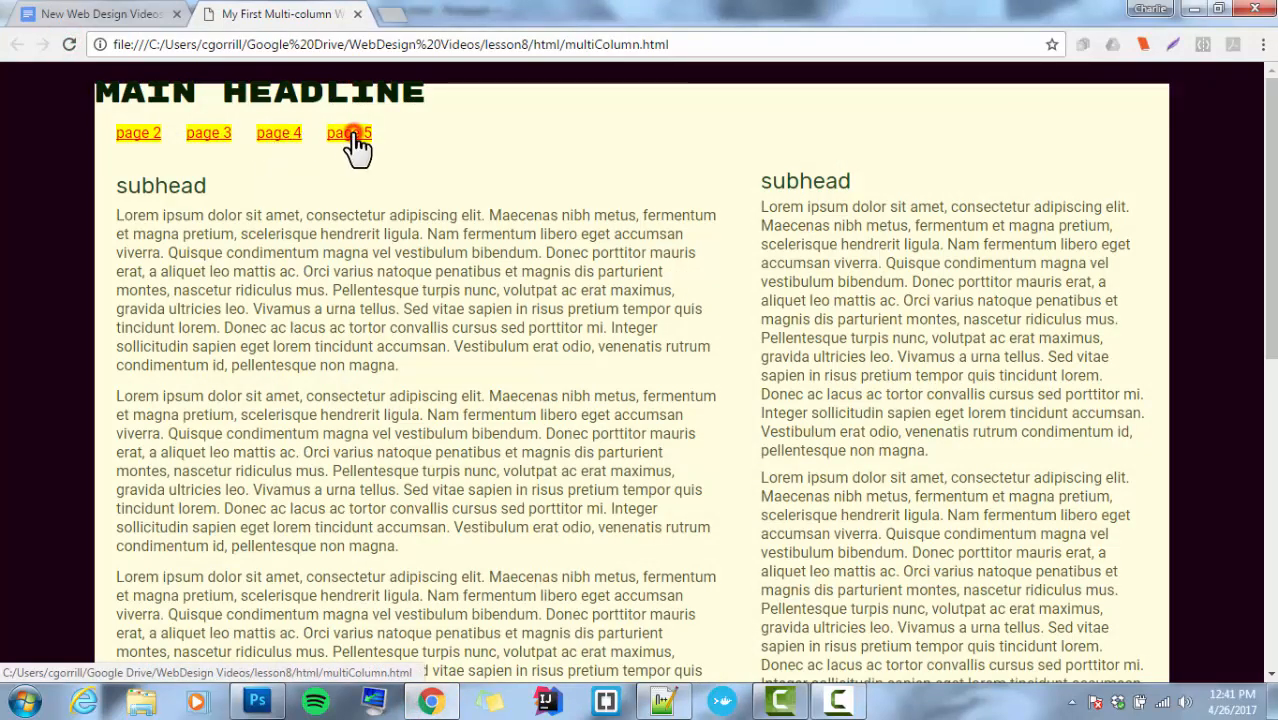
# - Follow the page 5 nav link in Chrome and return to Notepad++
pyautogui.click(348, 132)
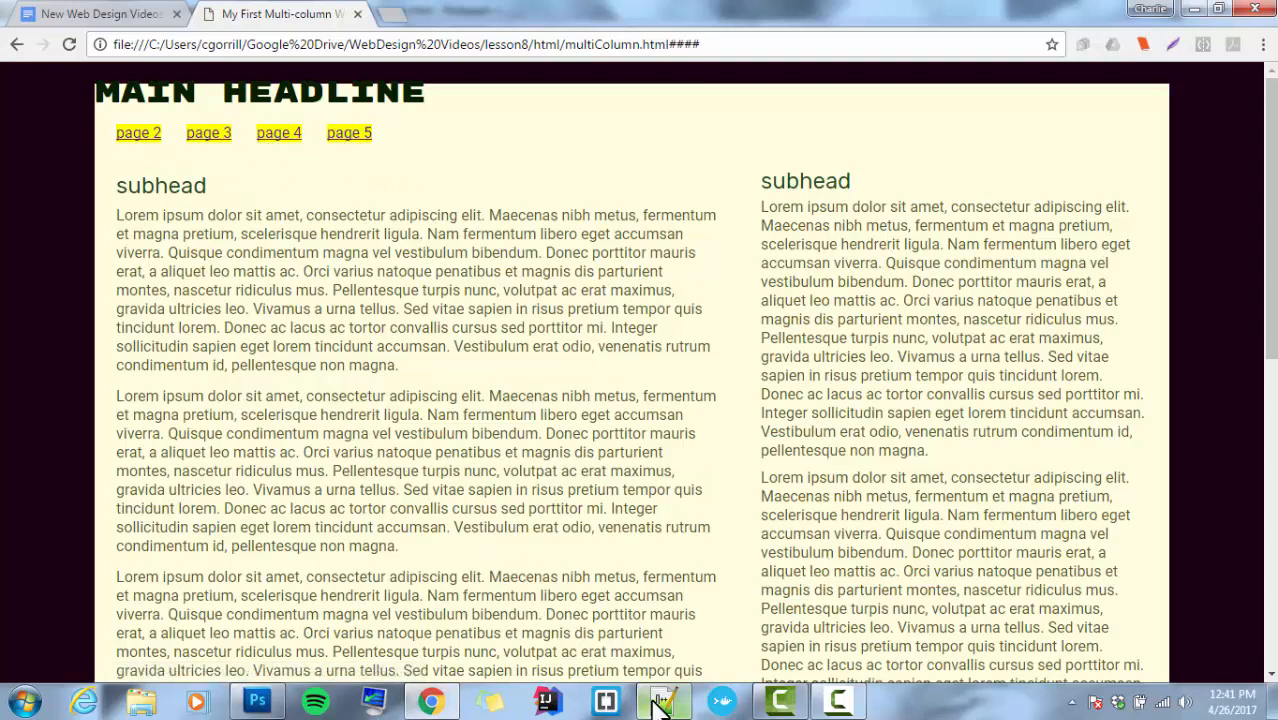
pyautogui.click(664, 700)
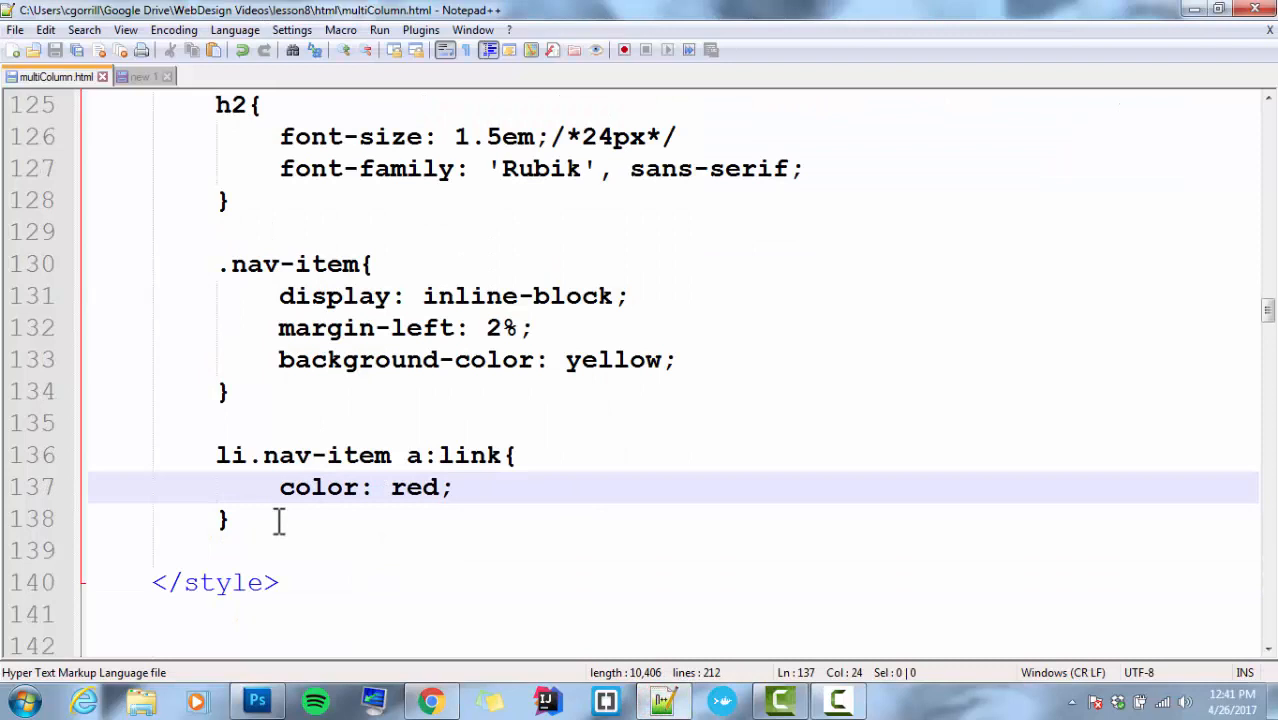
# - Add an li.nav-item a:visited rule with color: green below the link rule, then switch to Chrome
pyautogui.click(218, 456)
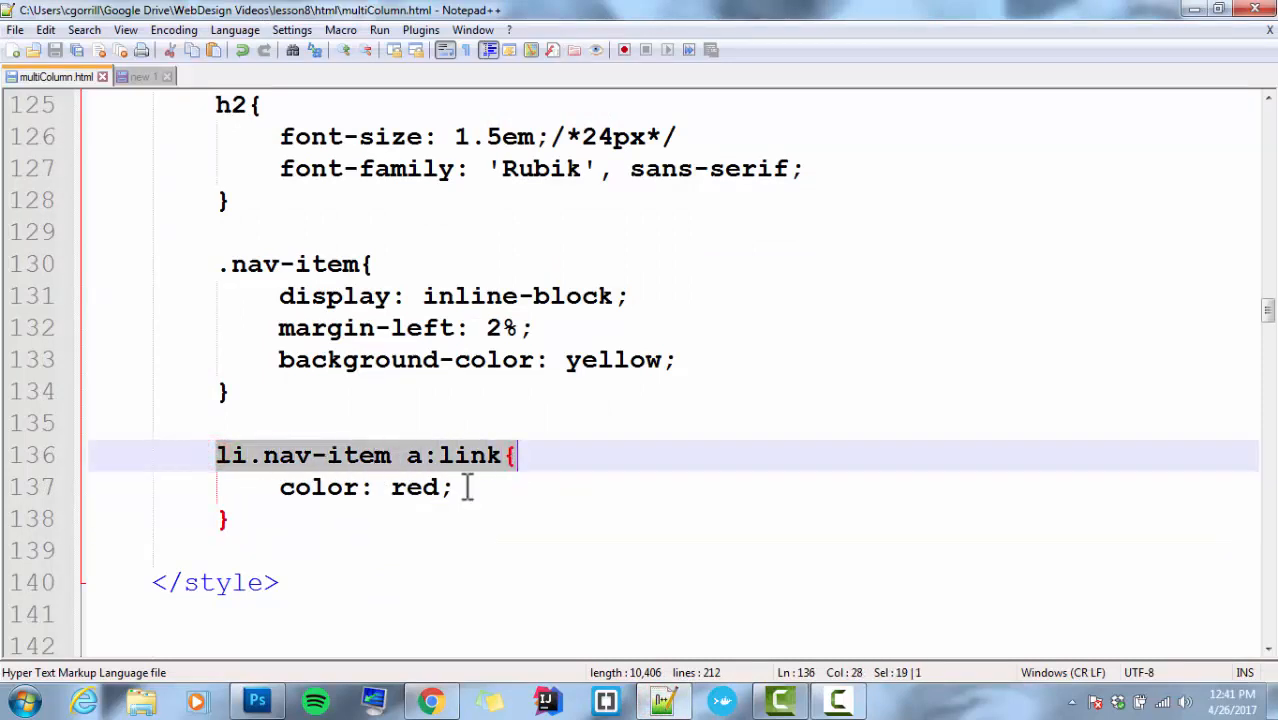
pyautogui.press('Return')
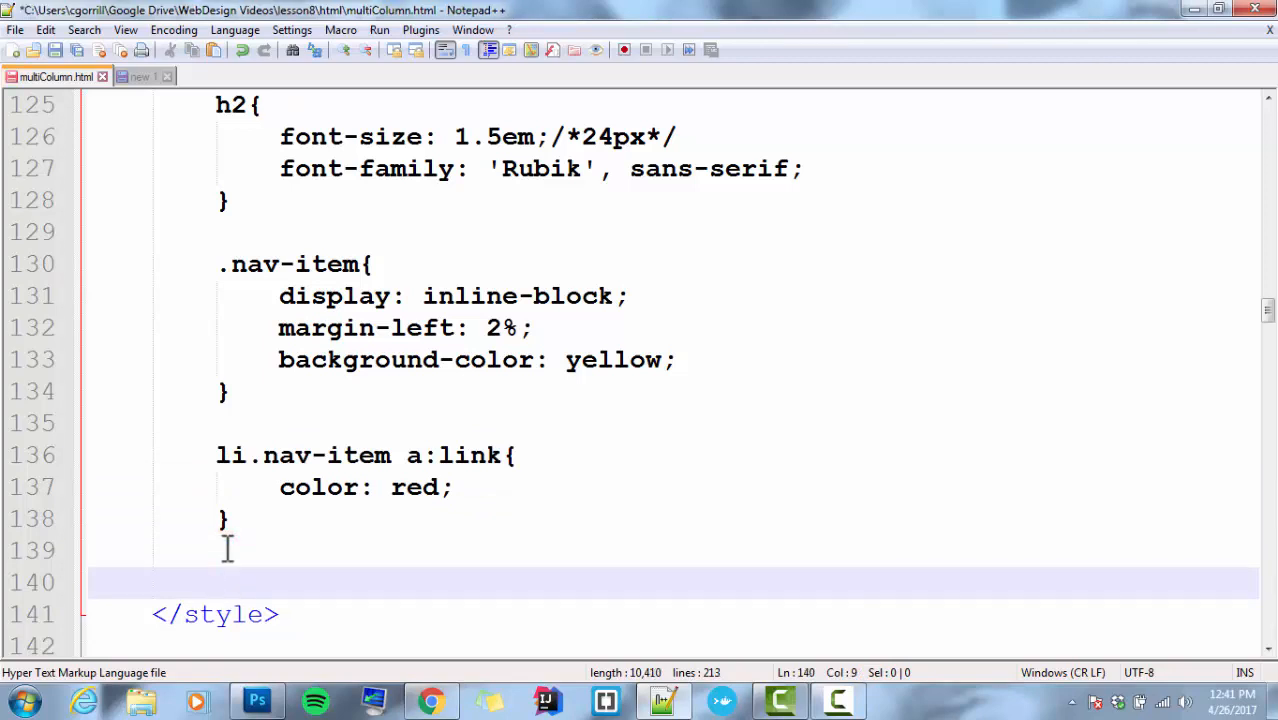
pyautogui.write('li.nav-item a:link{')
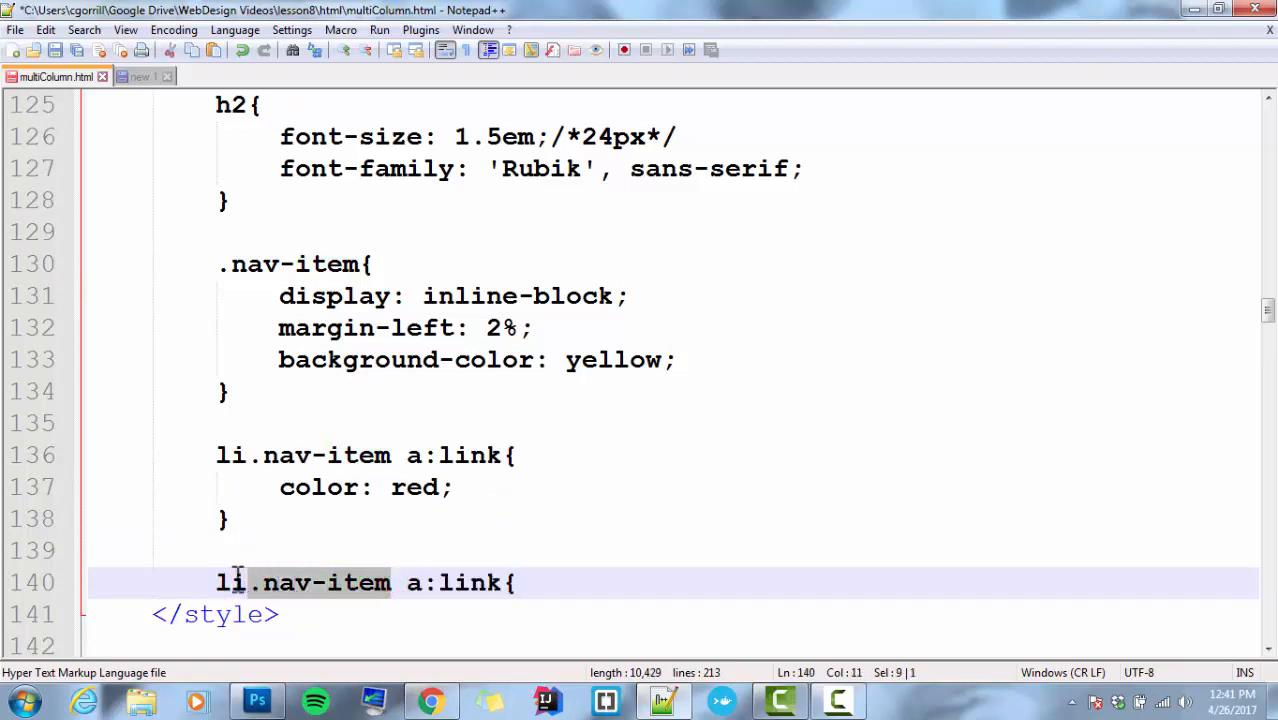
pyautogui.click(224, 584)
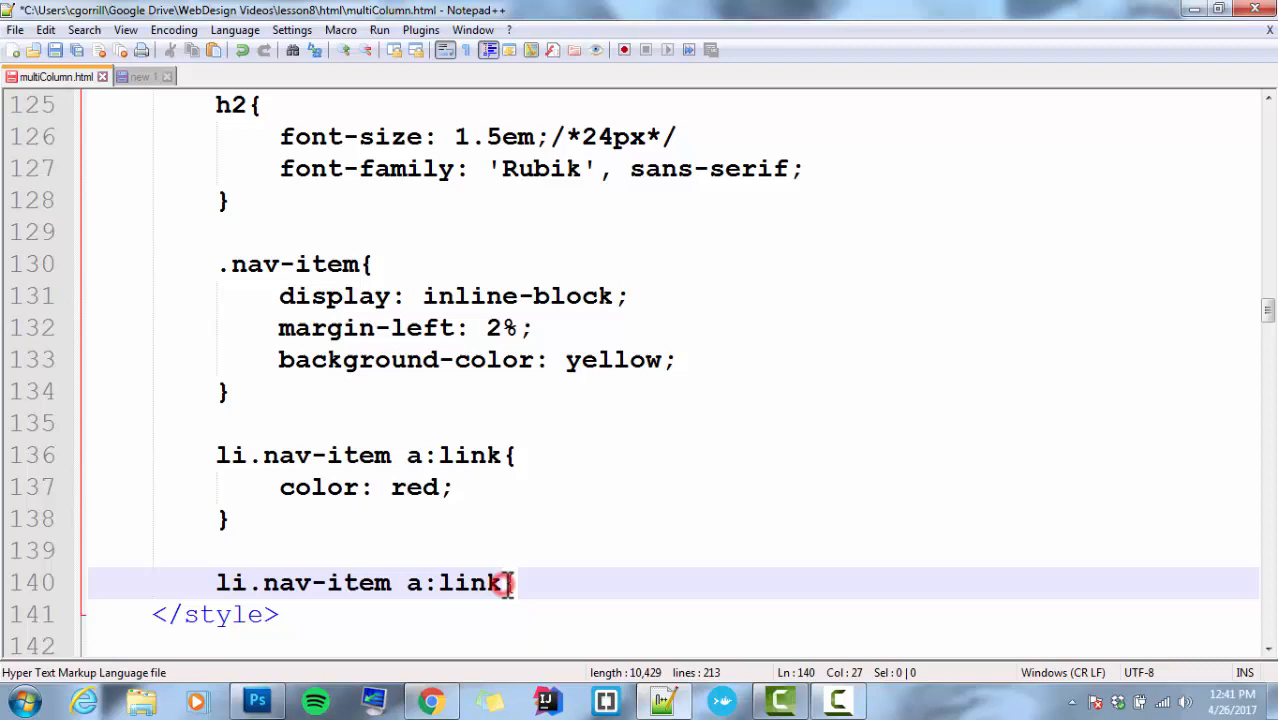
pyautogui.doubleClick(470, 584)
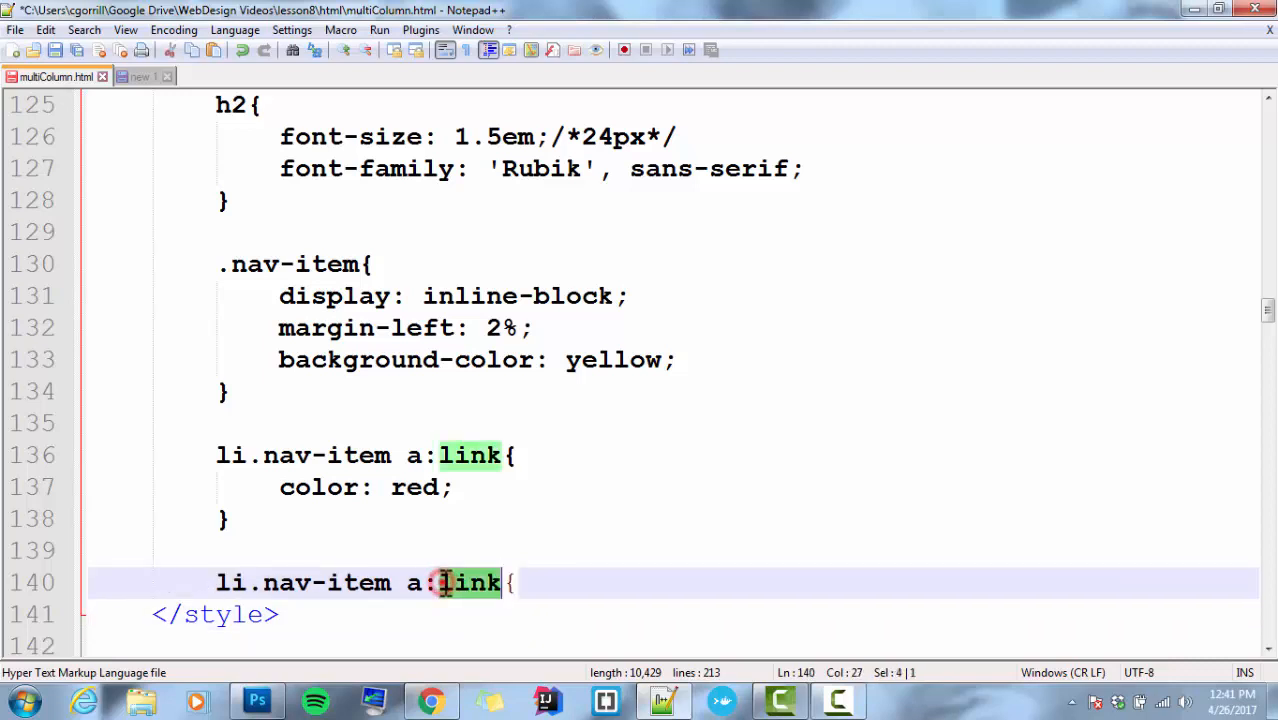
pyautogui.write('visited')
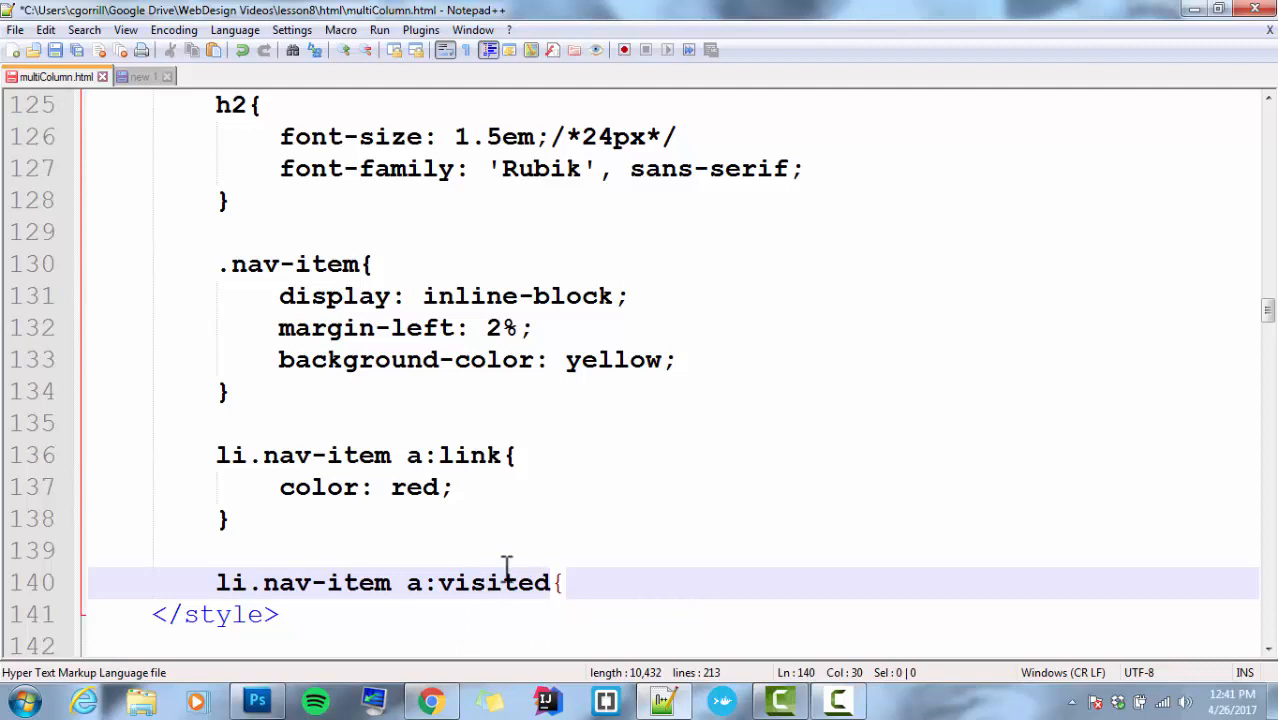
pyautogui.write('}')
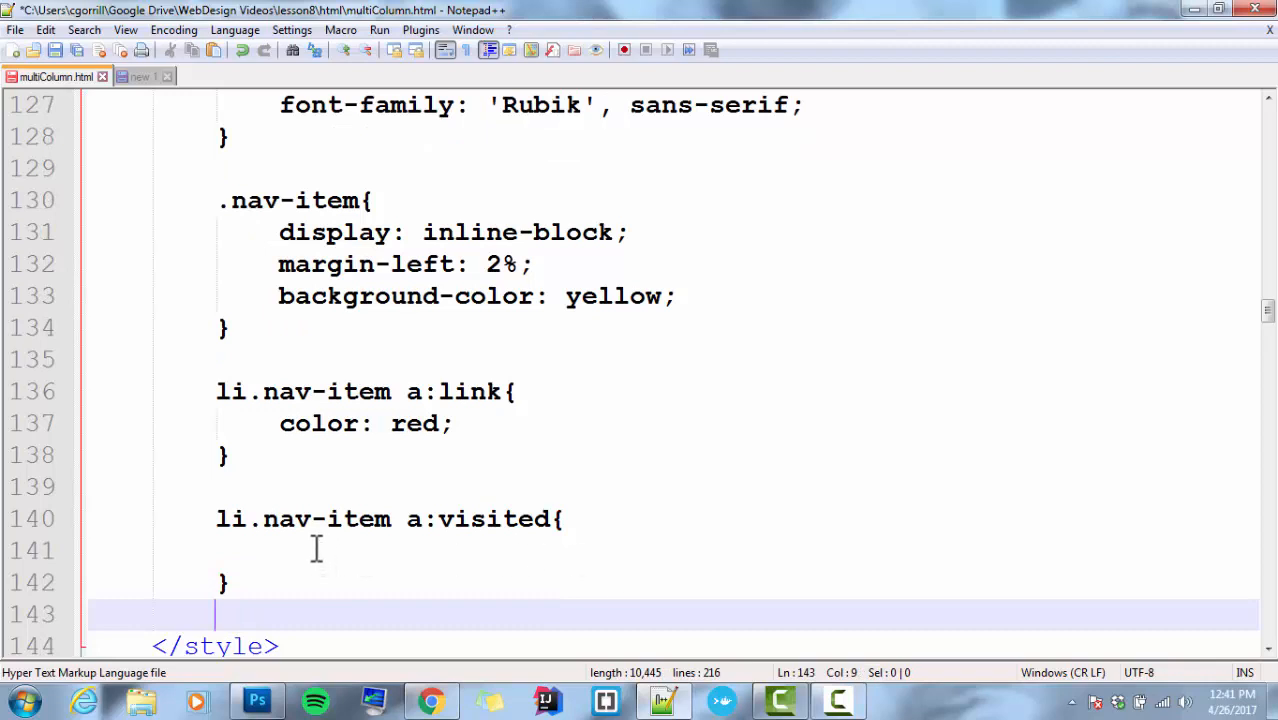
pyautogui.write('color: green;')
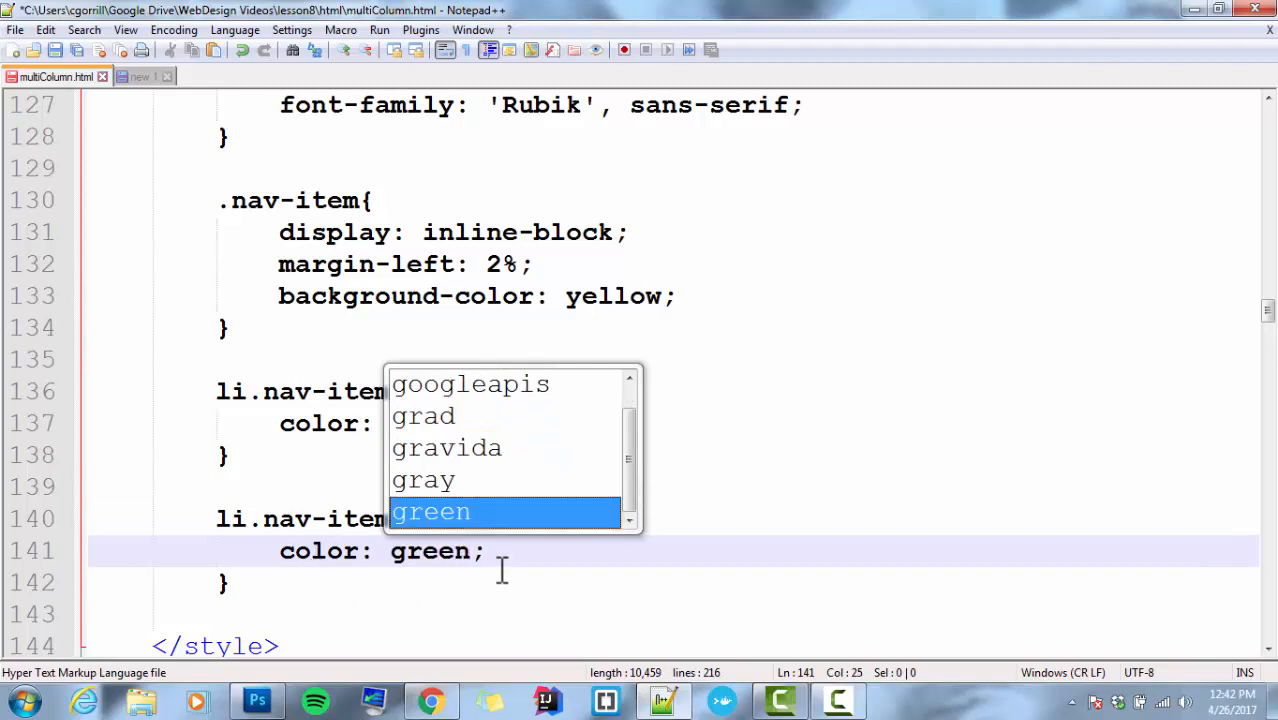
pyautogui.click(432, 700)
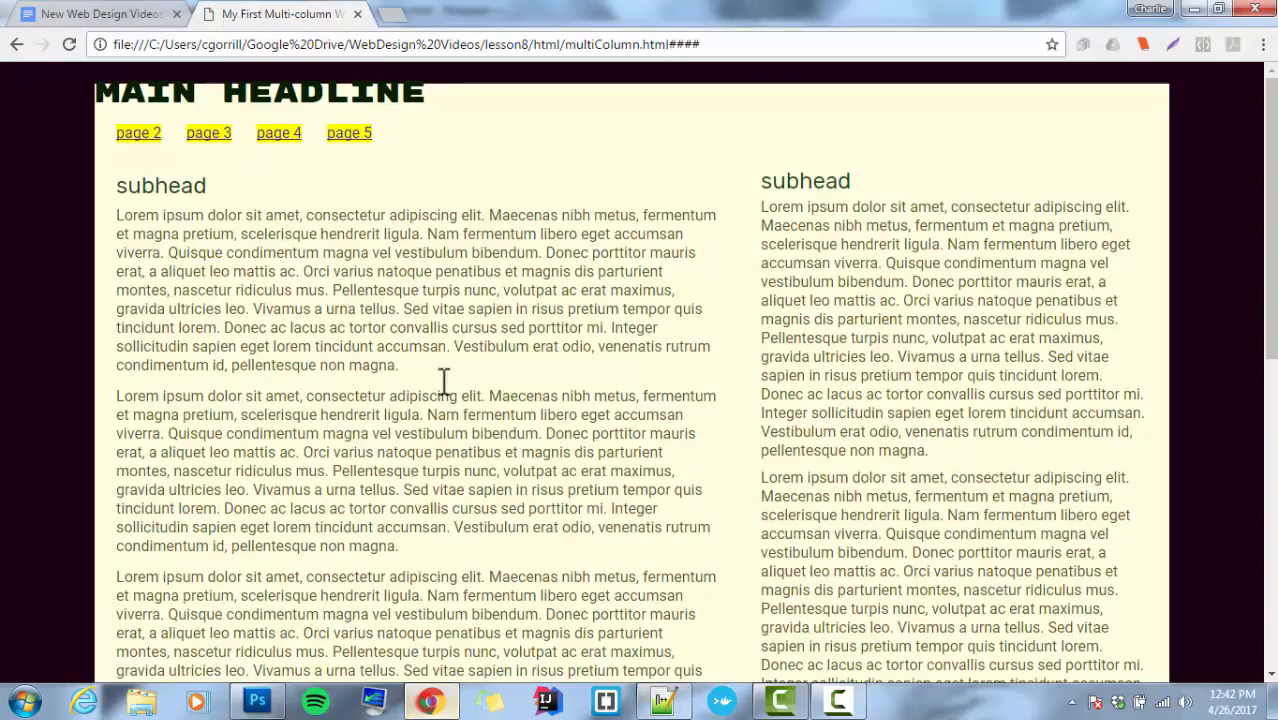
pyautogui.moveTo(210, 164)
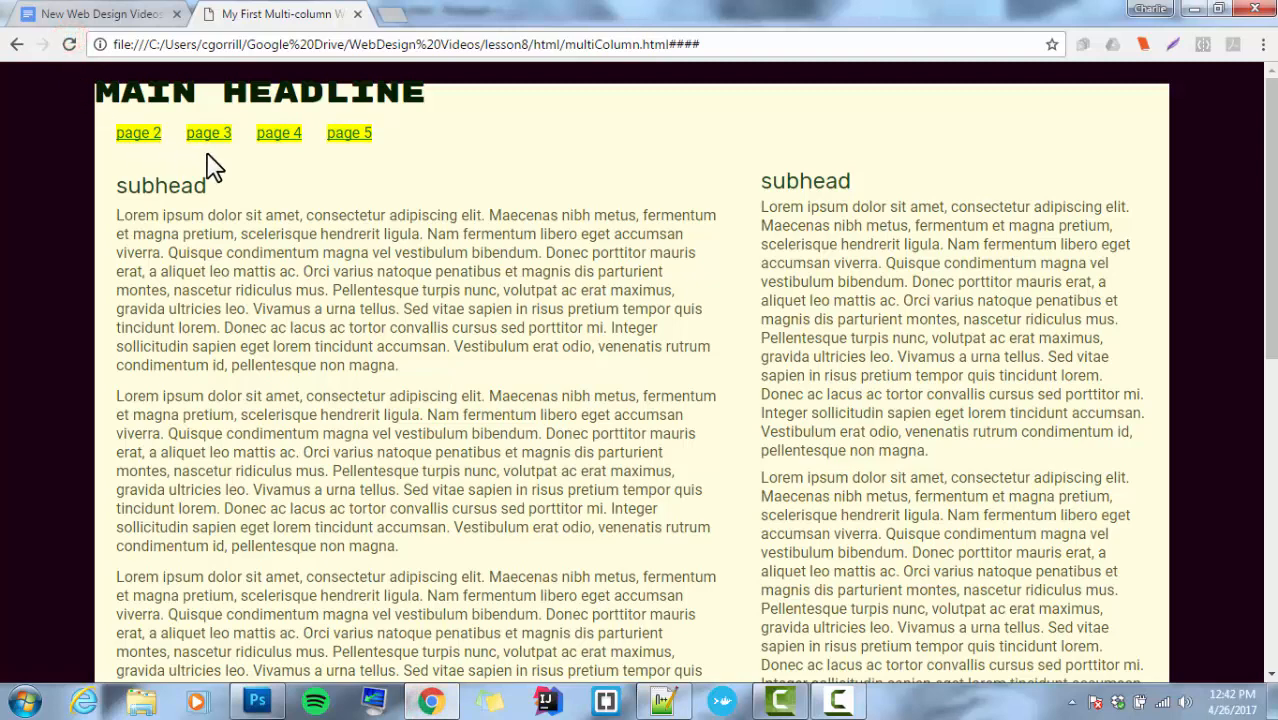
pyautogui.moveTo(516, 716)
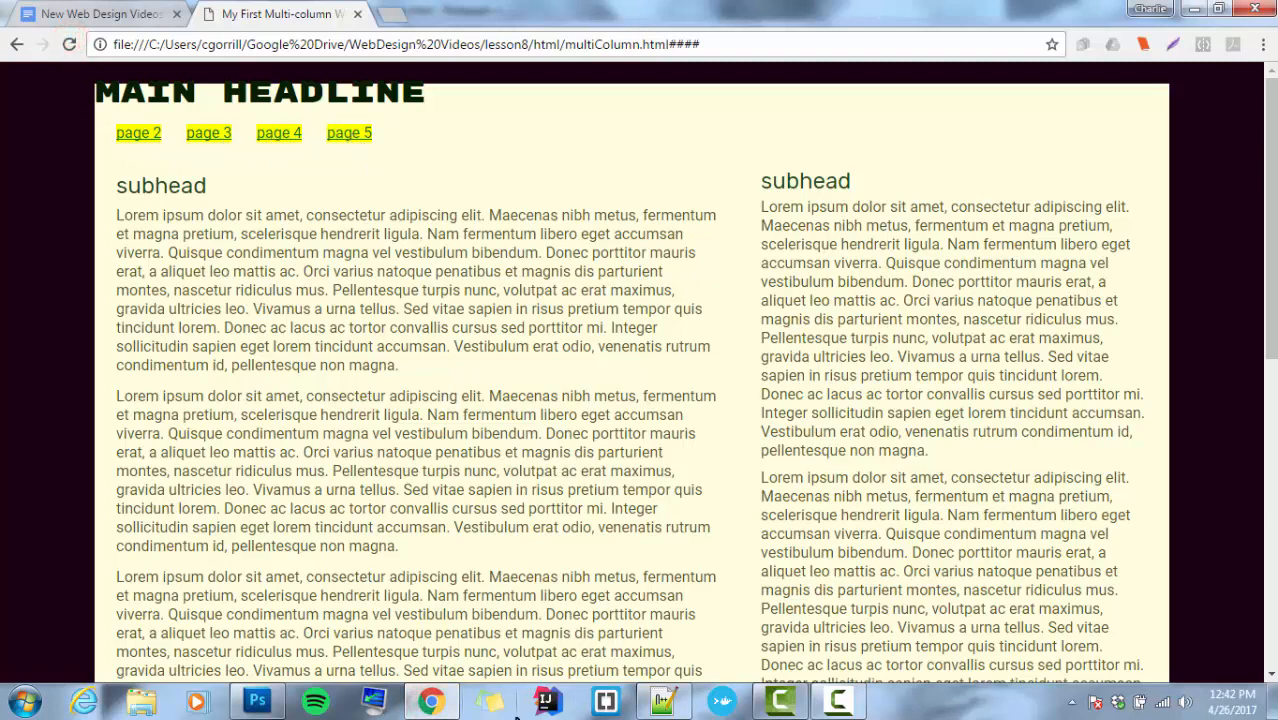
pyautogui.moveTo(664, 700)
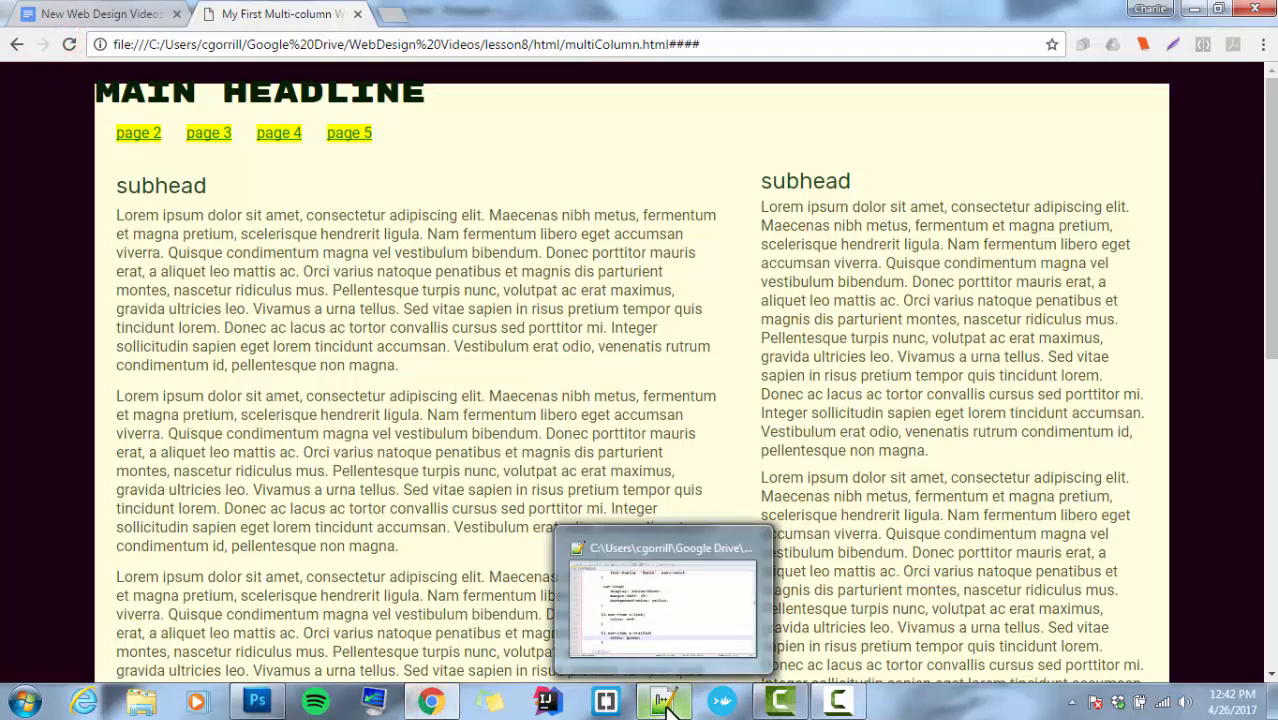
# - Return from the Chrome preview to Notepad++
pyautogui.click(664, 700)
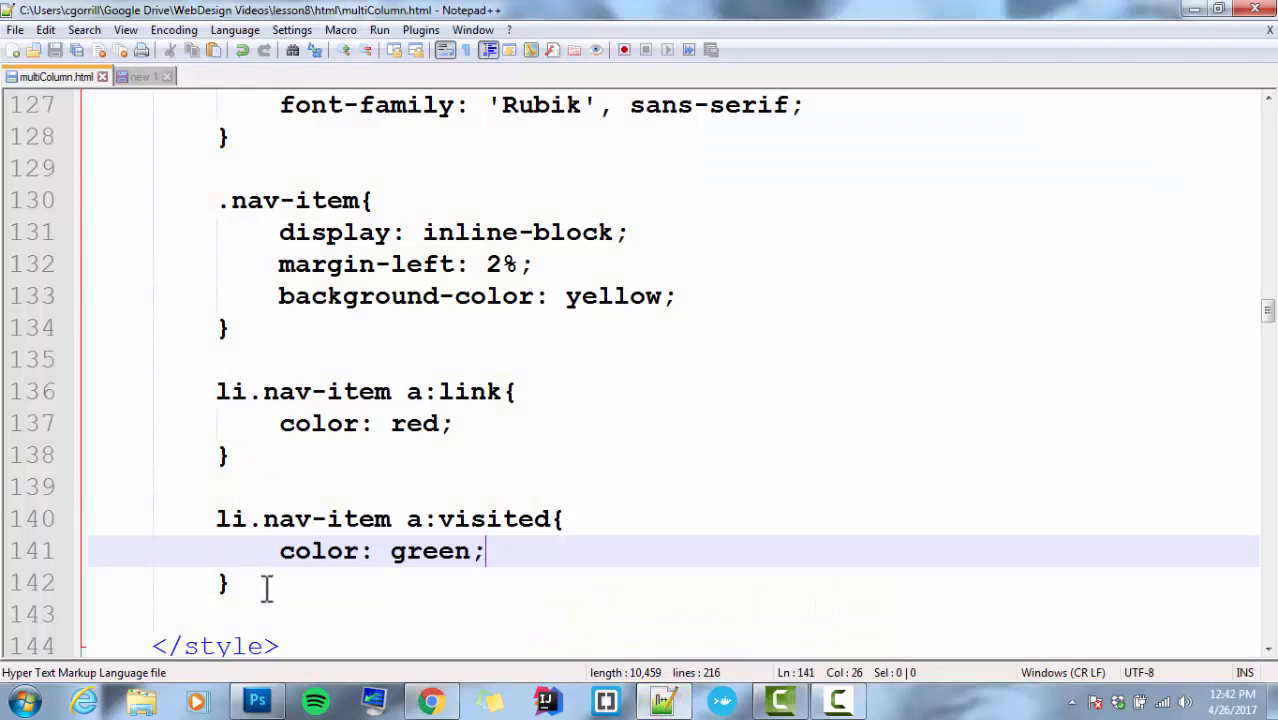
# - Add an li.nav-item a:hover rule with color: white after the visited rule
pyautogui.press('enter')
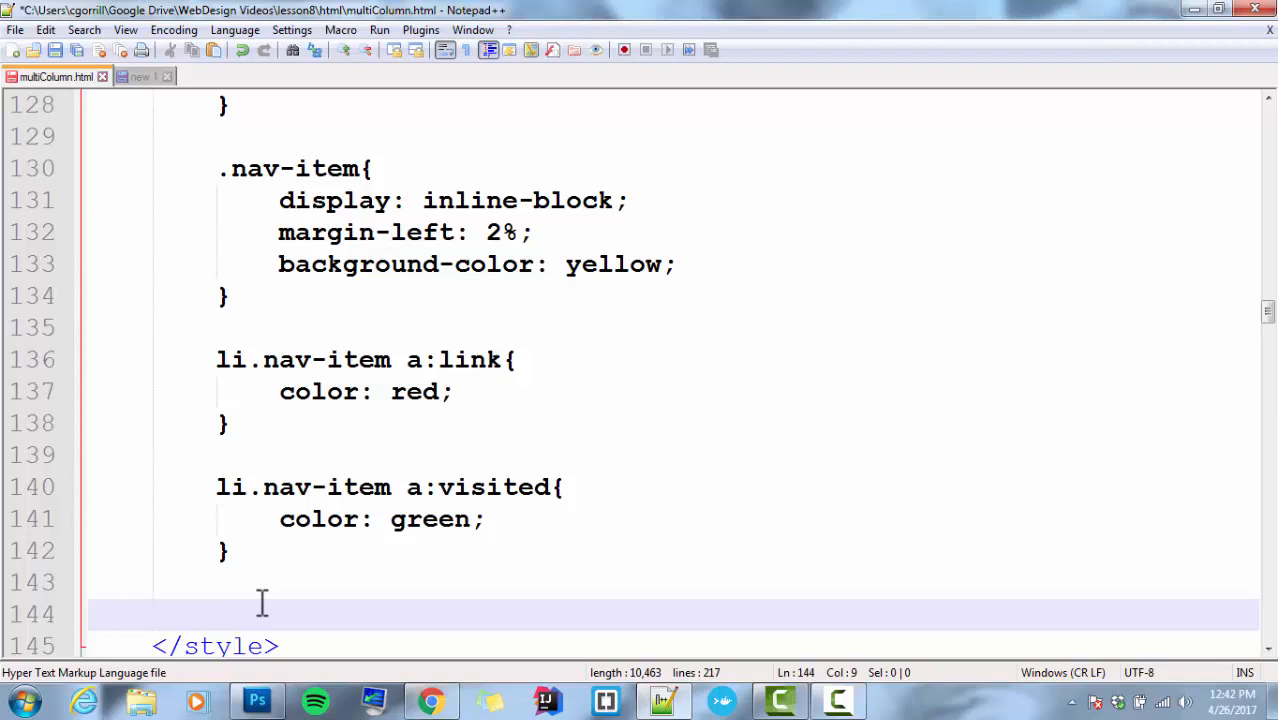
pyautogui.write('li.nav-item a:link{')
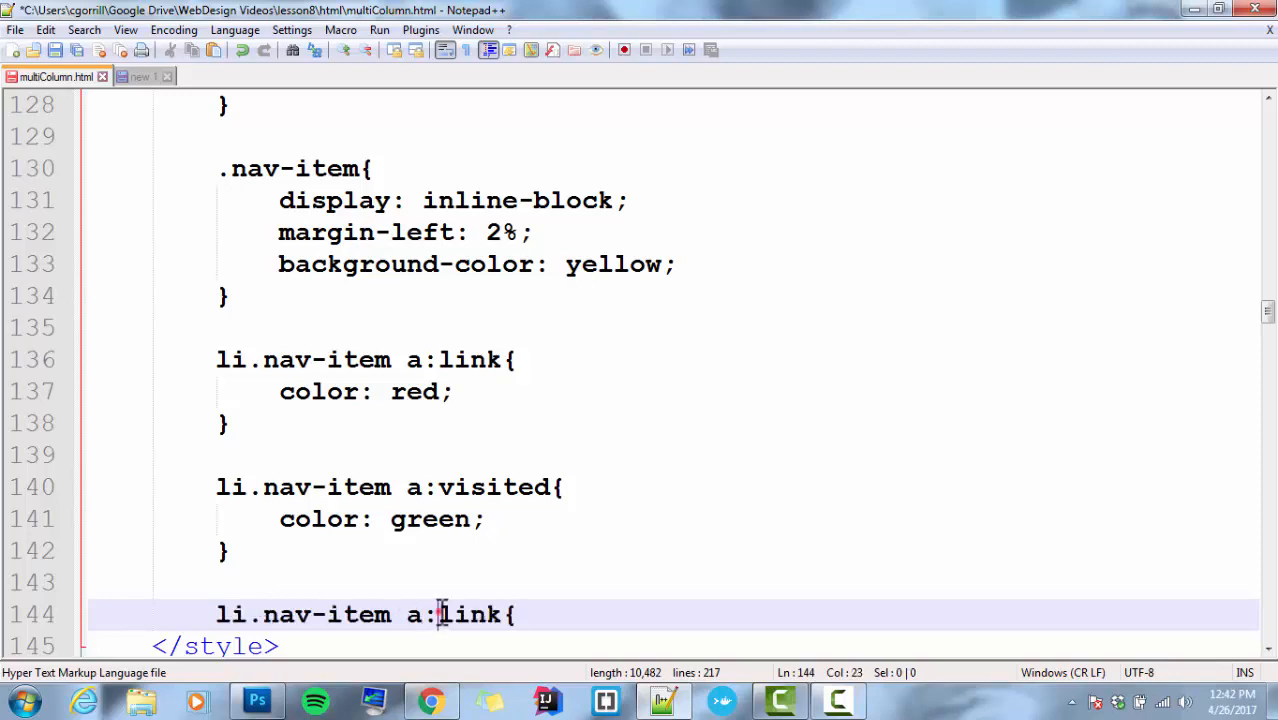
pyautogui.write('ho')
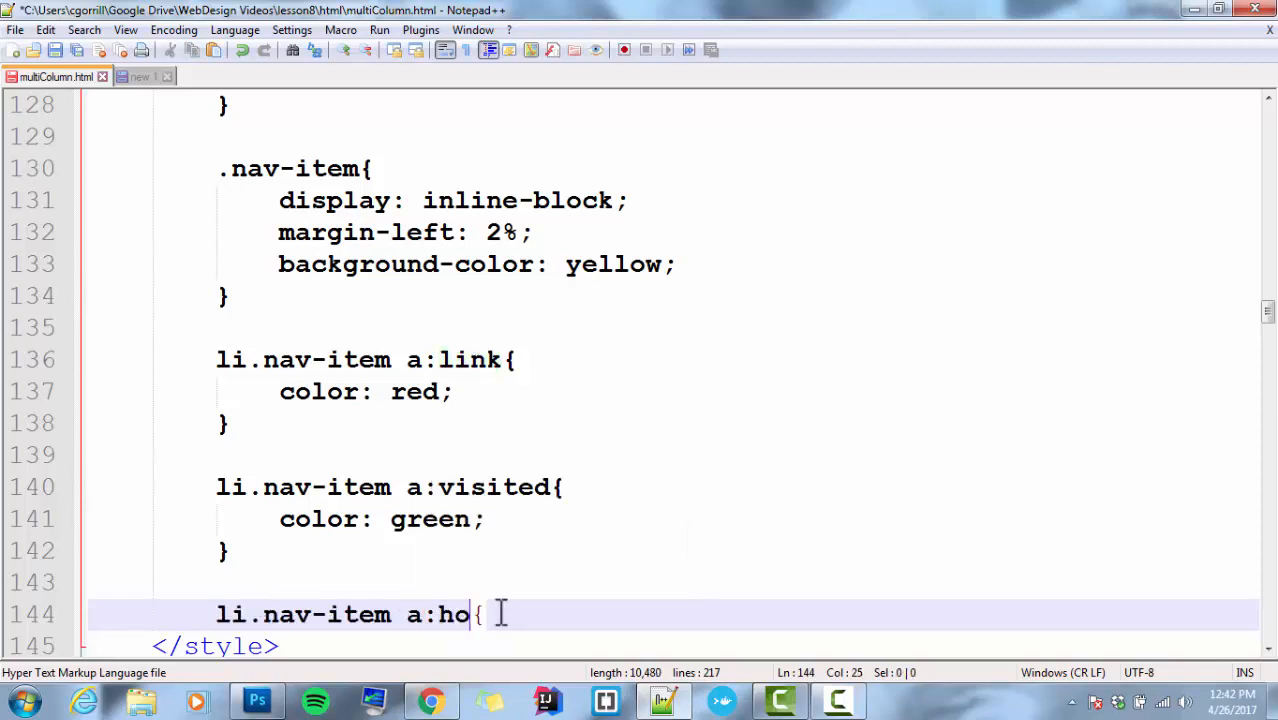
pyautogui.write('ver')
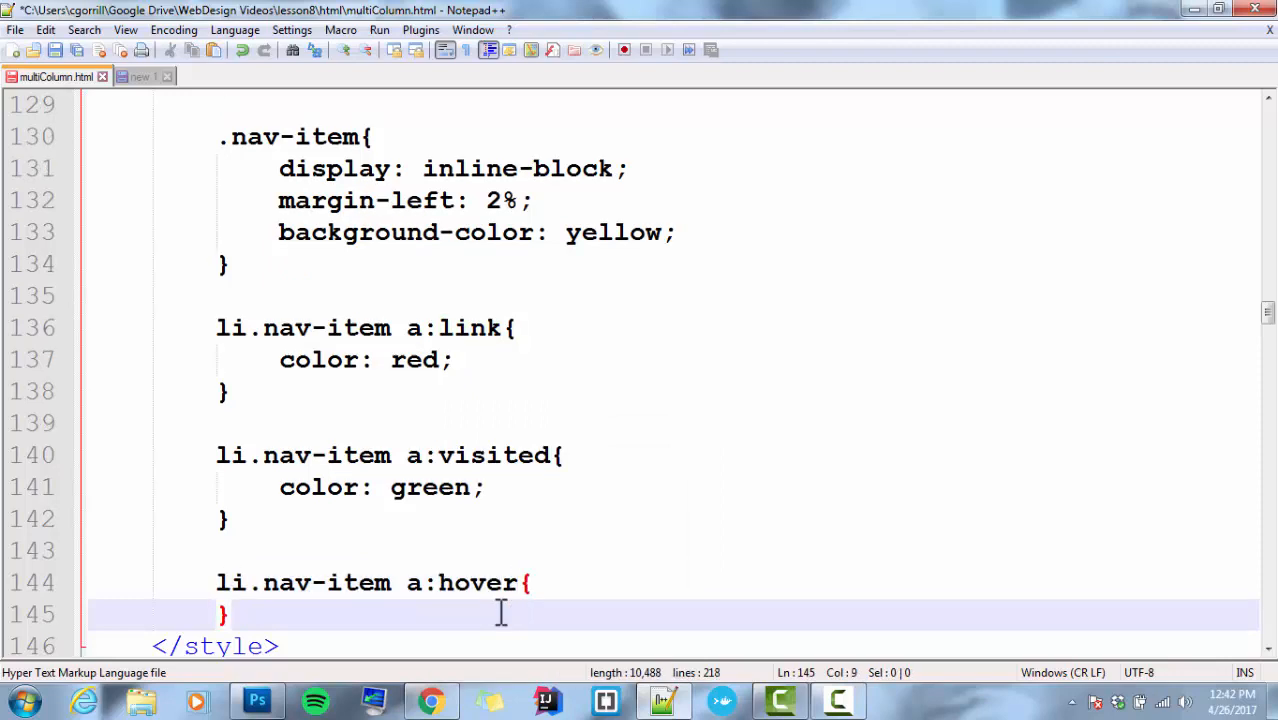
pyautogui.press('enter')
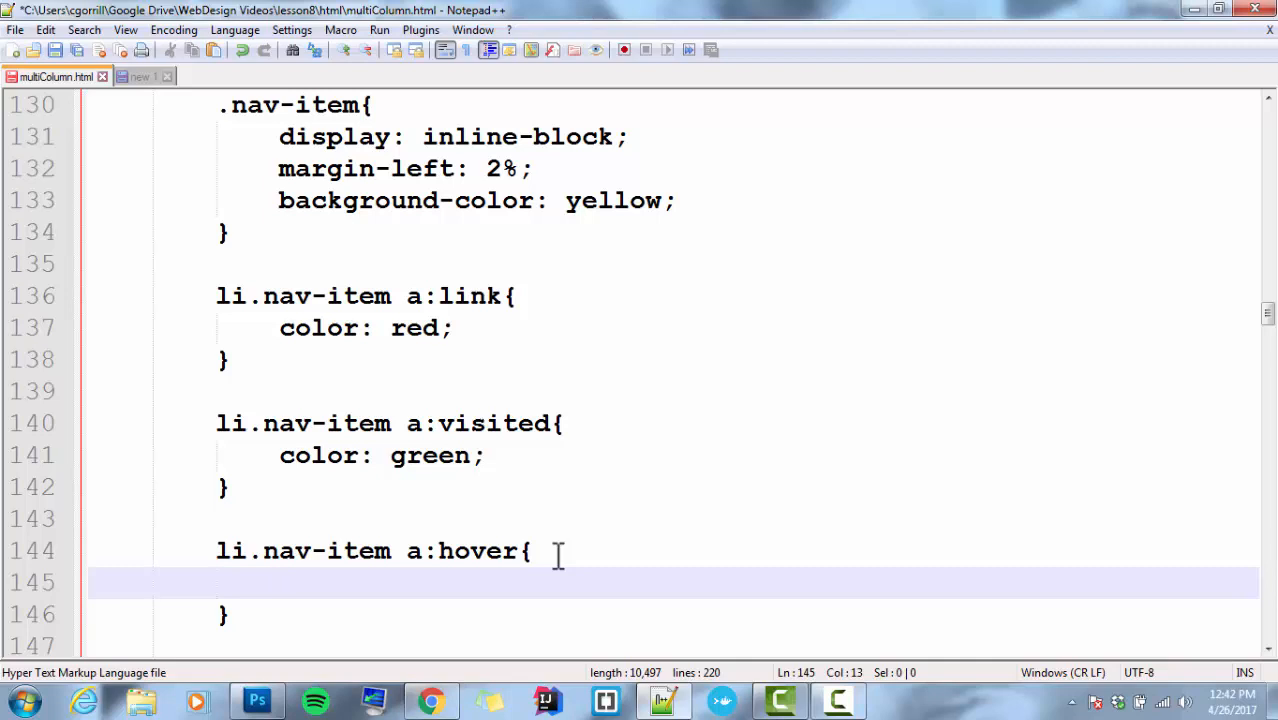
pyautogui.click(280, 582)
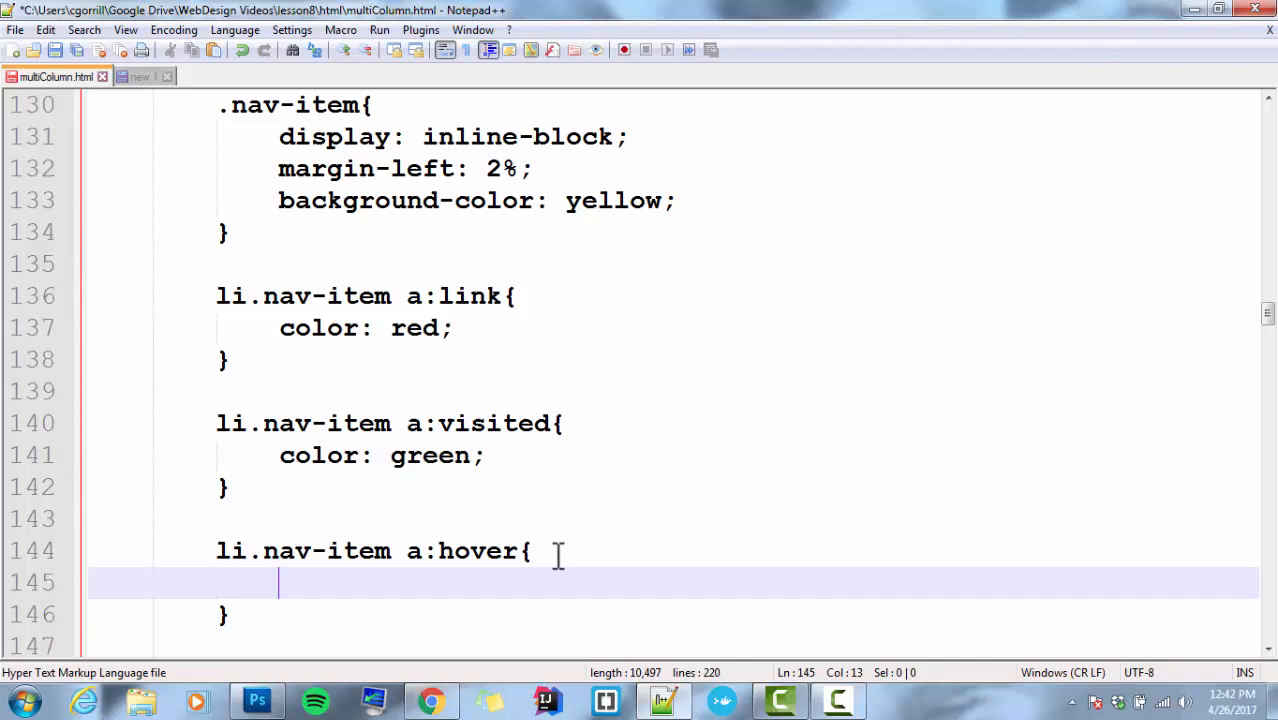
pyautogui.write('color')
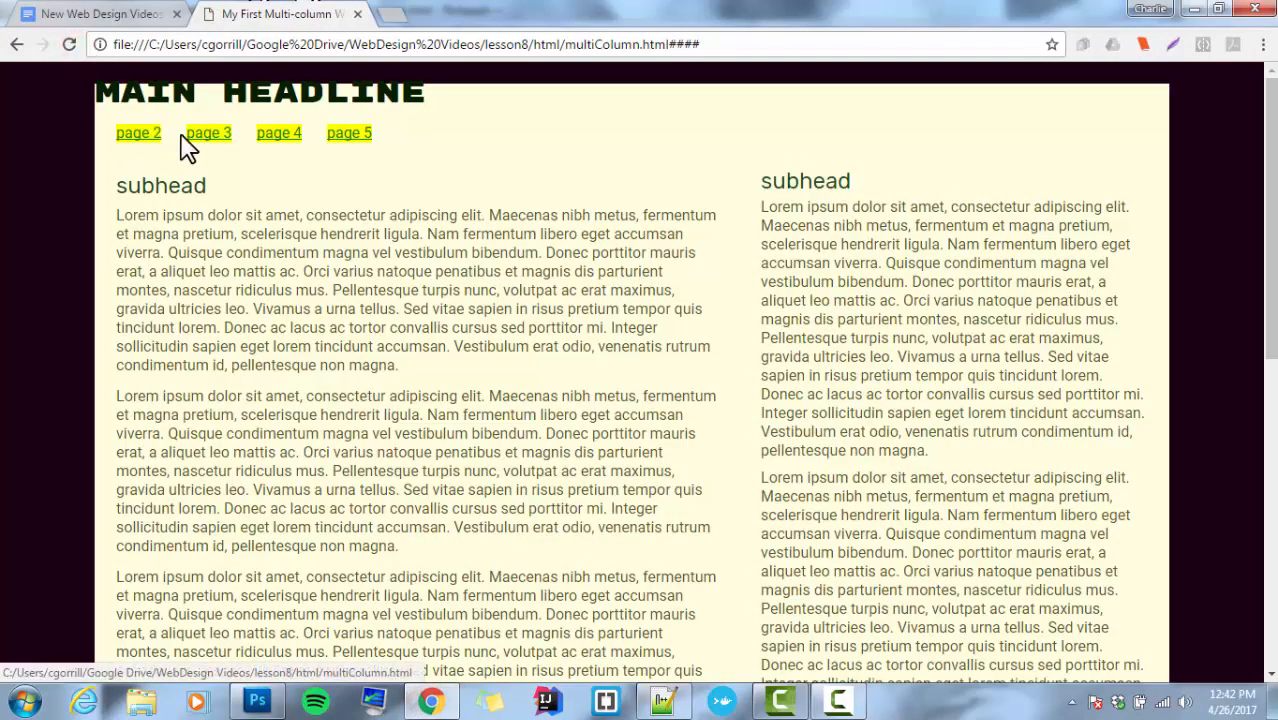
pyautogui.moveTo(280, 132)
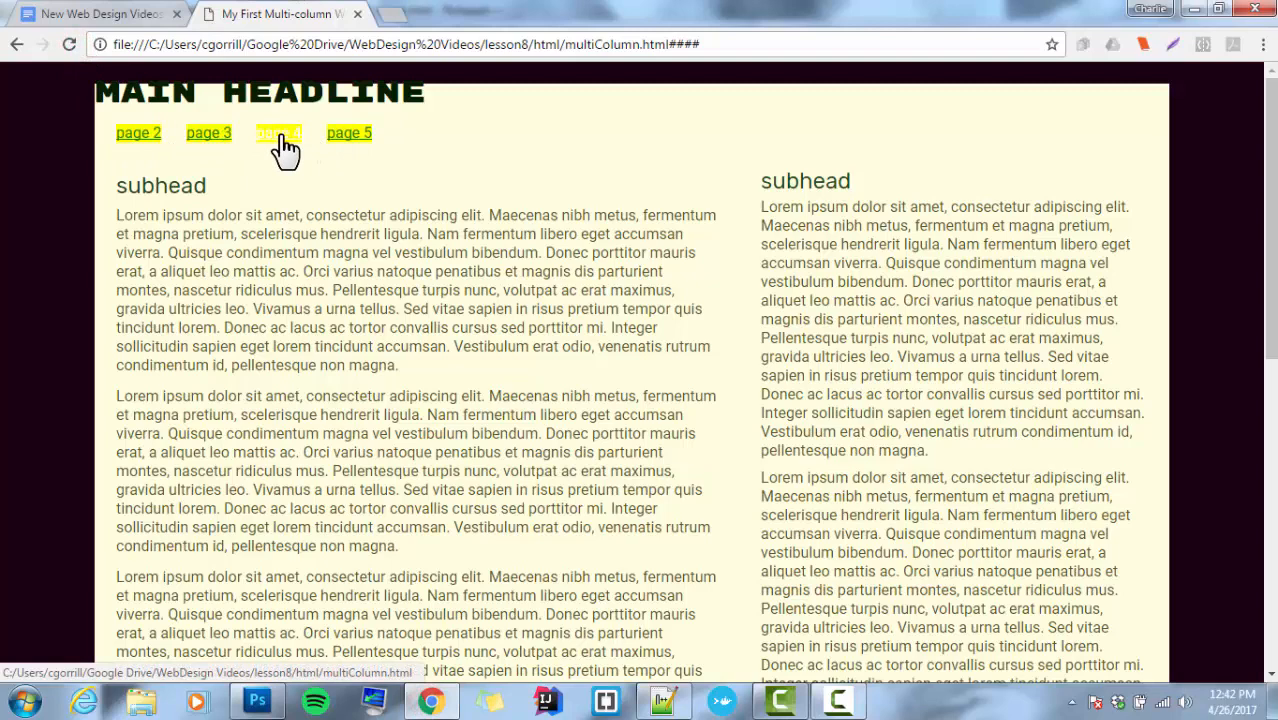
pyautogui.moveTo(290, 150)
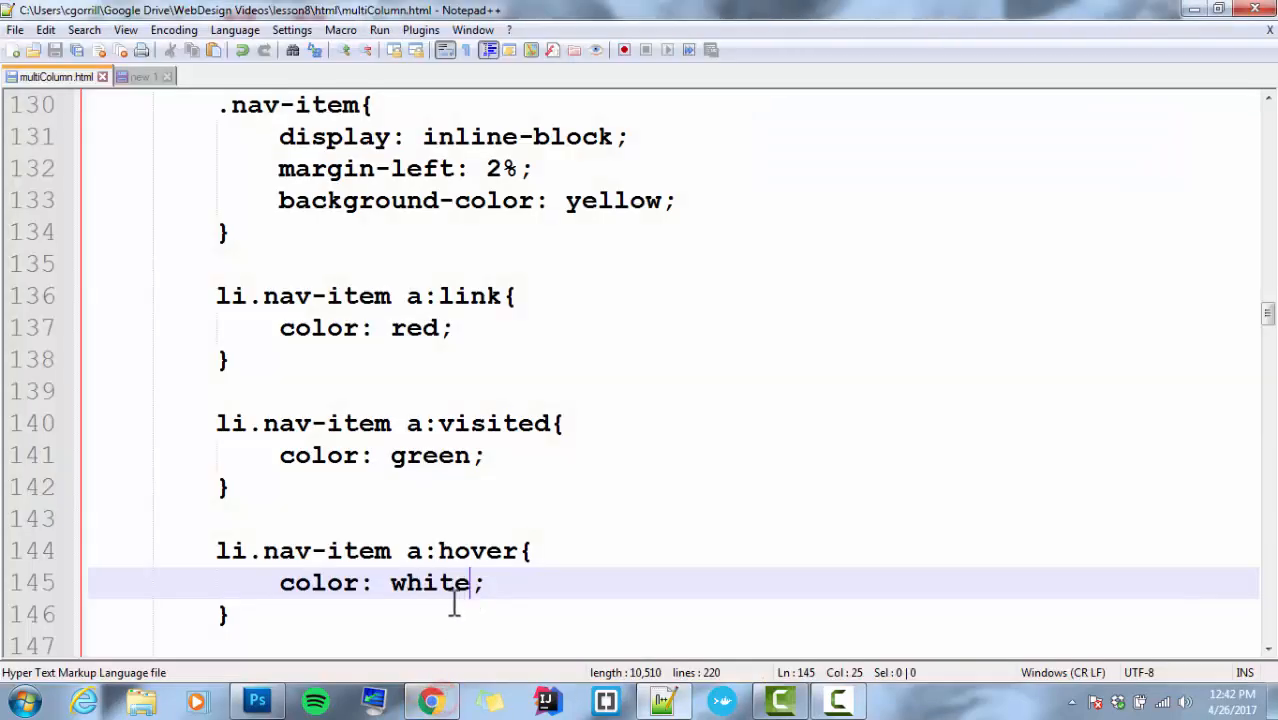
# - Add an li.nav-item a:active rule with color: orange below the hover rule, then switch to Chrome
pyautogui.press('enter')
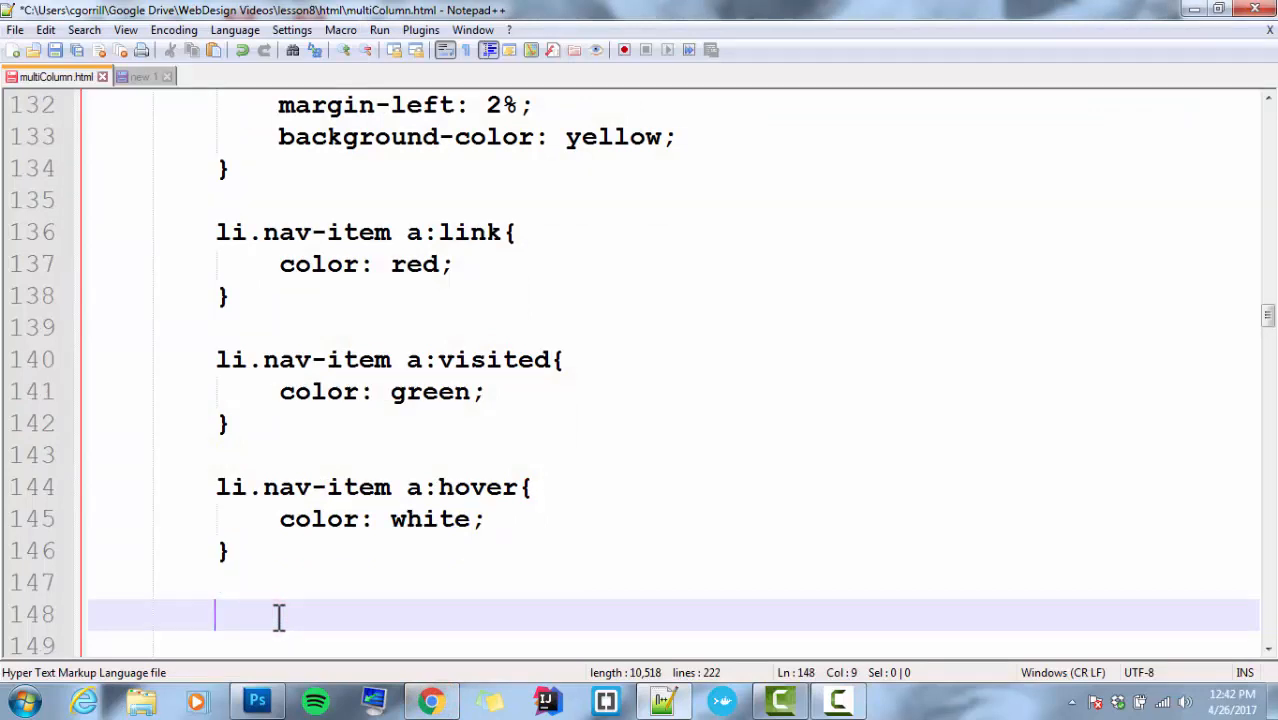
pyautogui.write('li.nav-item a:link{')
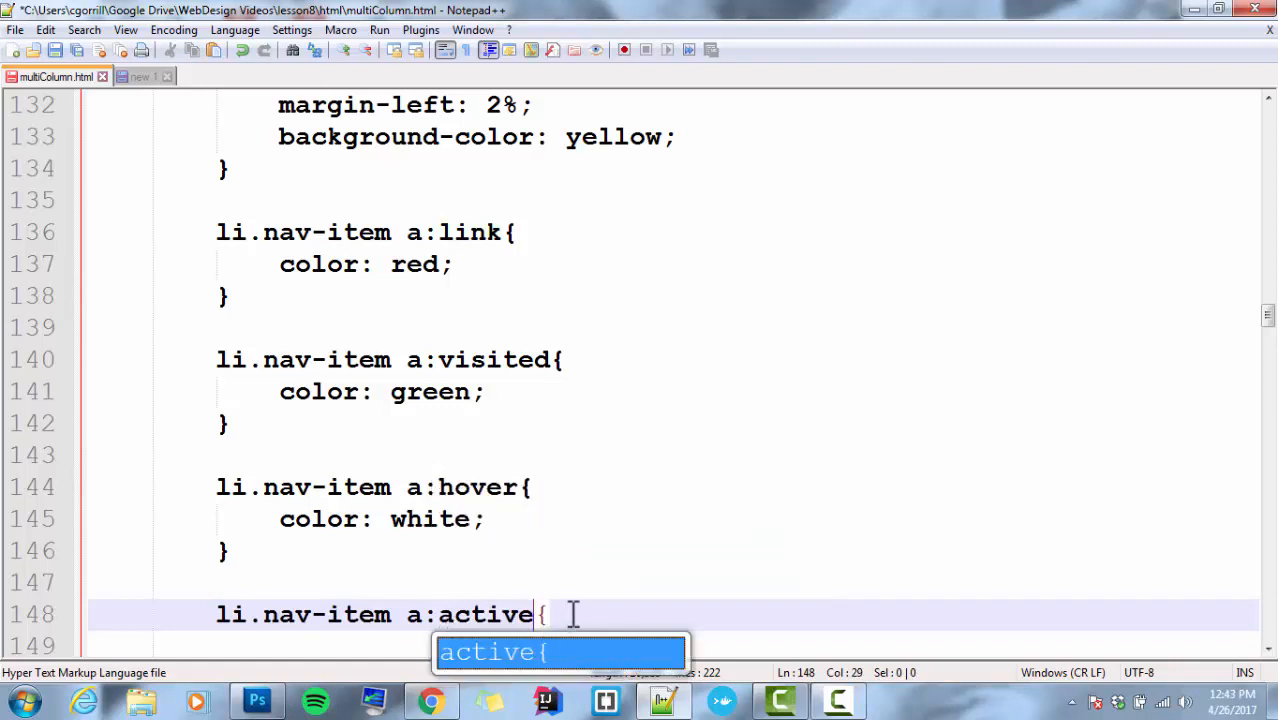
pyautogui.press('Return')
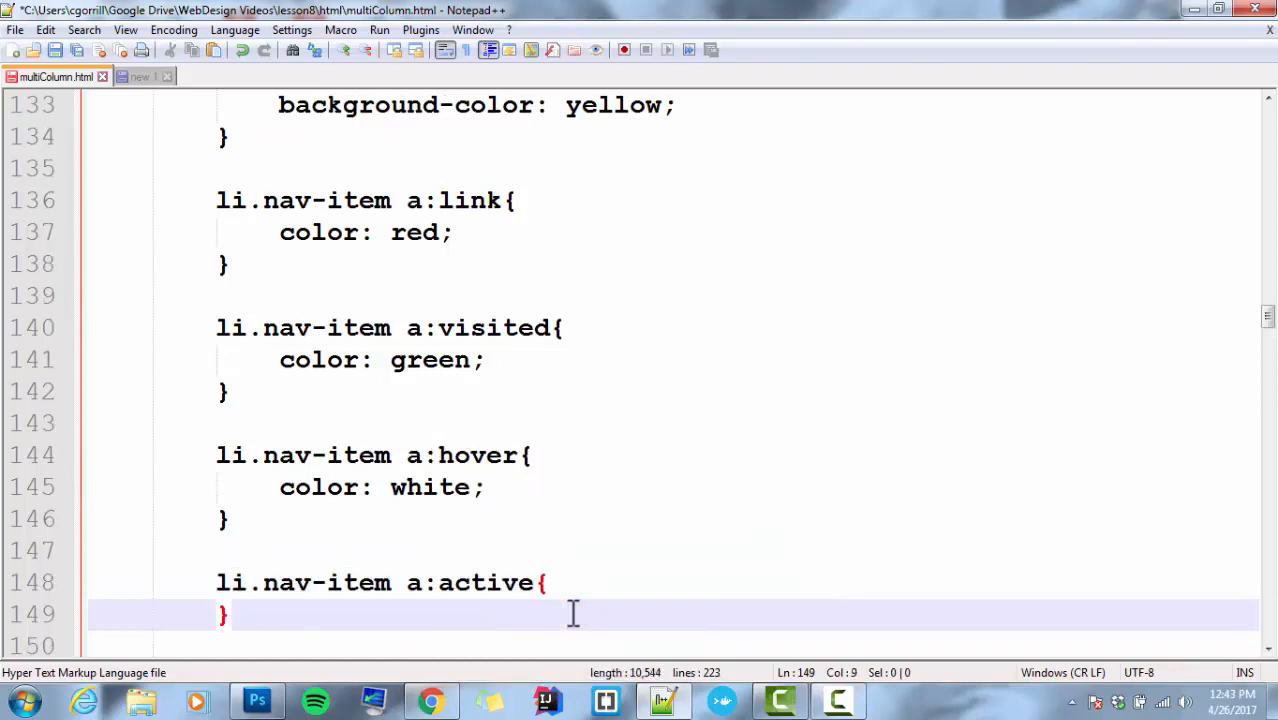
pyautogui.press('Enter')
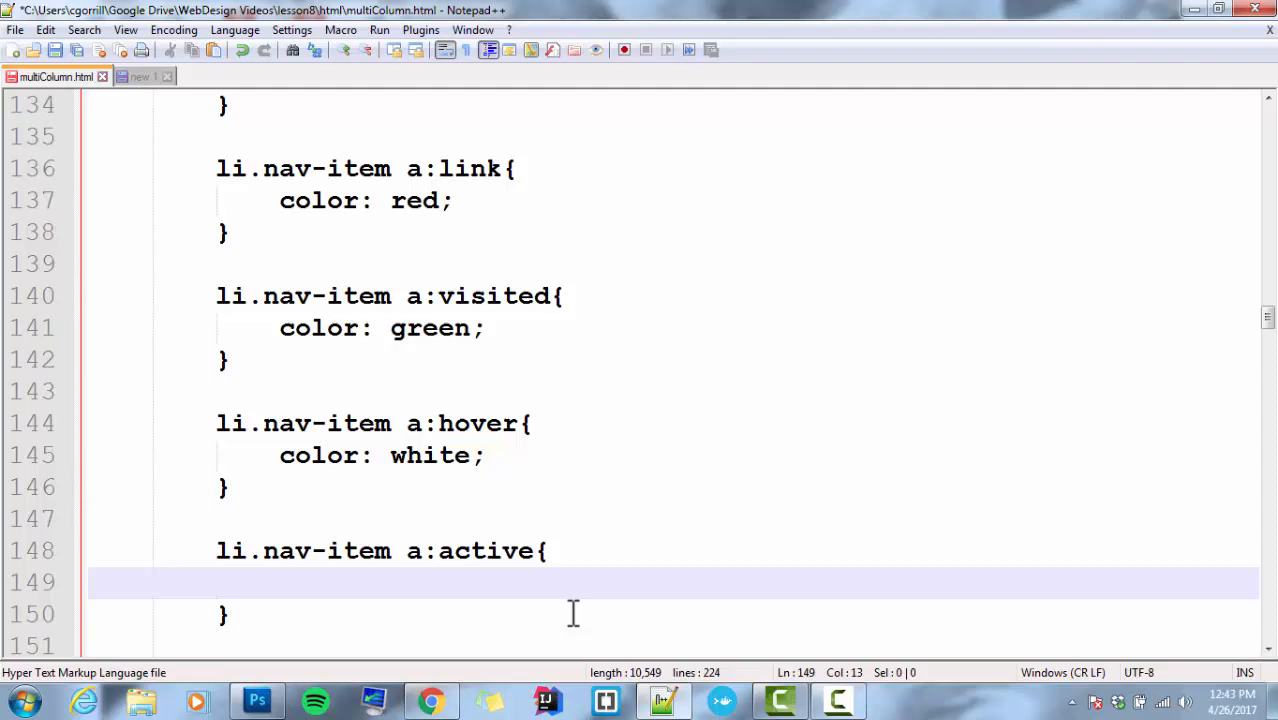
pyautogui.write('color')
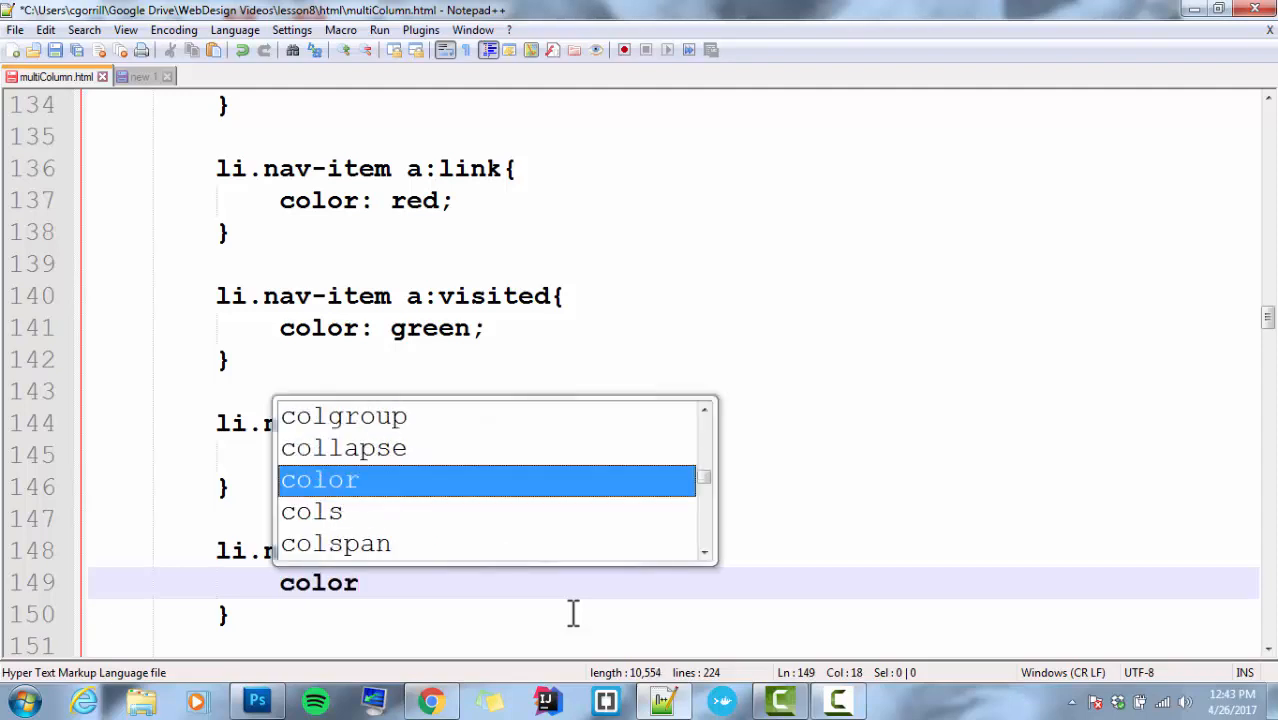
pyautogui.write('oran;')
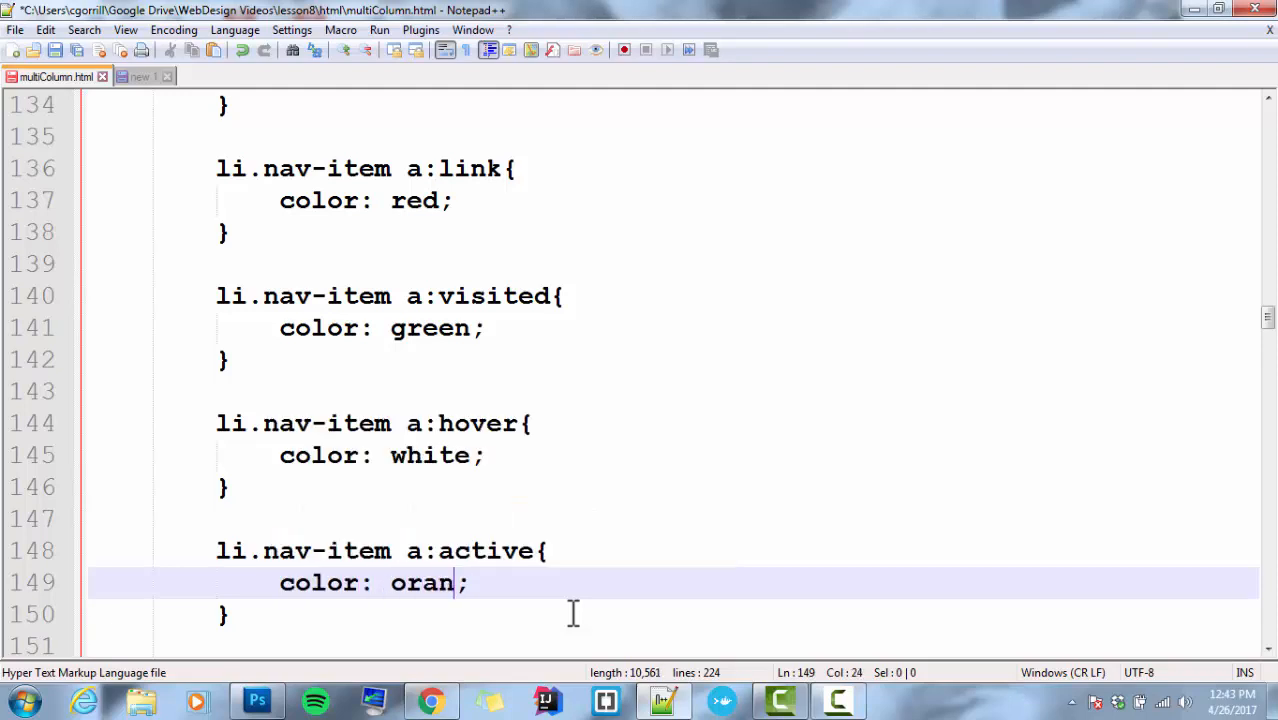
pyautogui.write('ge')
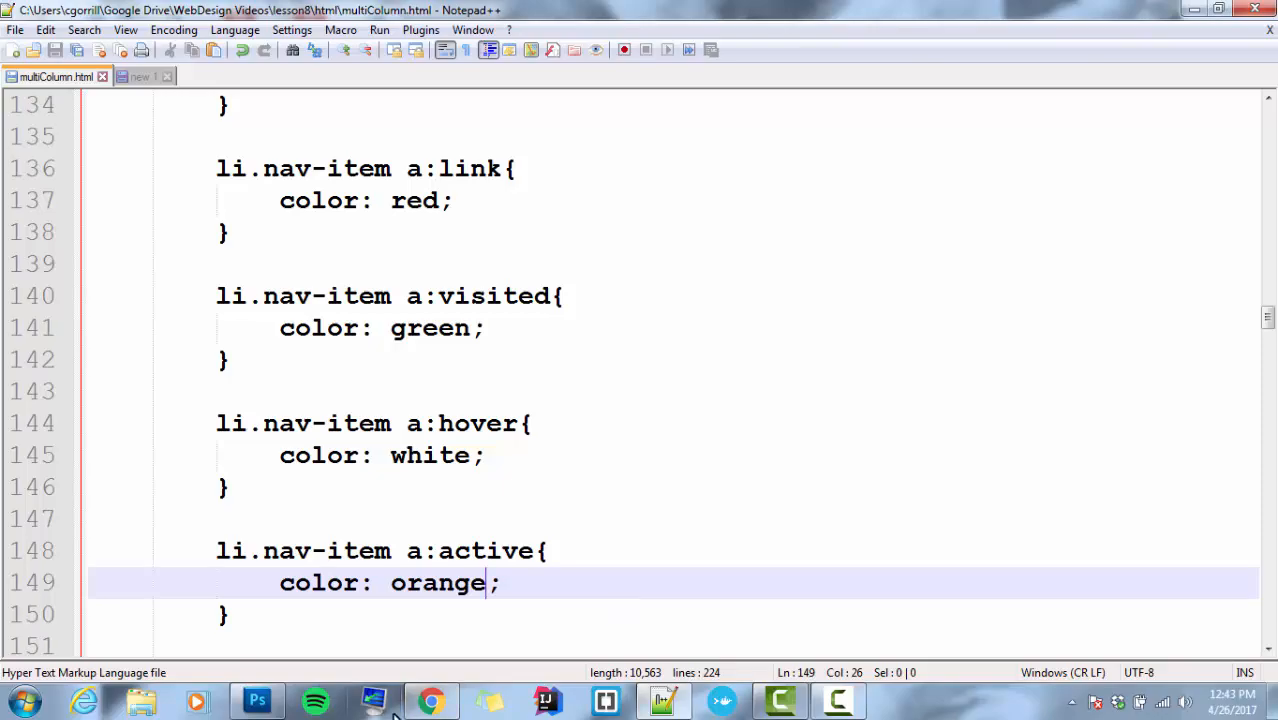
pyautogui.click(430, 700)
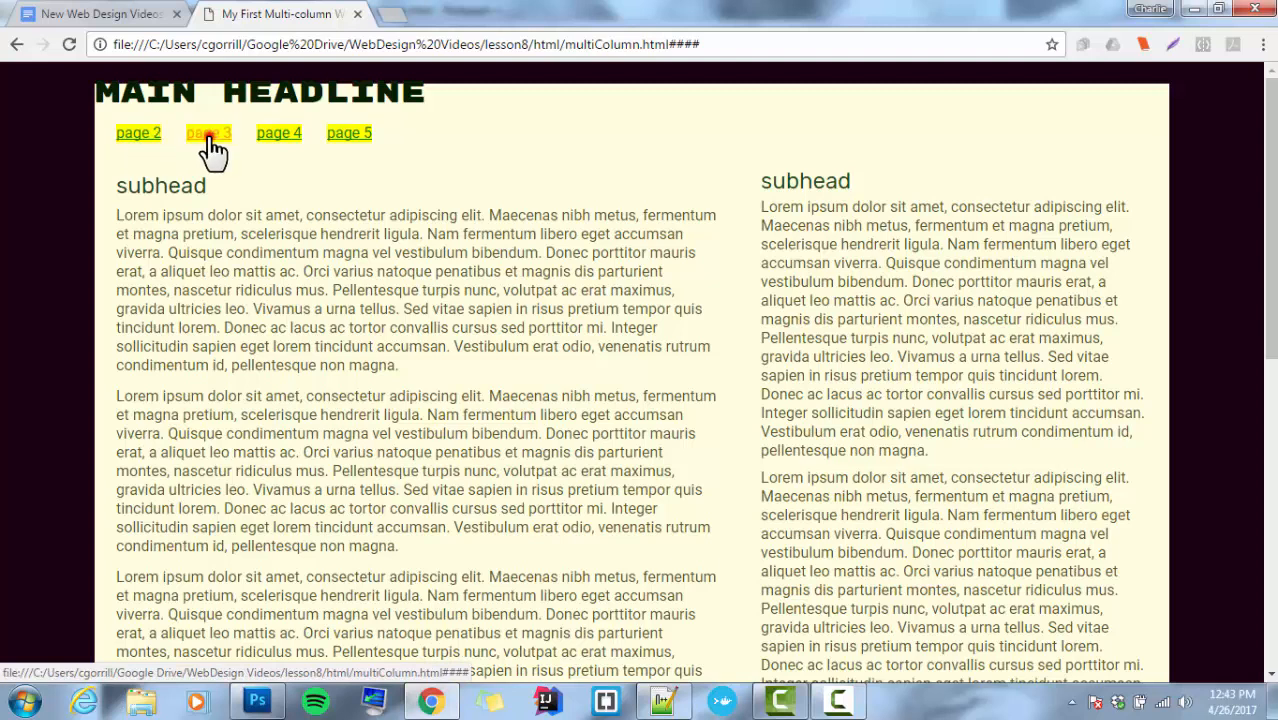
pyautogui.moveTo(348, 140)
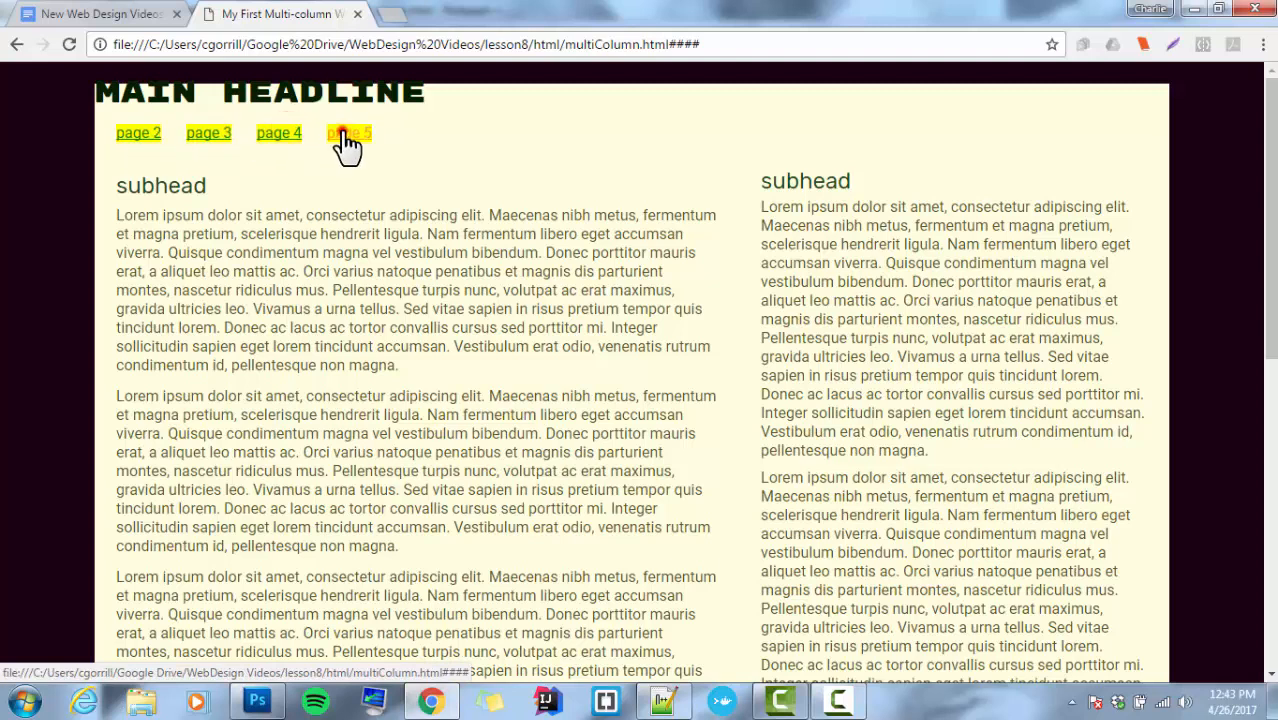
pyautogui.moveTo(432, 684)
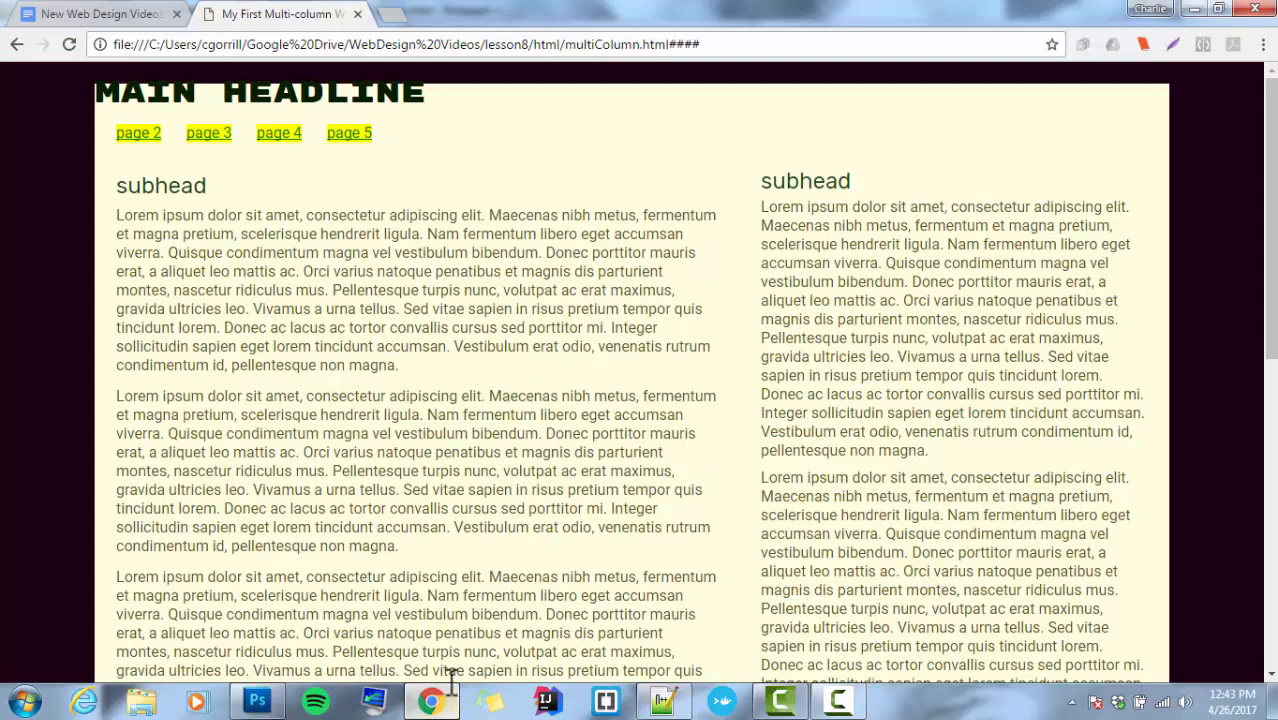
pyautogui.moveTo(208, 132)
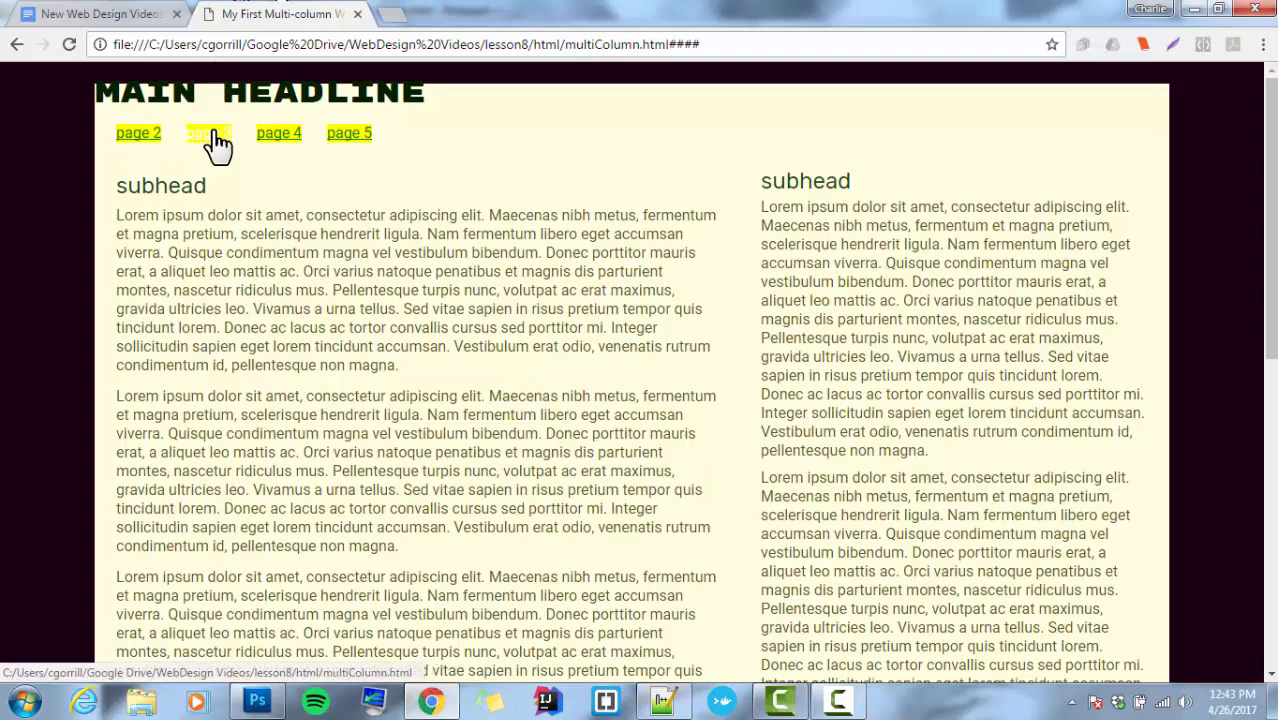
# - Press a nav link in Chrome to test its active colour
pyautogui.click(660, 700)
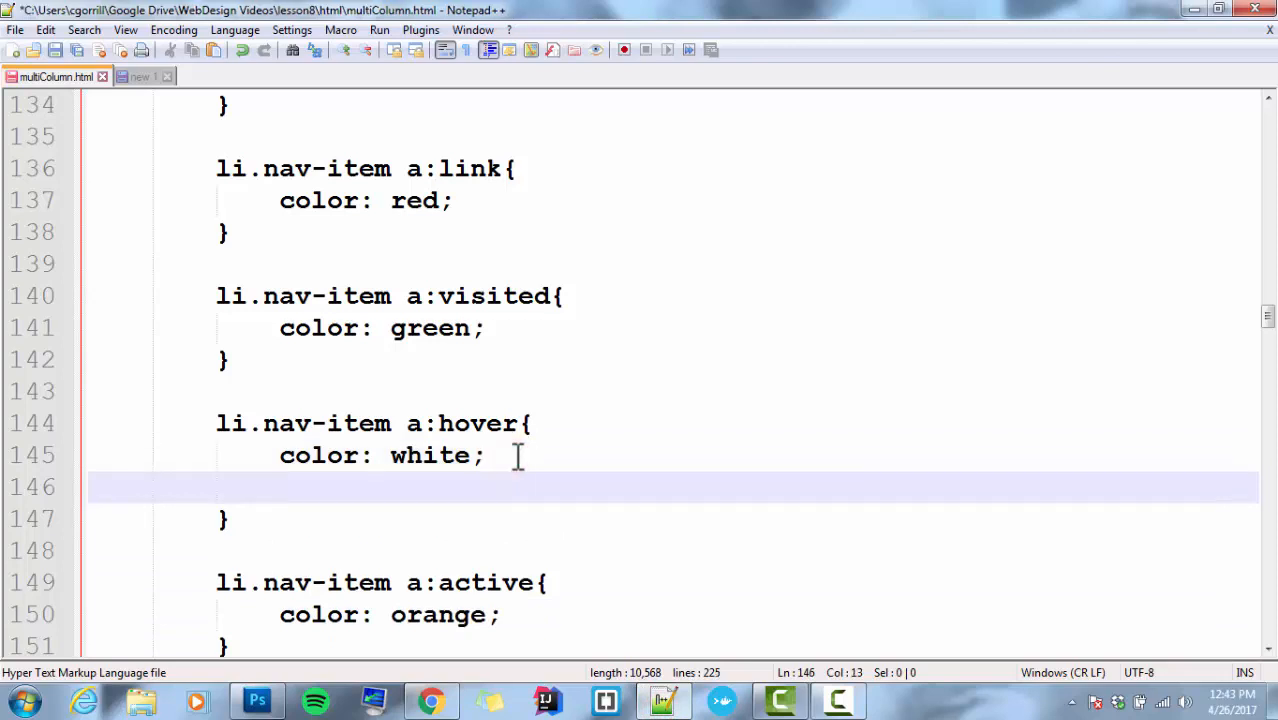
# - Give the a:hover rule background-color: skyblue, then switch to Chrome to check
pyautogui.write('background-color:;')
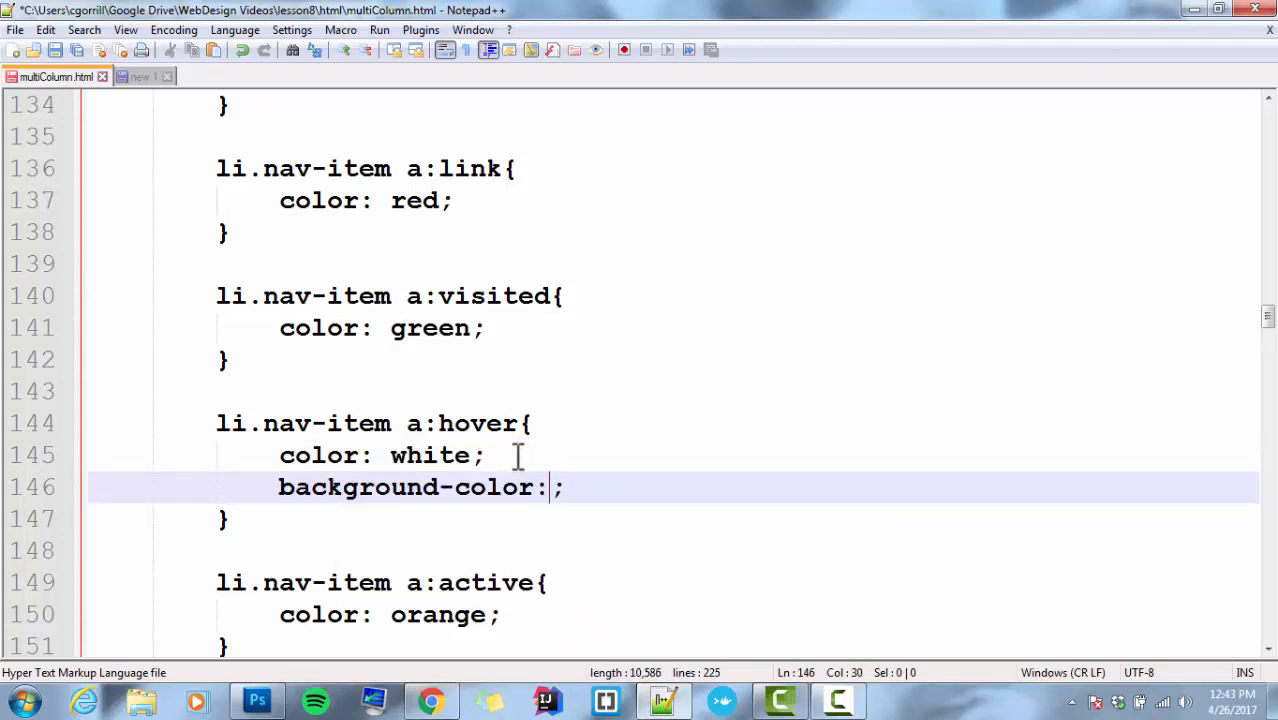
pyautogui.write('sky')
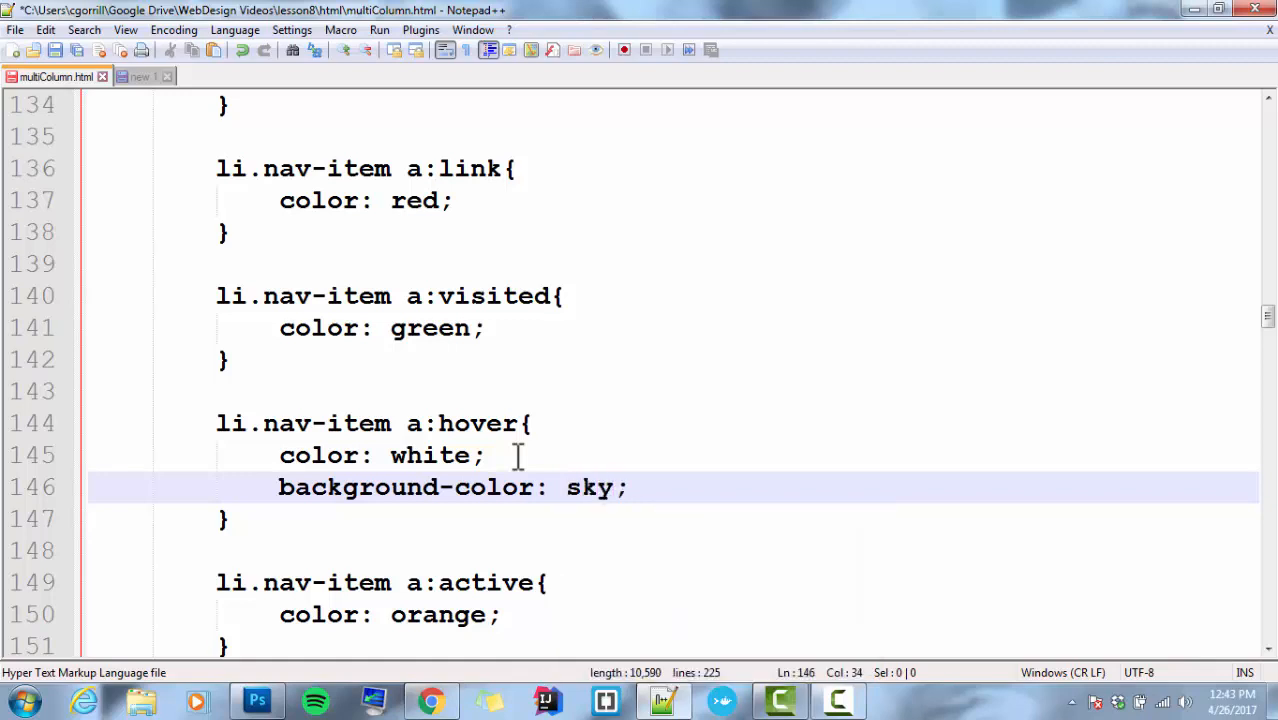
pyautogui.write('blue')
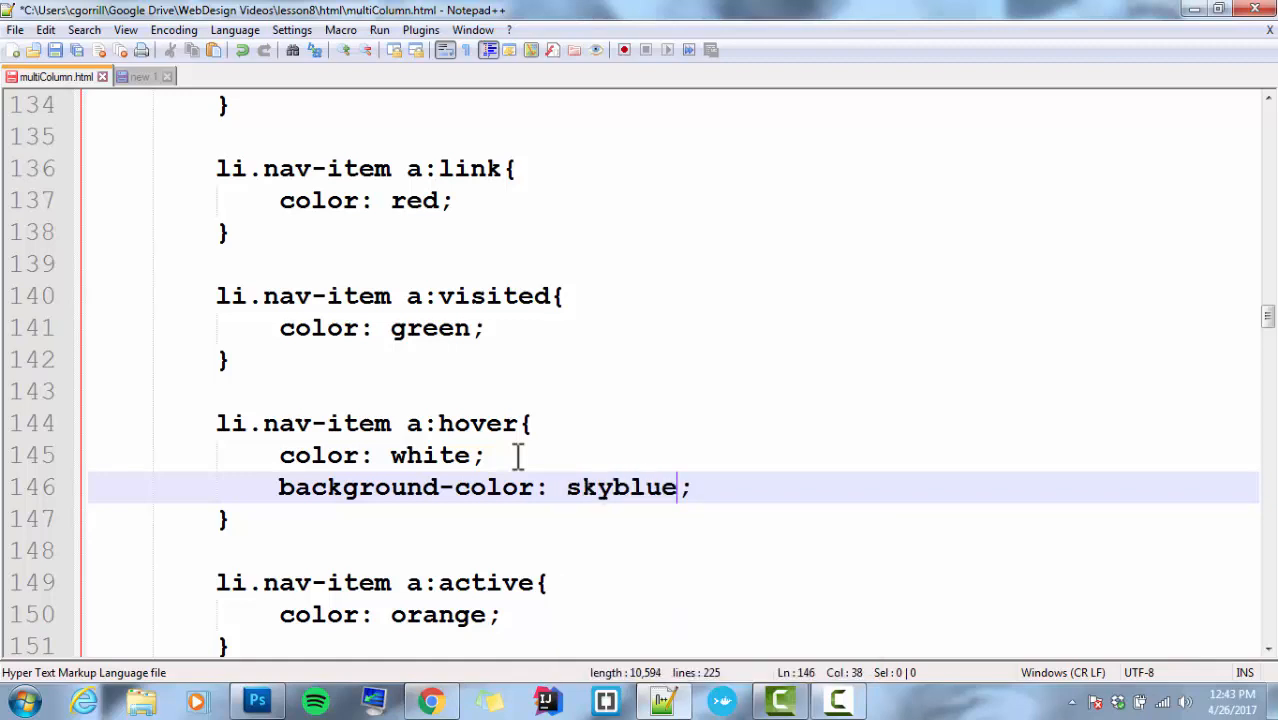
pyautogui.moveTo(432, 700)
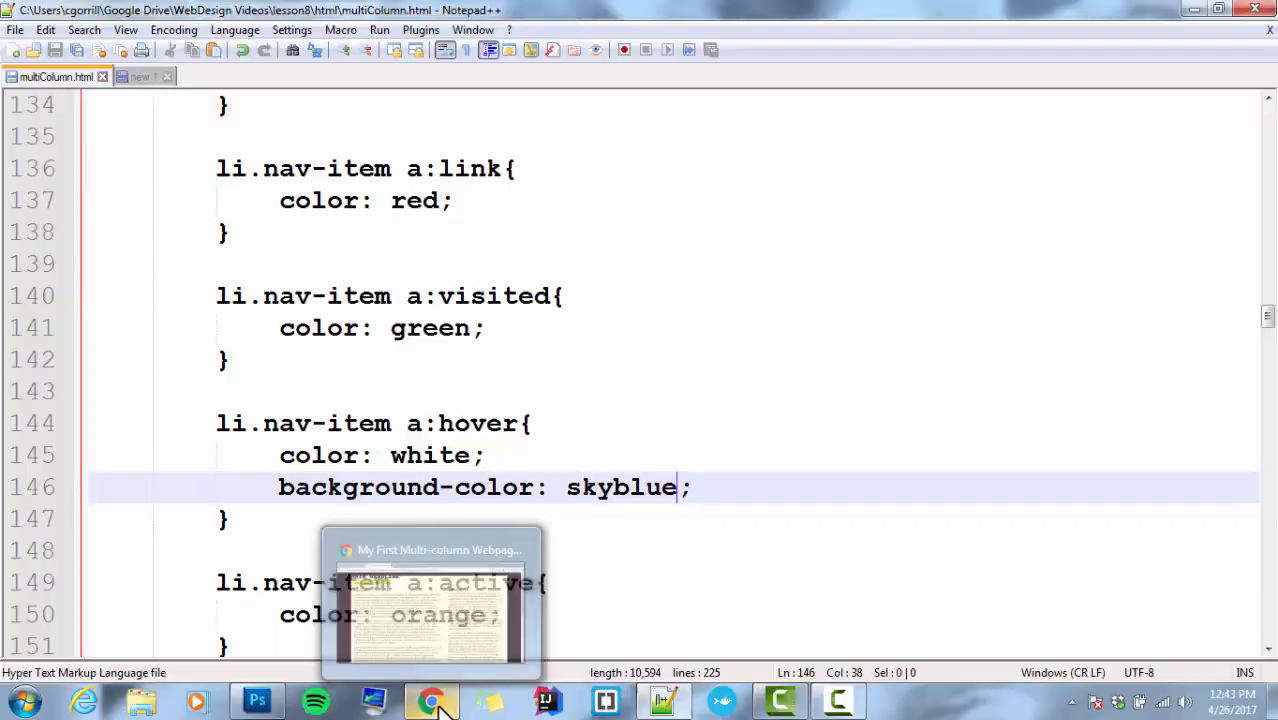
pyautogui.click(432, 700)
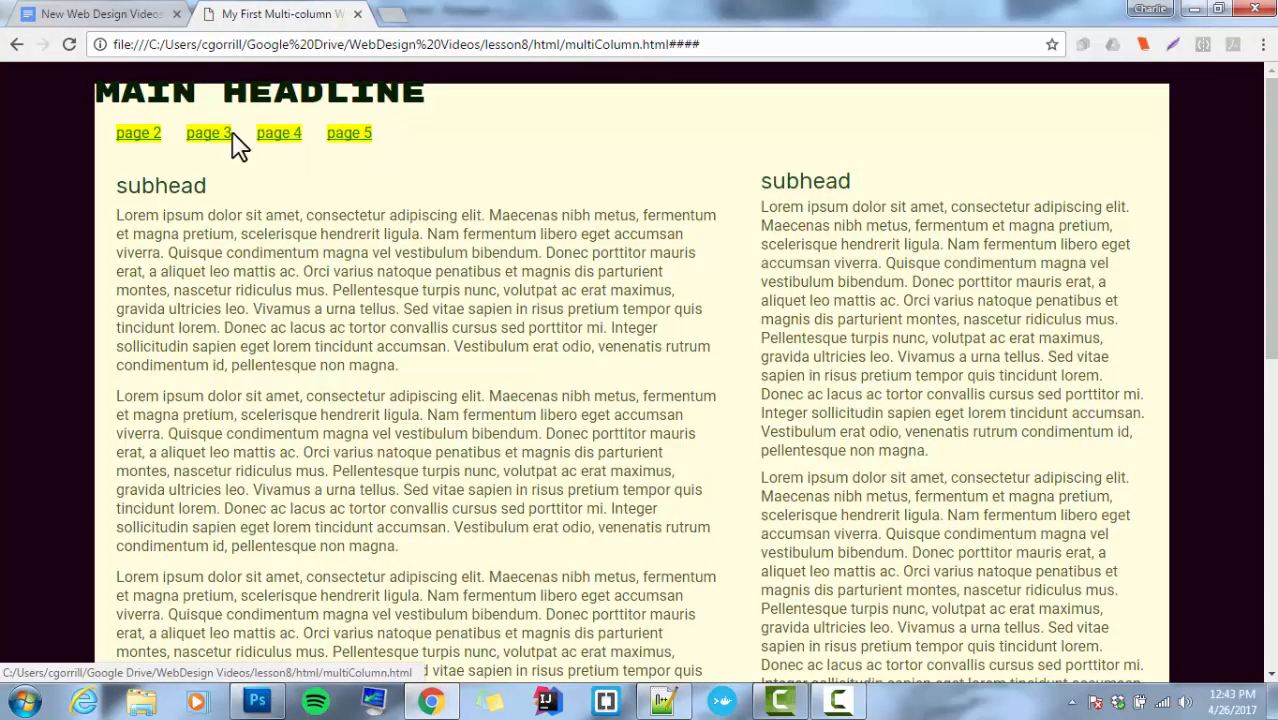
pyautogui.moveTo(320, 218)
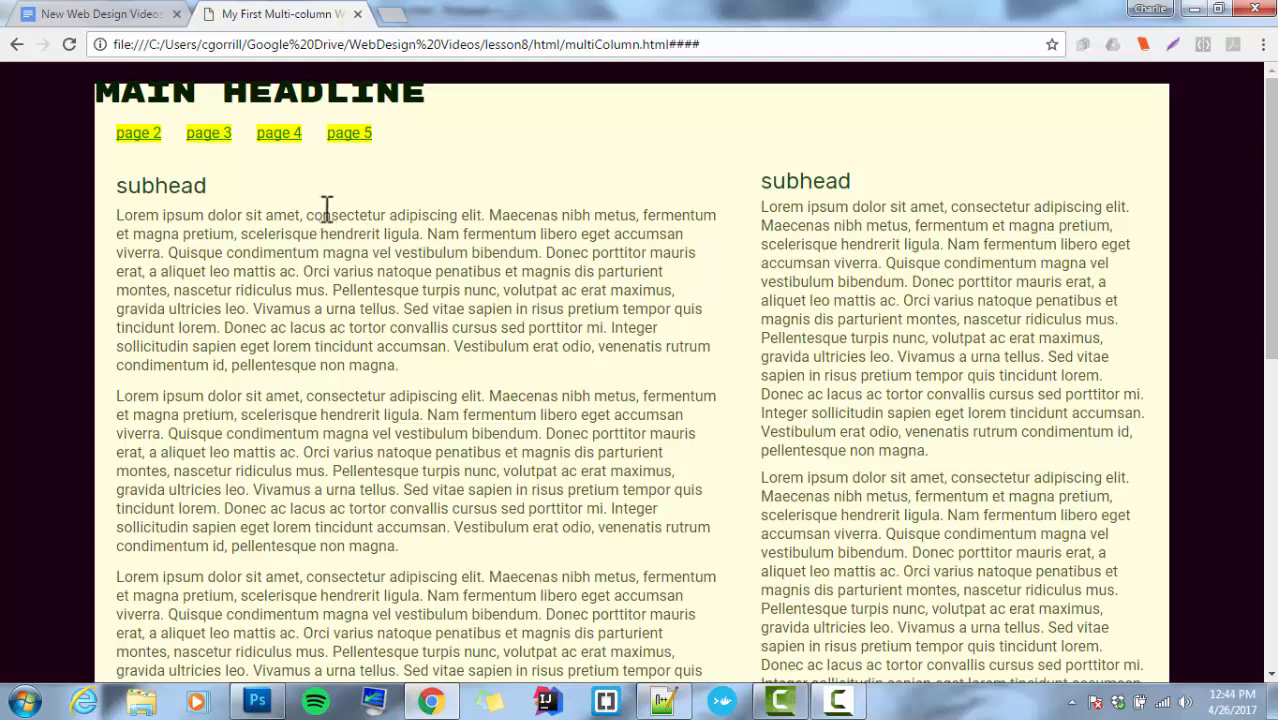
pyautogui.moveTo(318, 184)
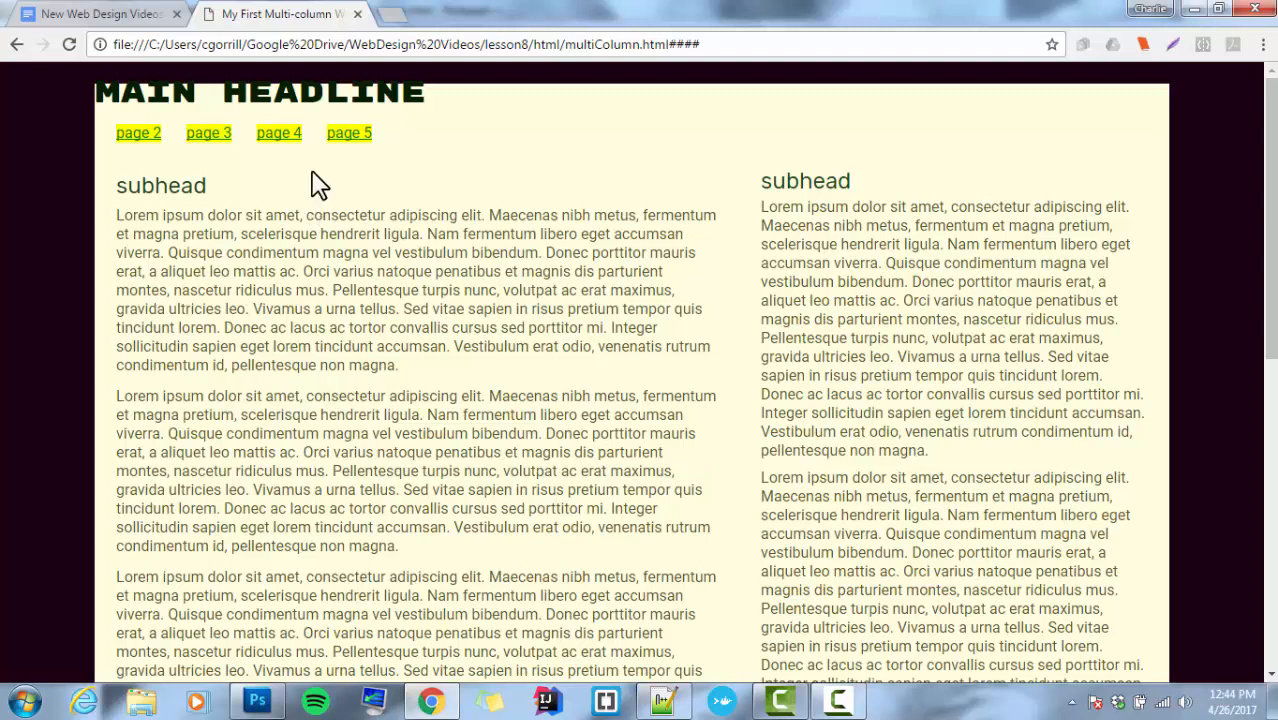
pyautogui.moveTo(280, 132)
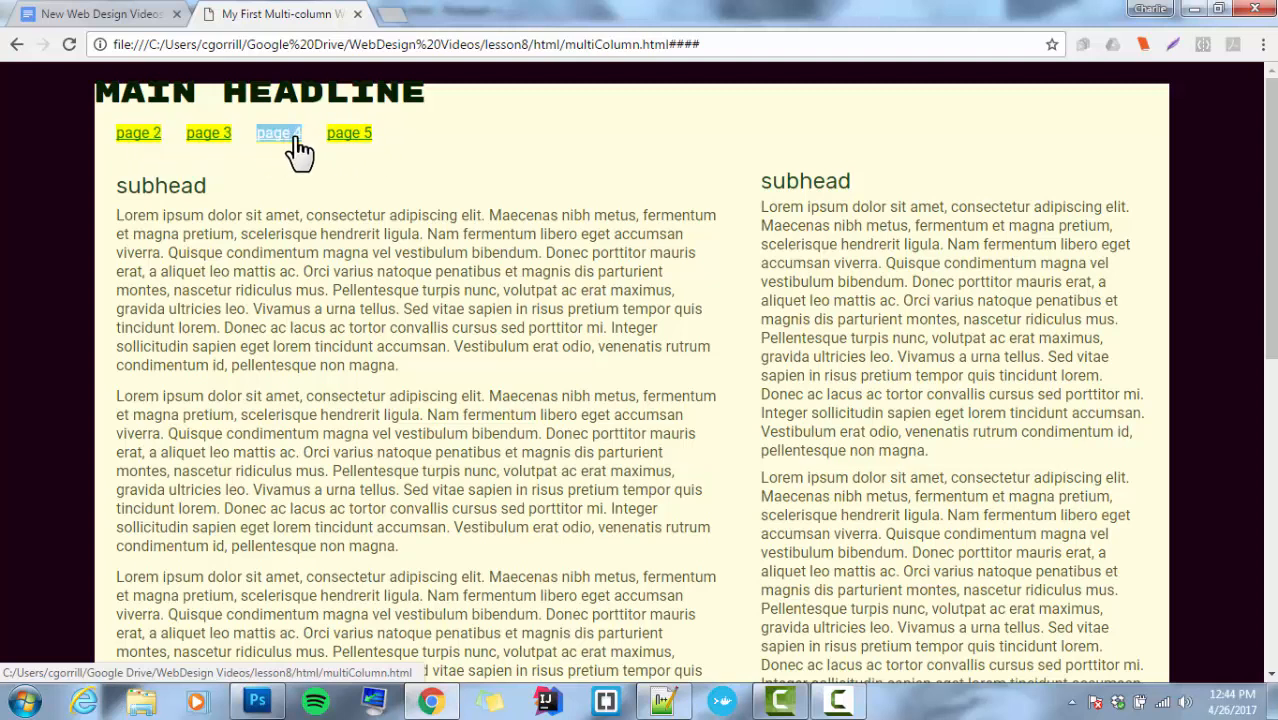
pyautogui.moveTo(318, 148)
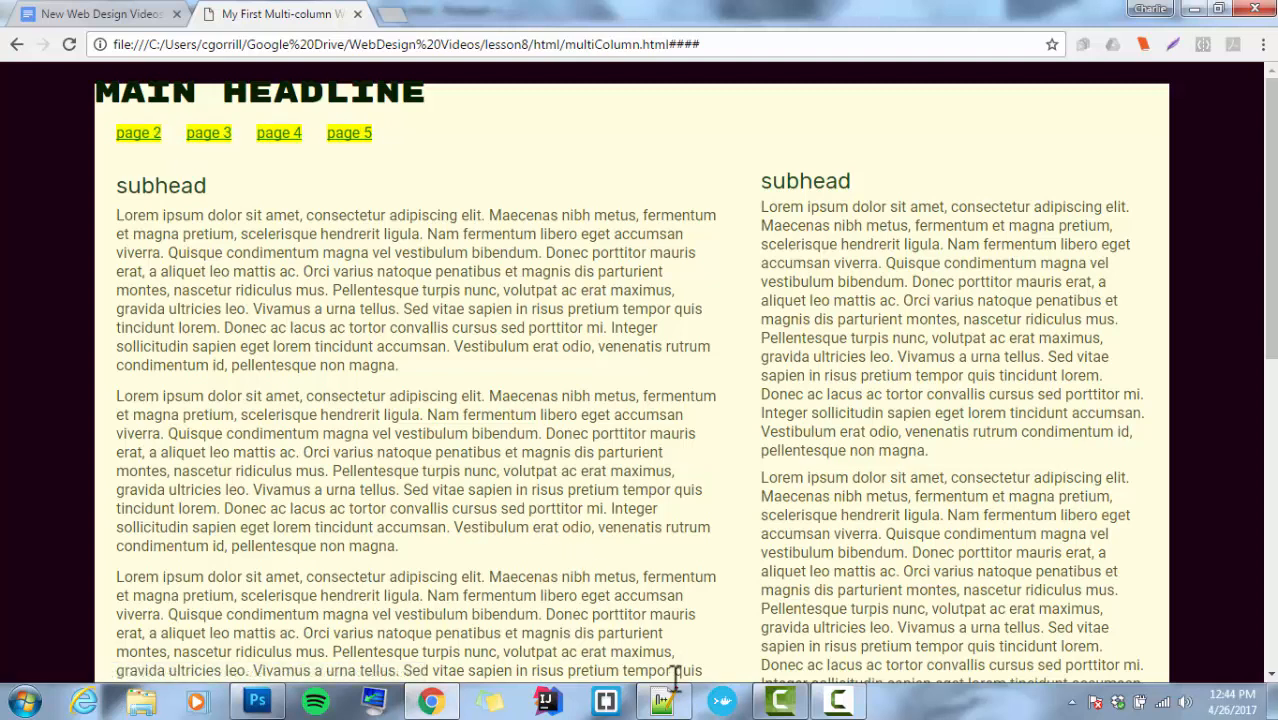
pyautogui.moveTo(664, 696)
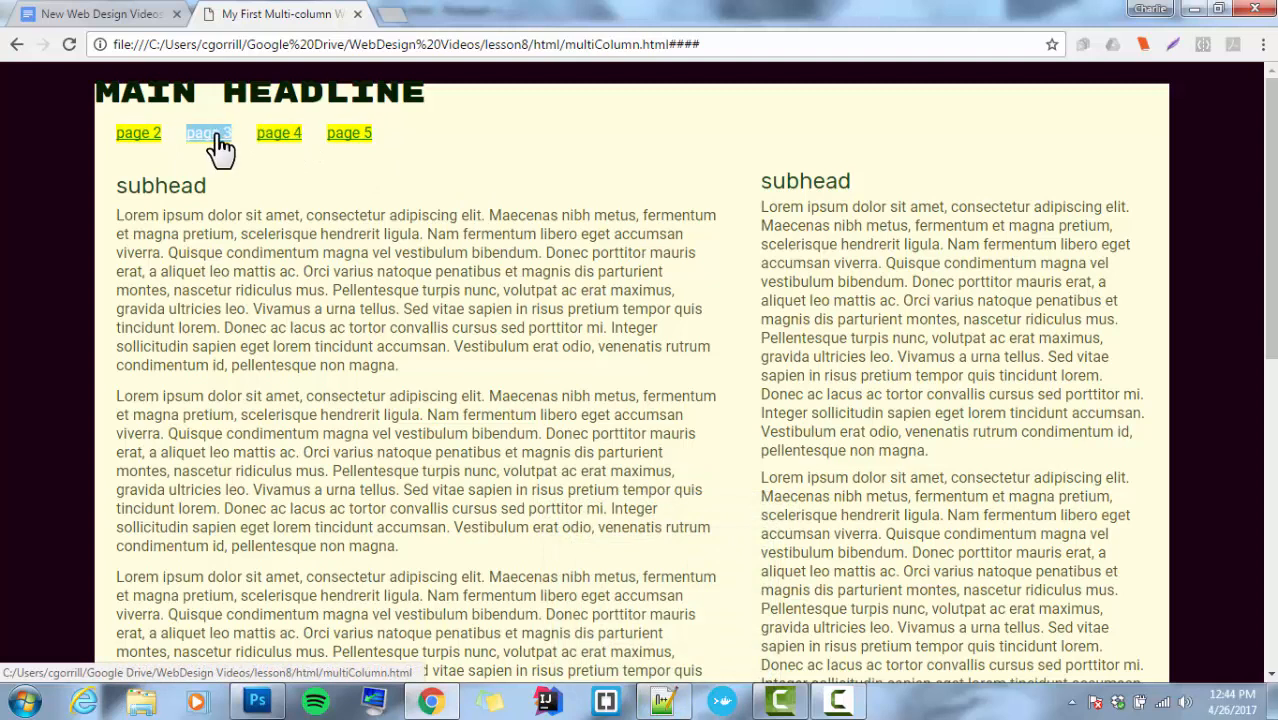
pyautogui.moveTo(312, 332)
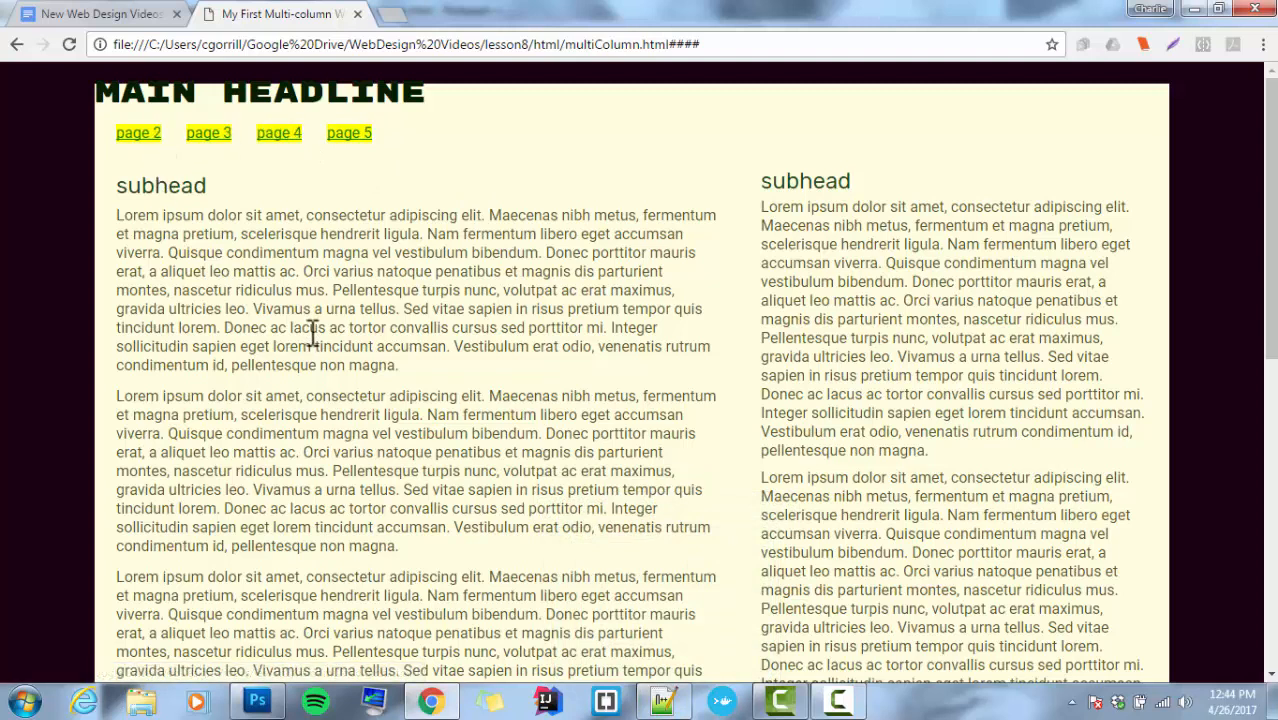
pyautogui.moveTo(208, 132)
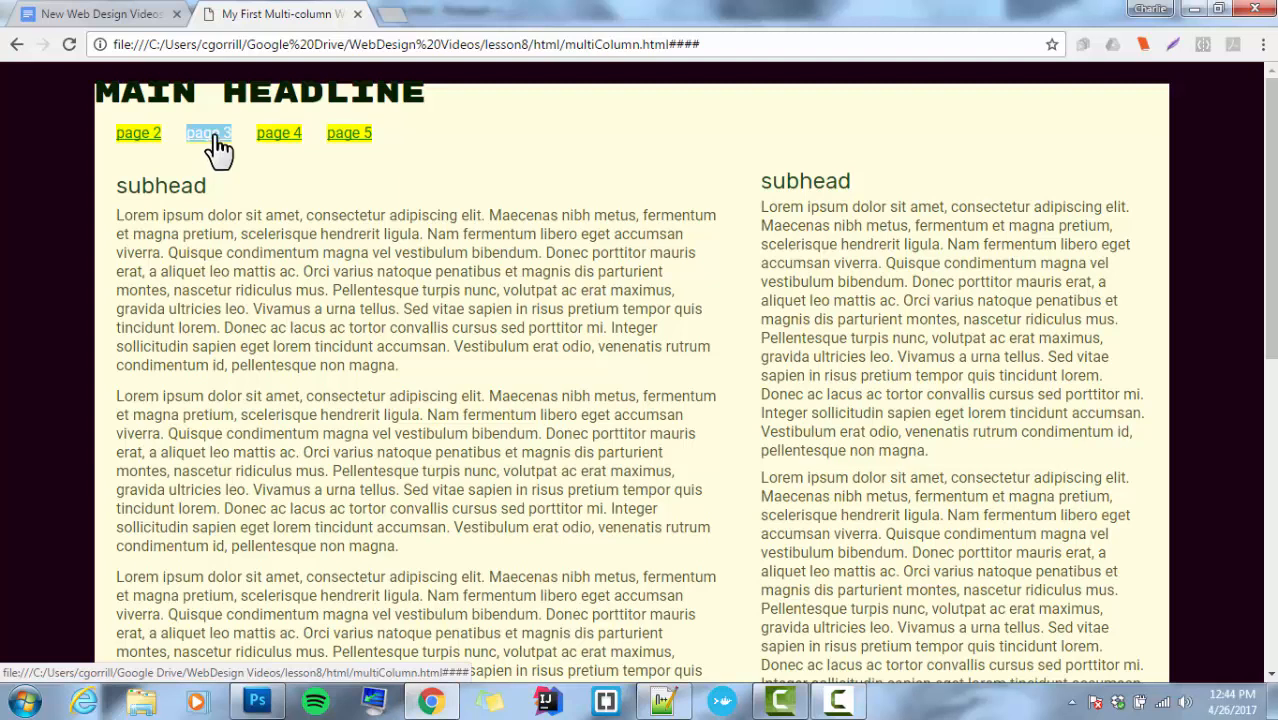
pyautogui.moveTo(278, 132)
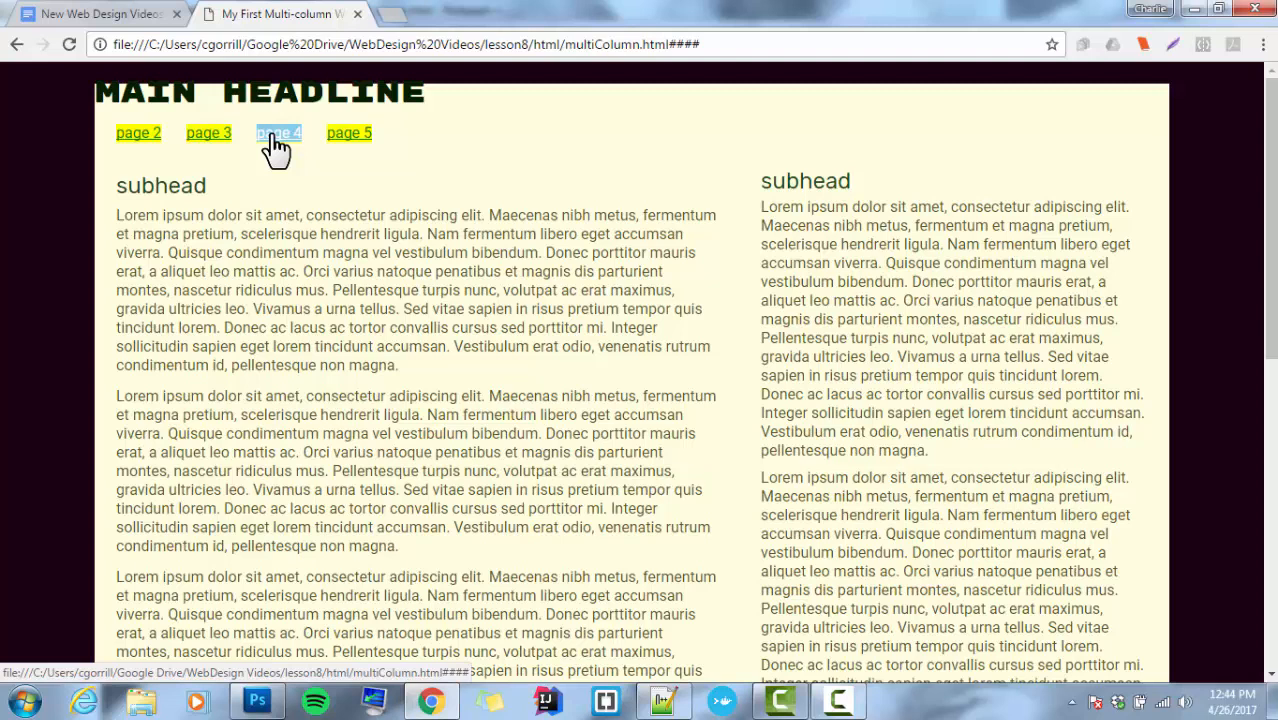
pyautogui.moveTo(208, 132)
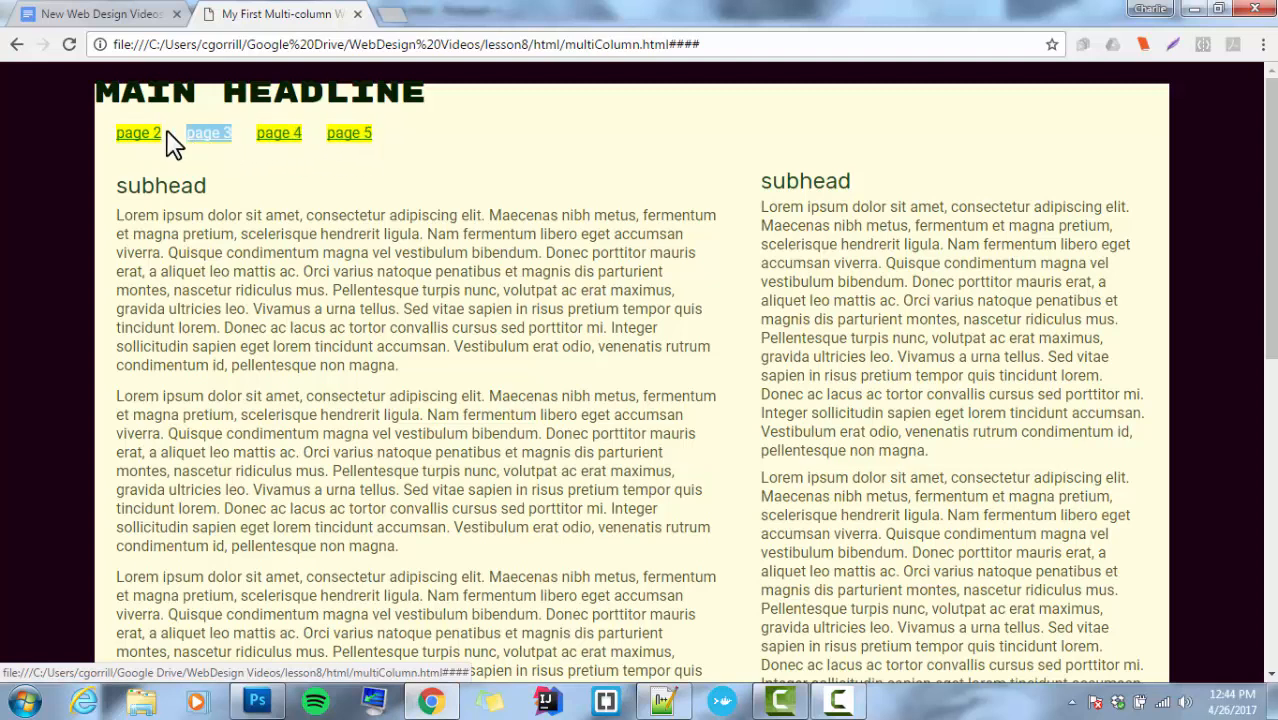
pyautogui.moveTo(664, 700)
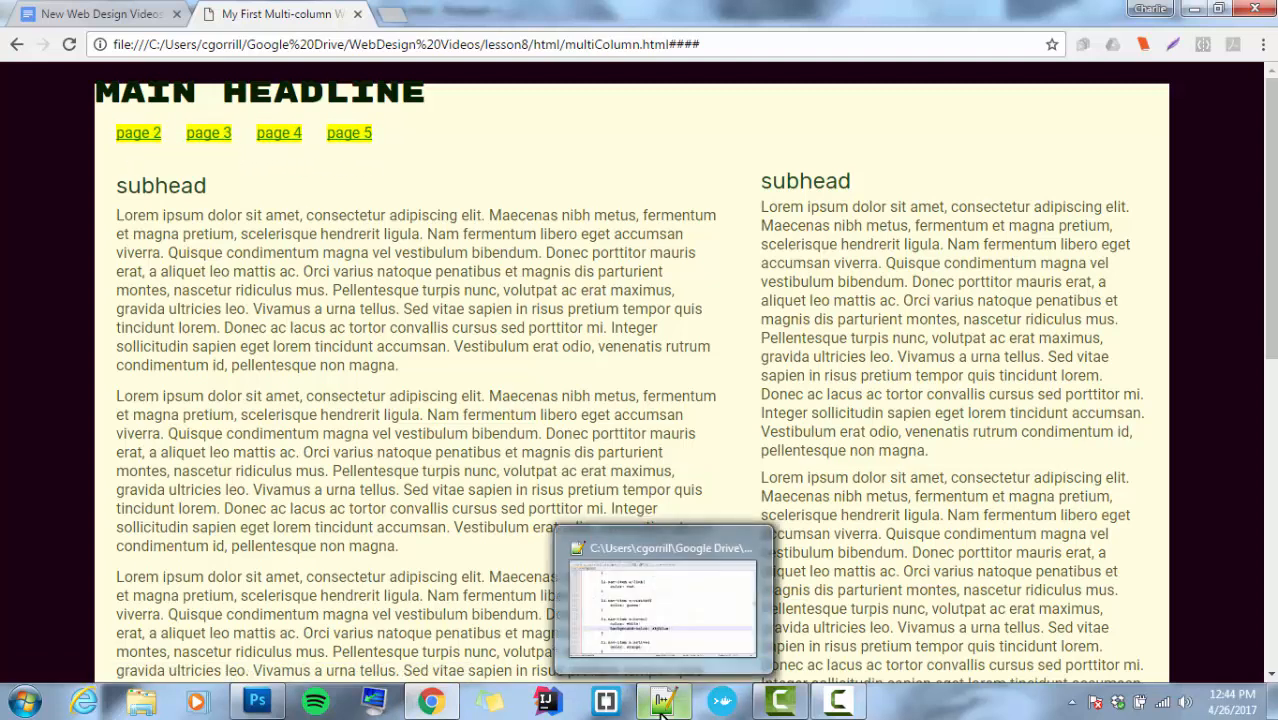